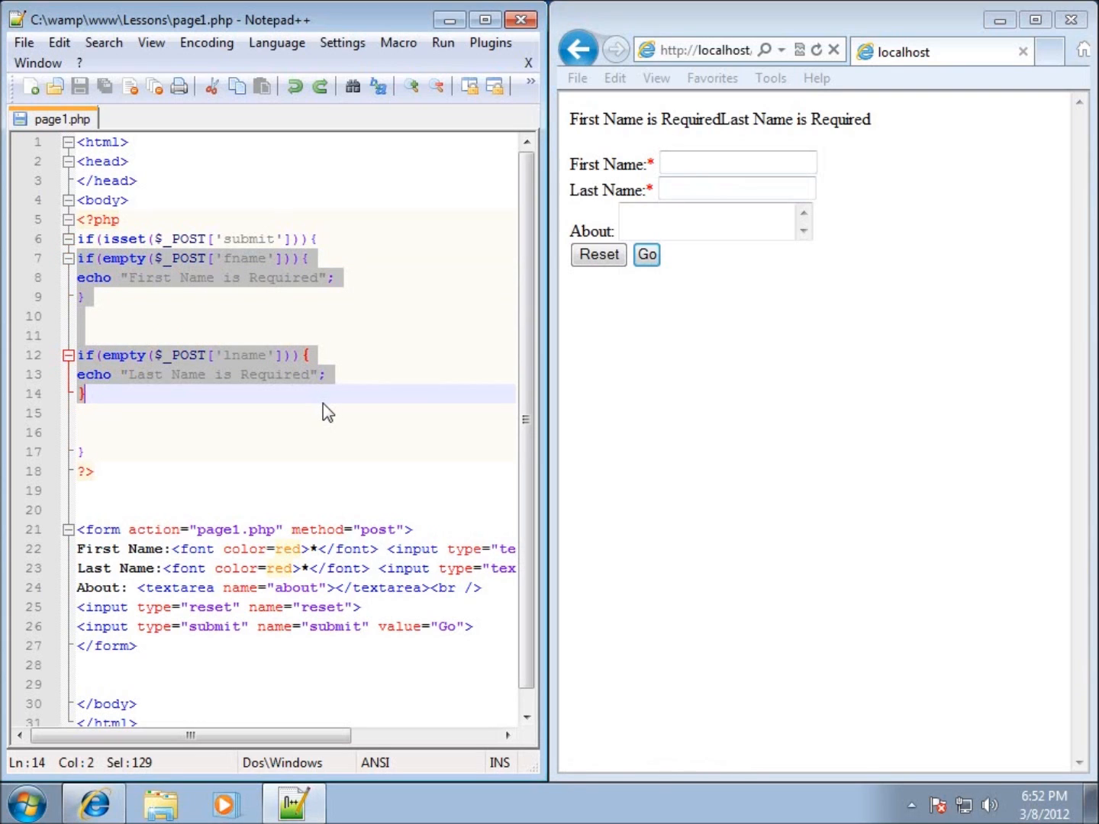
Step: Delete the required first/last name empty() checks and the red asterisk font tags from the labels
{"action": "key", "text": "Delete"}
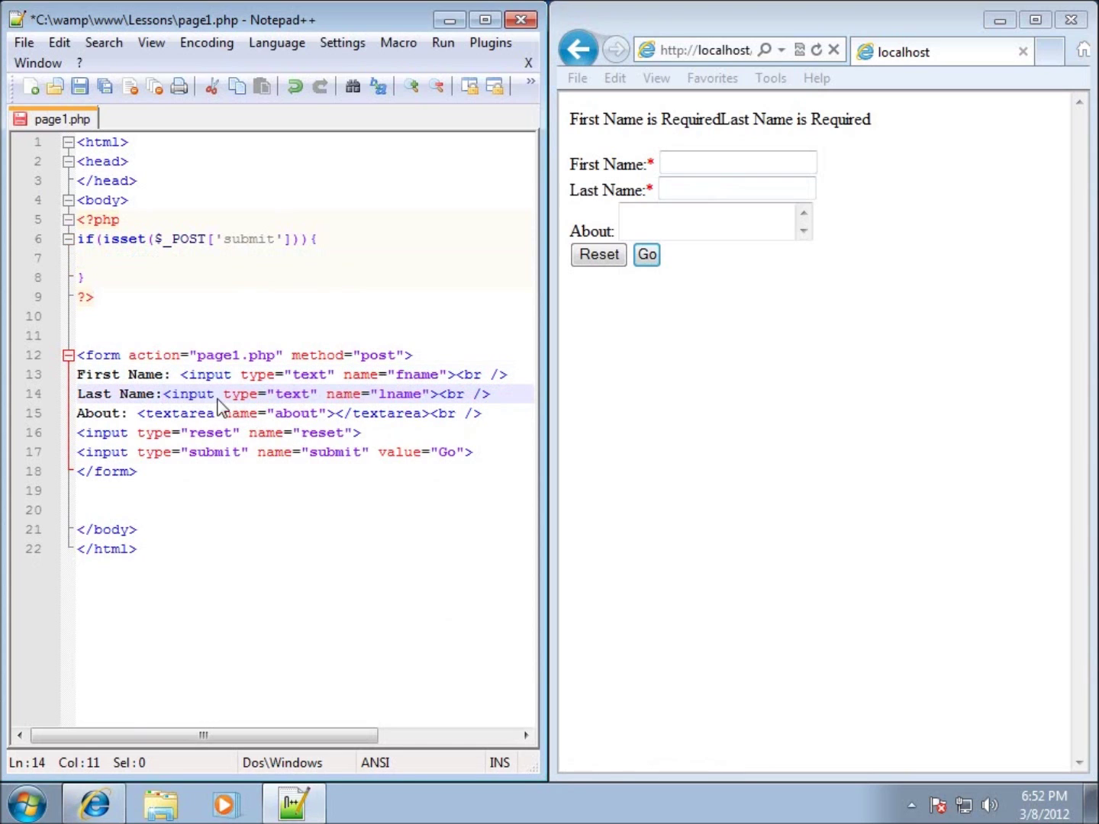
{"action": "left_click", "coordinate": [179, 374]}
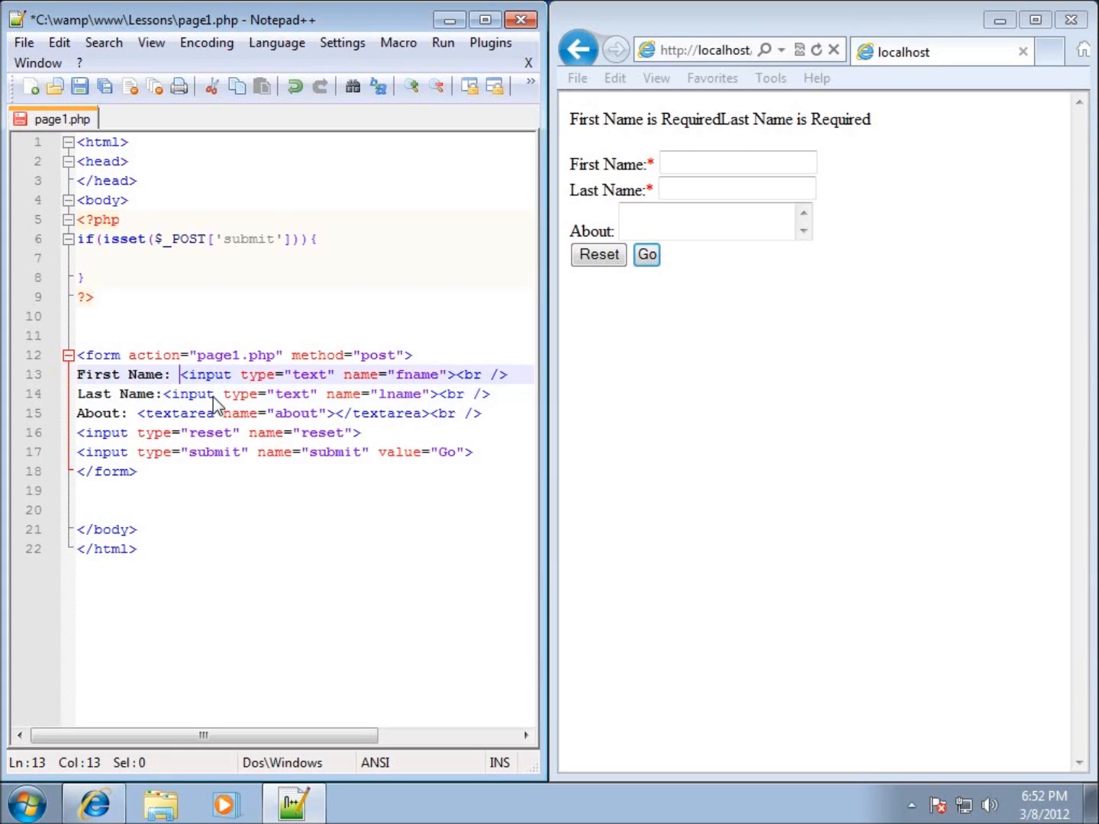
{"action": "left_click", "coordinate": [133, 471]}
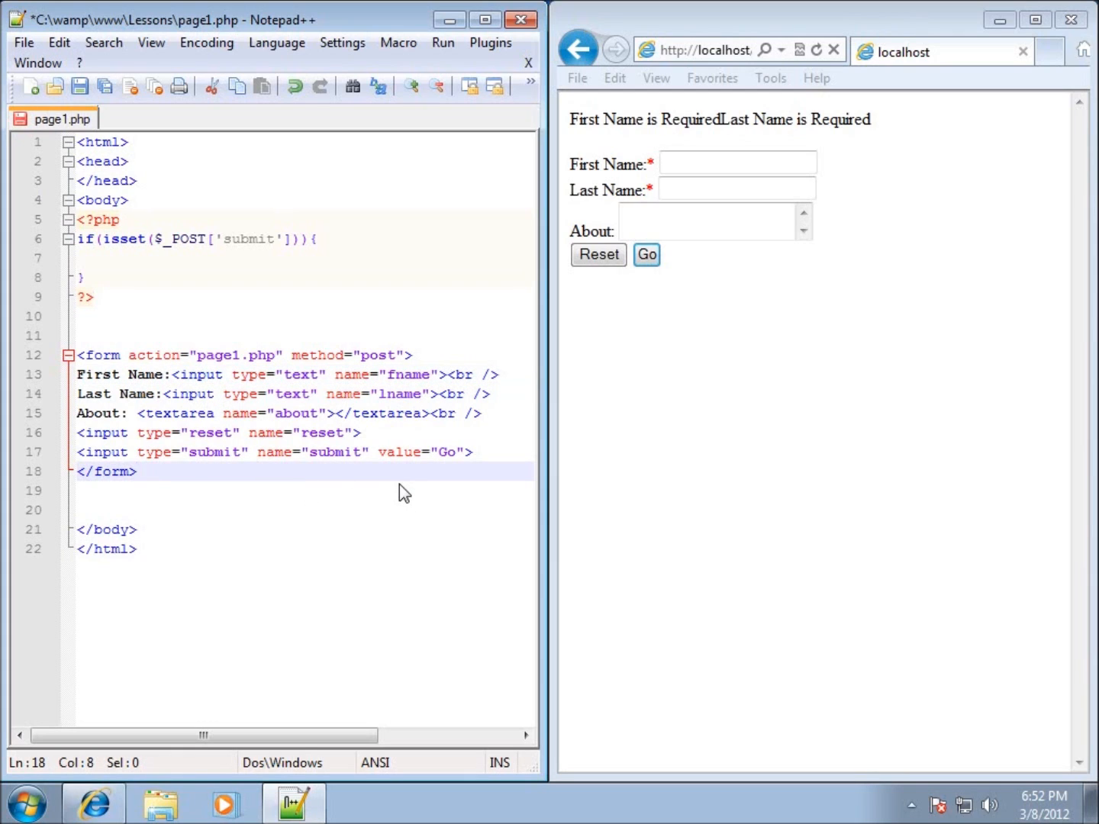
{"action": "mouse_move", "coordinate": [73, 418]}
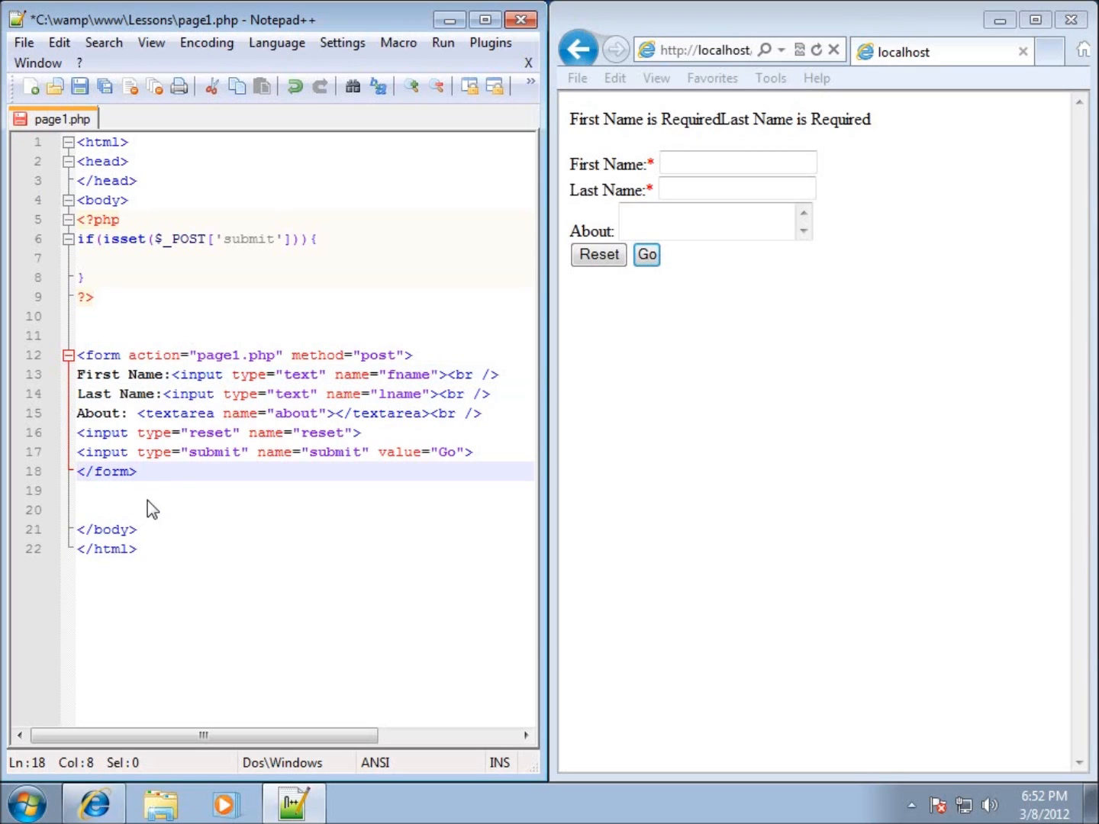
{"action": "mouse_move", "coordinate": [93, 246]}
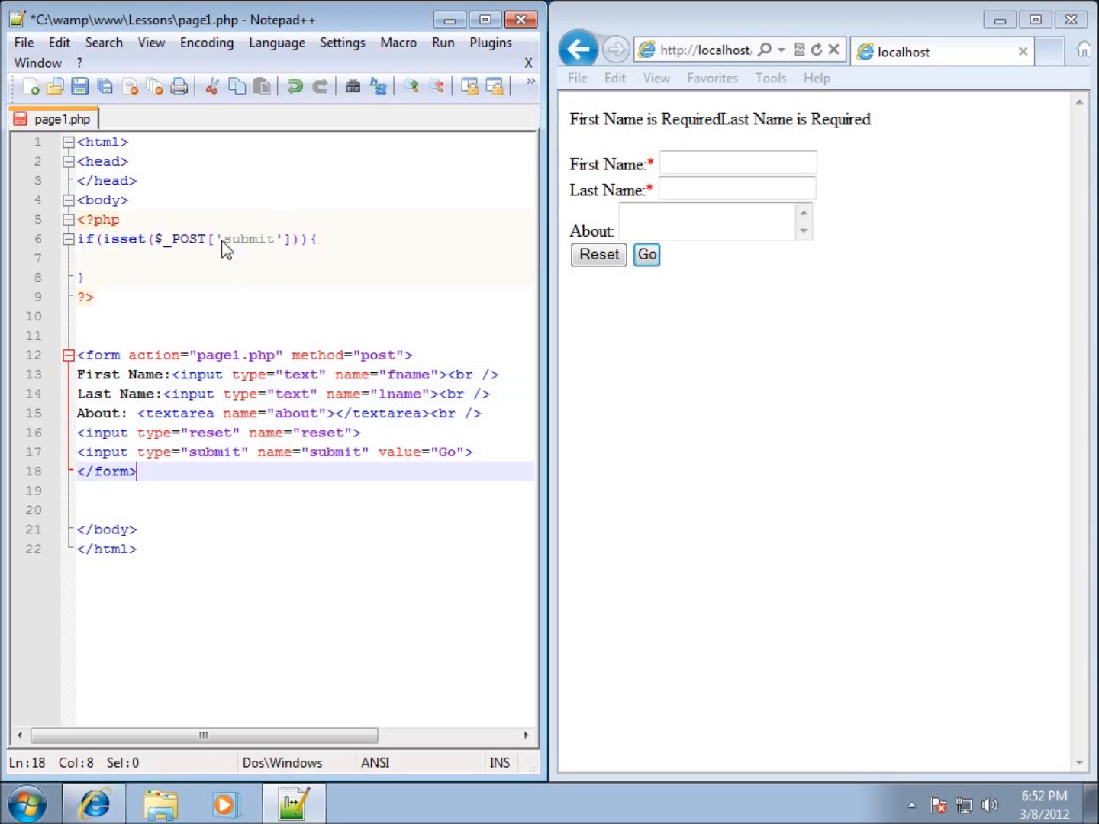
{"action": "mouse_move", "coordinate": [142, 248]}
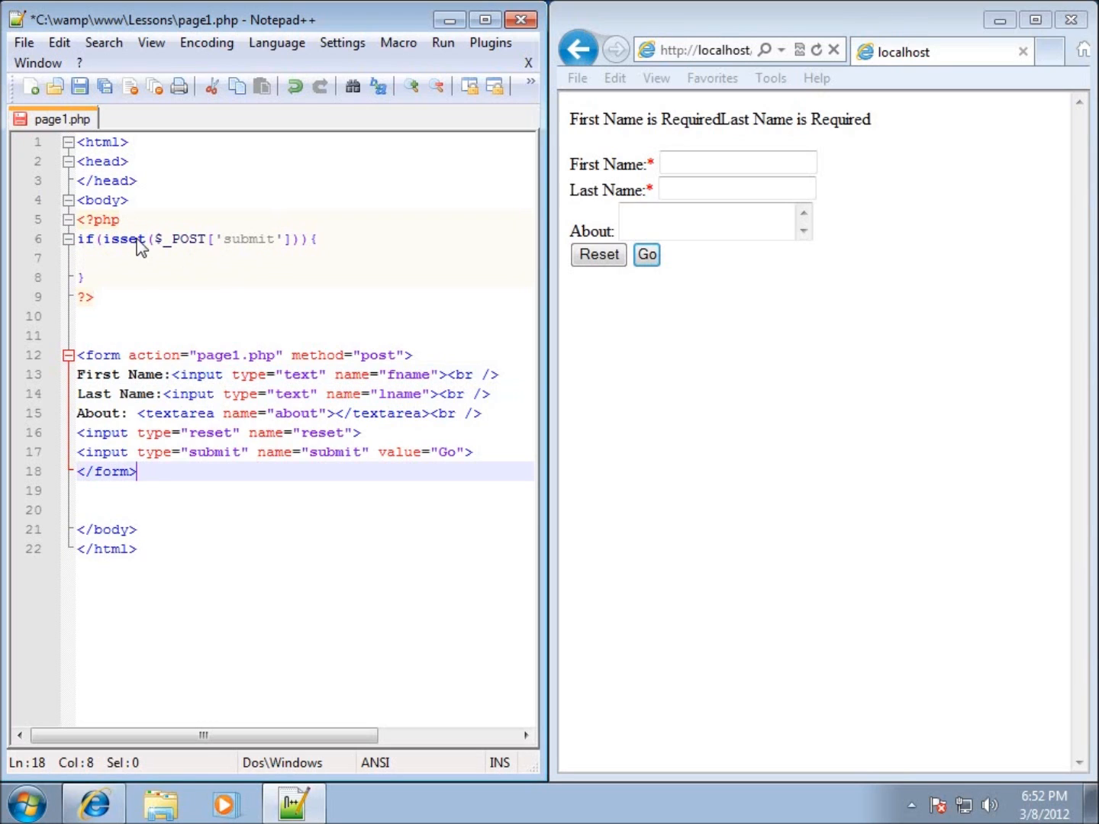
Step: Add $DisplayForm = True; on a new line right after the opening <?php tag
{"action": "left_click", "coordinate": [114, 258]}
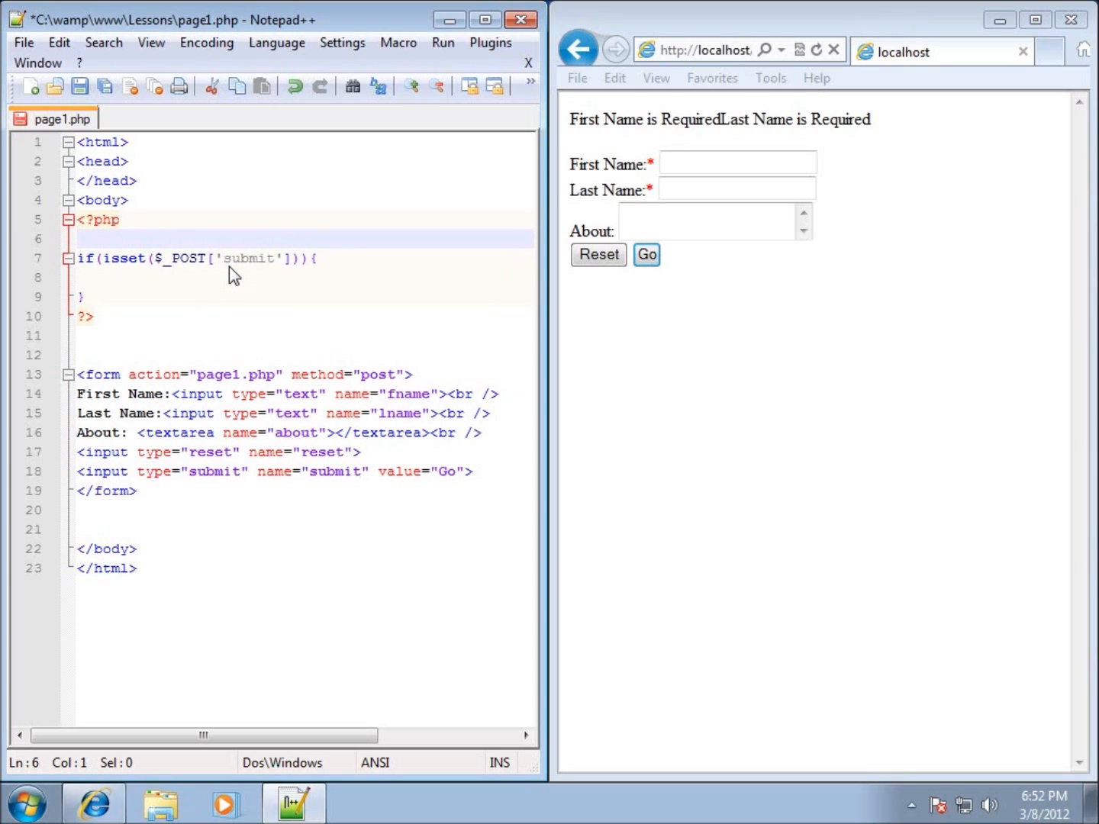
{"action": "type", "text": "$"}
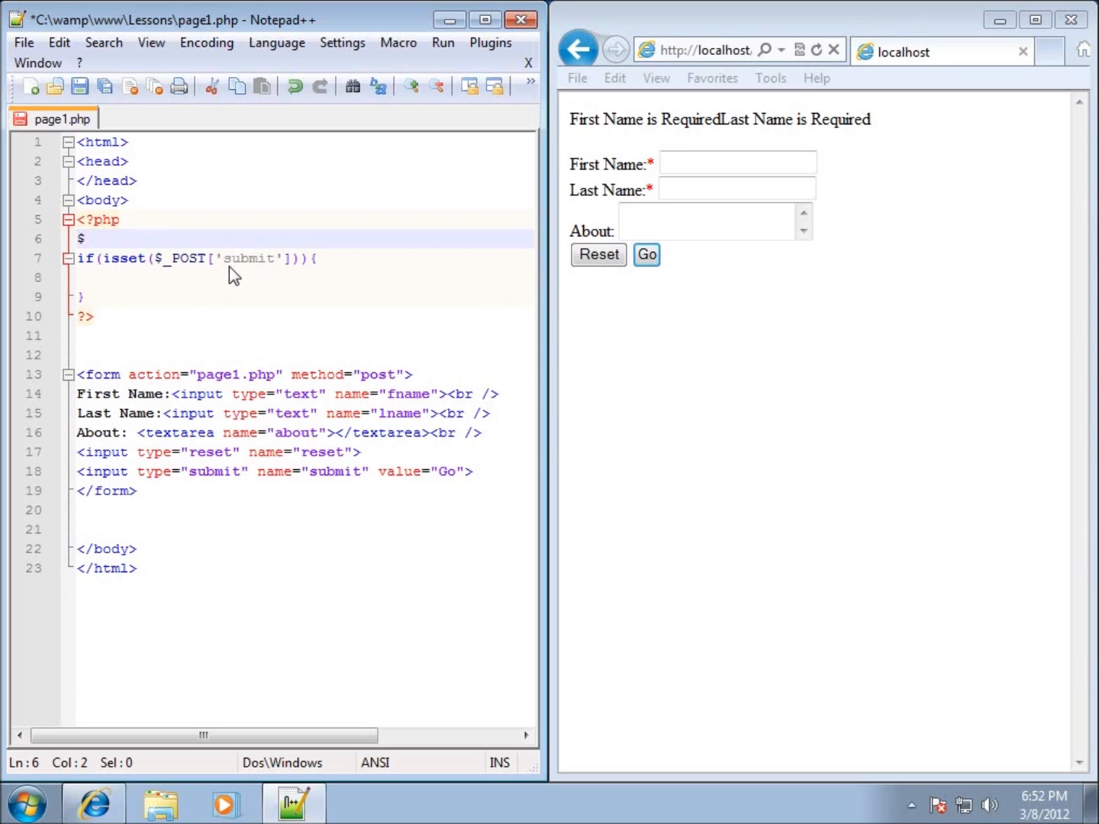
{"action": "type", "text": "DisplayForm"}
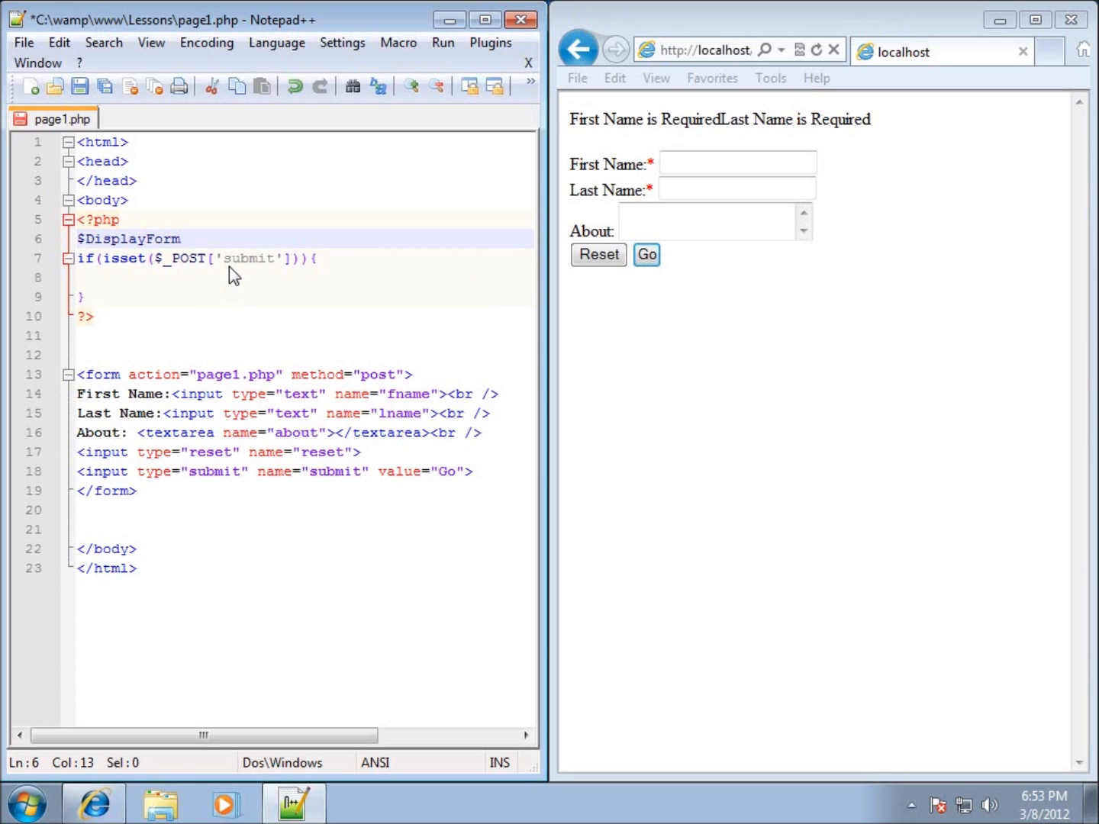
{"action": "type", "text": "= T"}
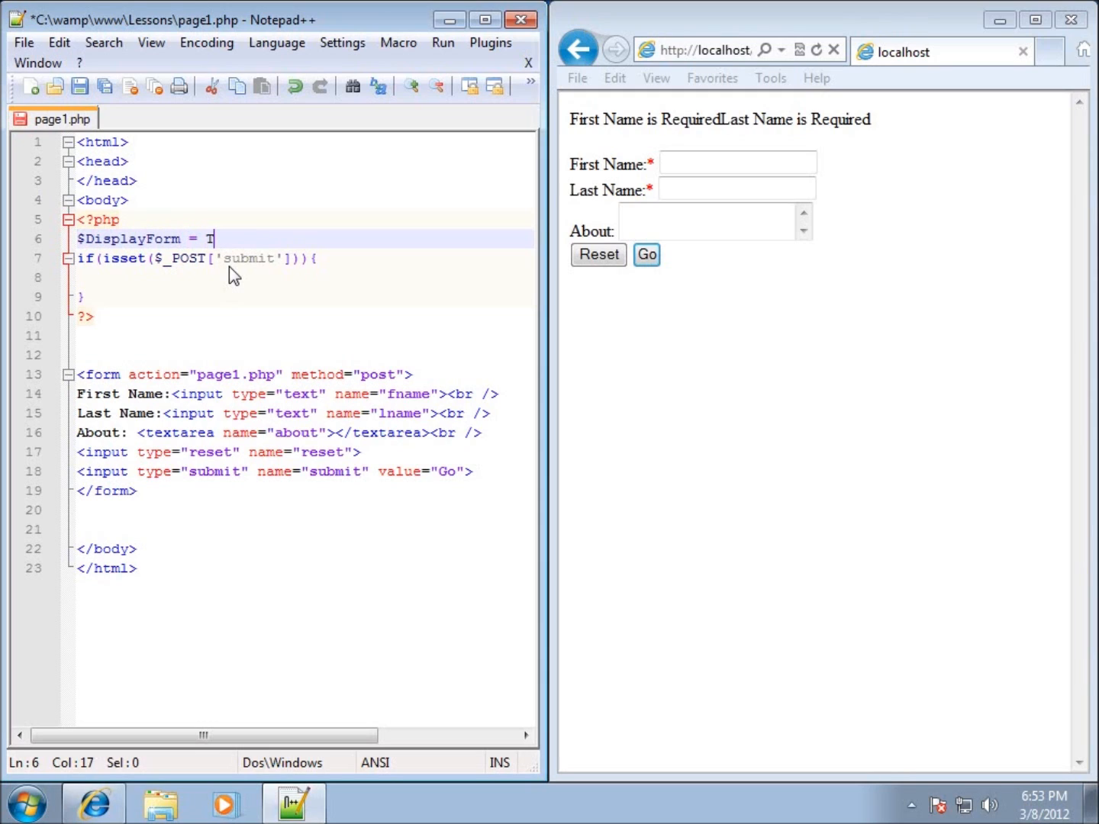
{"action": "type", "text": "u"}
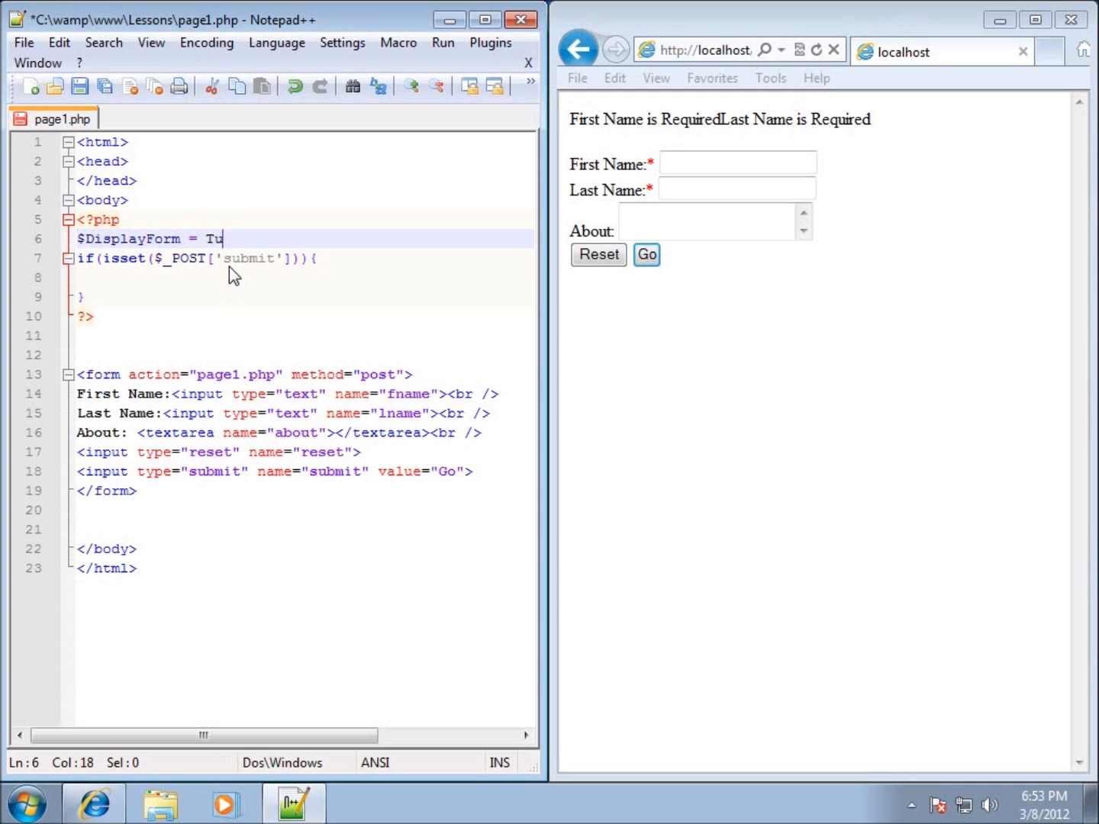
{"action": "type", "text": "rue;"}
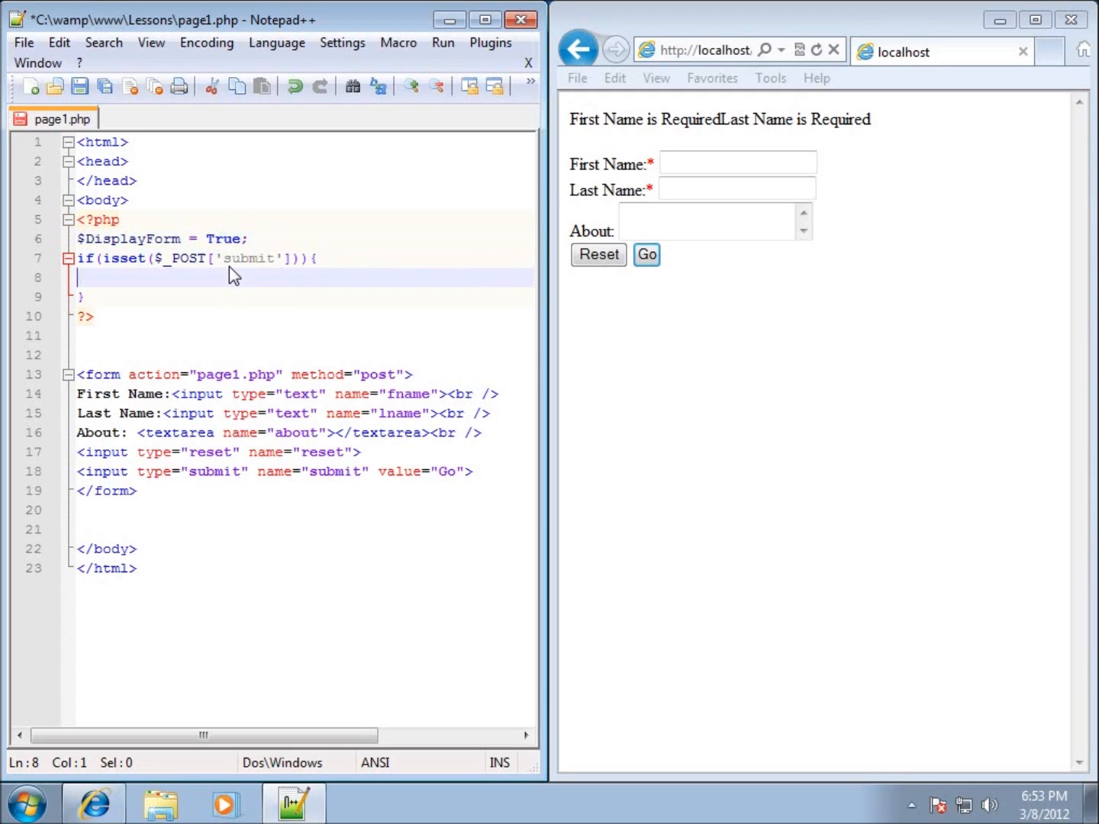
{"action": "mouse_move", "coordinate": [656, 69]}
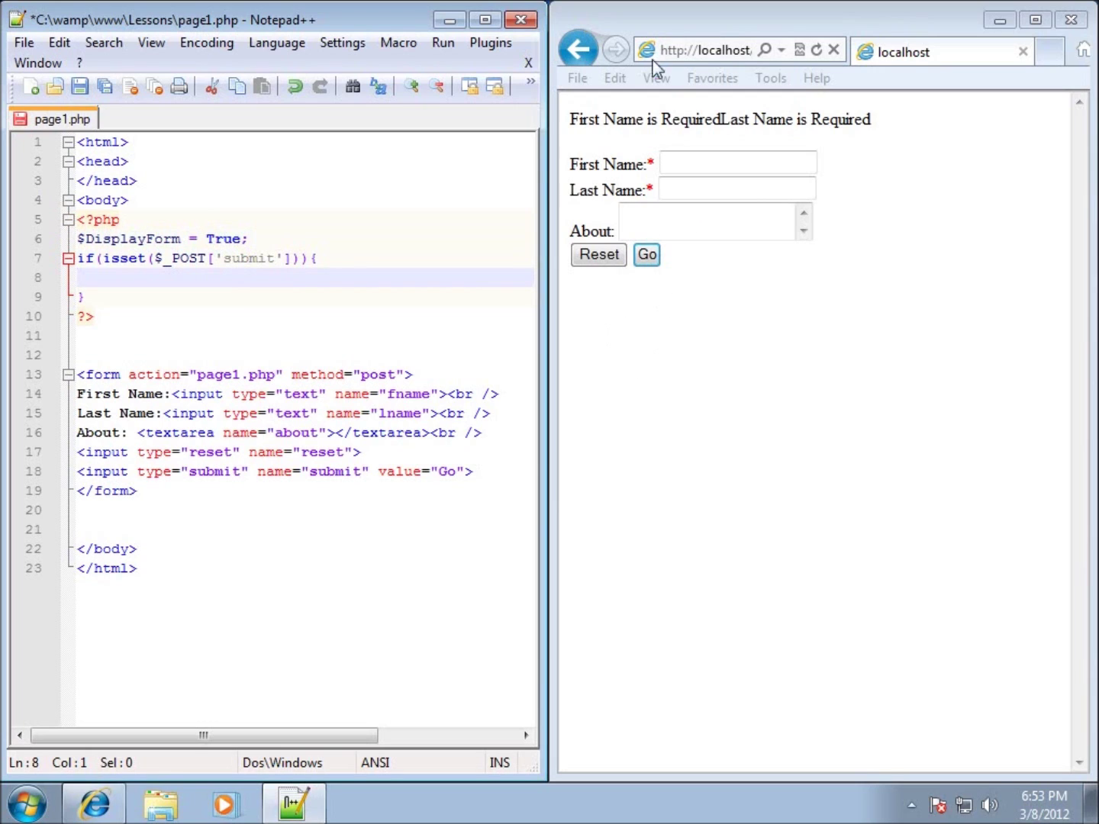
{"action": "mouse_move", "coordinate": [113, 288]}
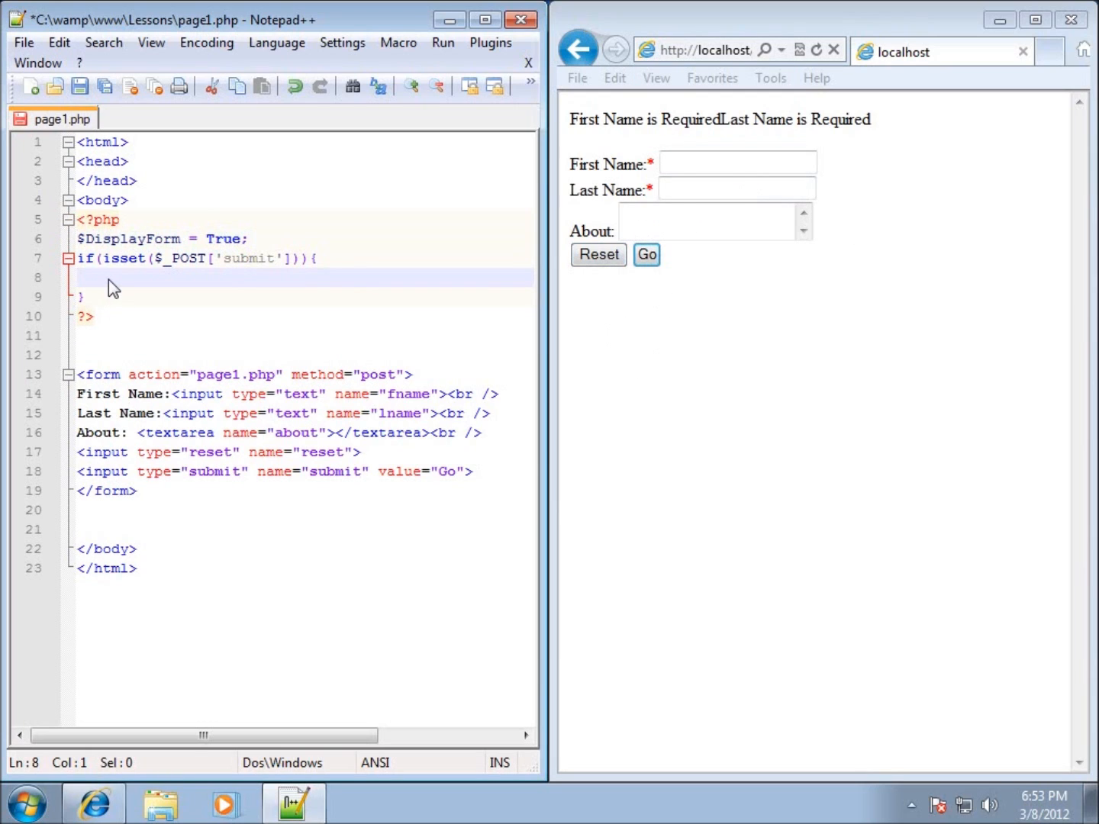
Step: Add $DisplayForm = False; inside the isset submit block
{"action": "type", "text": "$"}
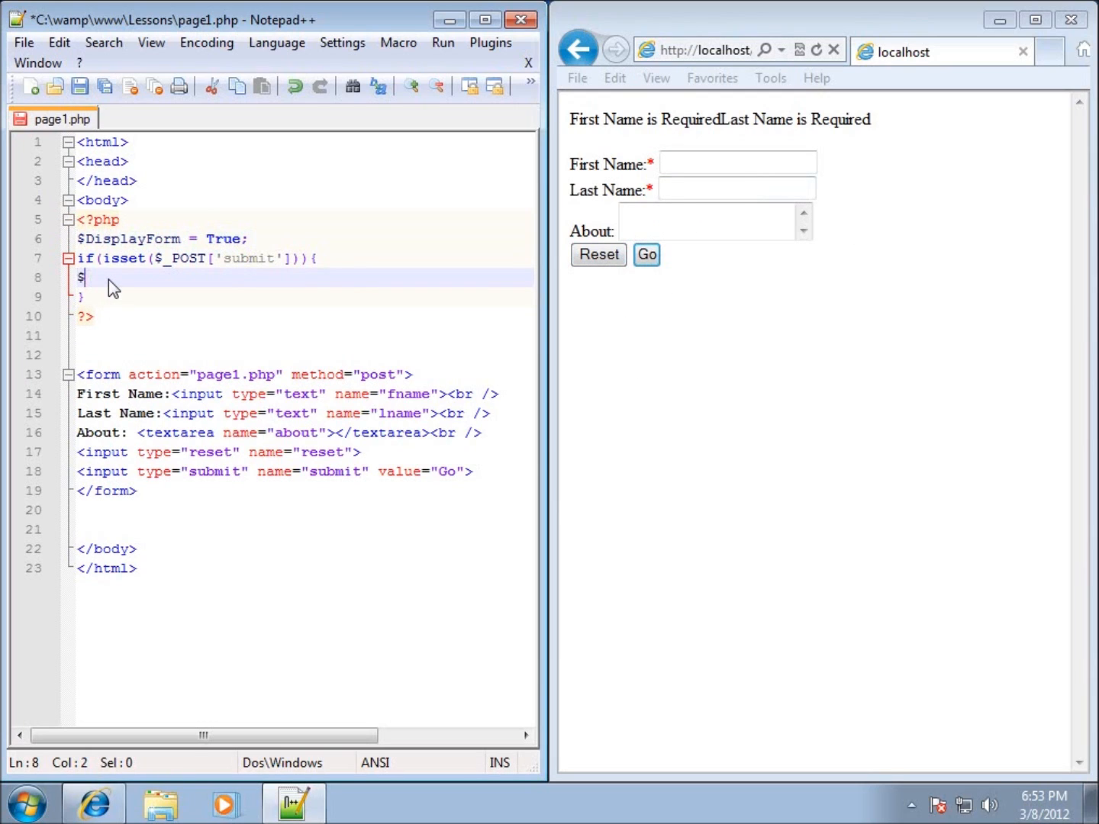
{"action": "type", "text": "DisplayForm ="}
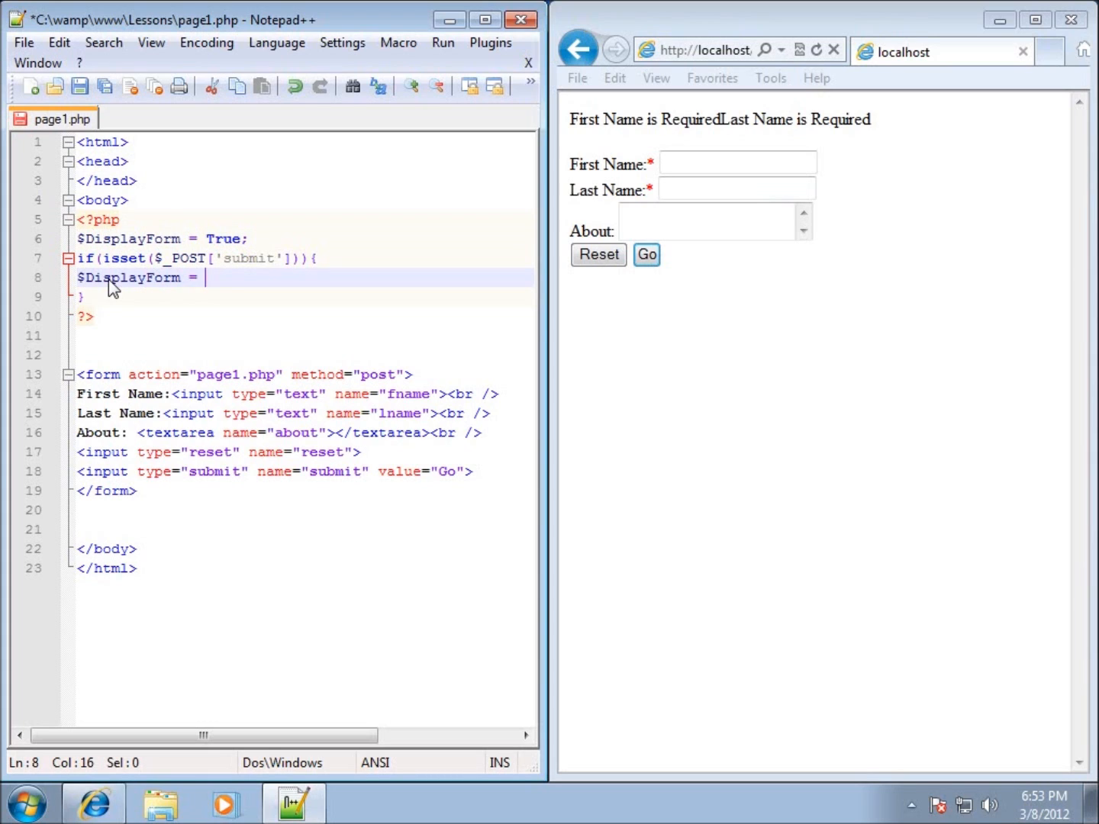
{"action": "type", "text": "False"}
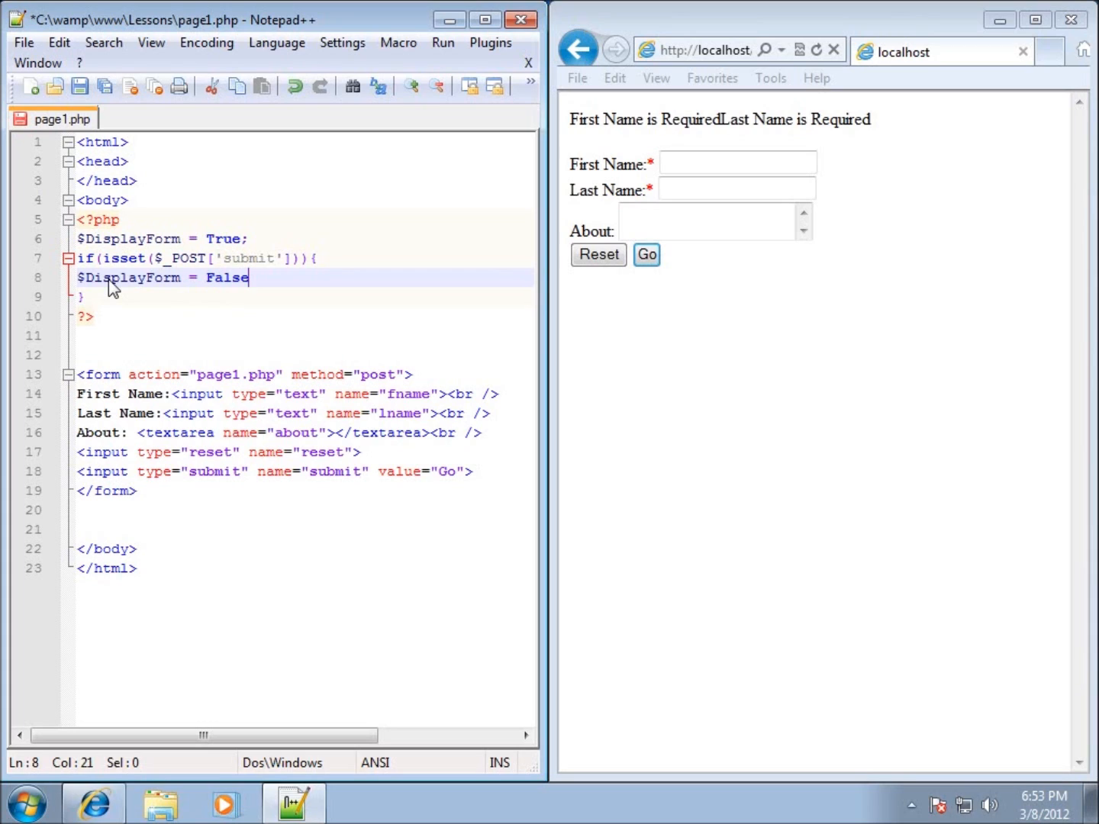
{"action": "type", "text": ";"}
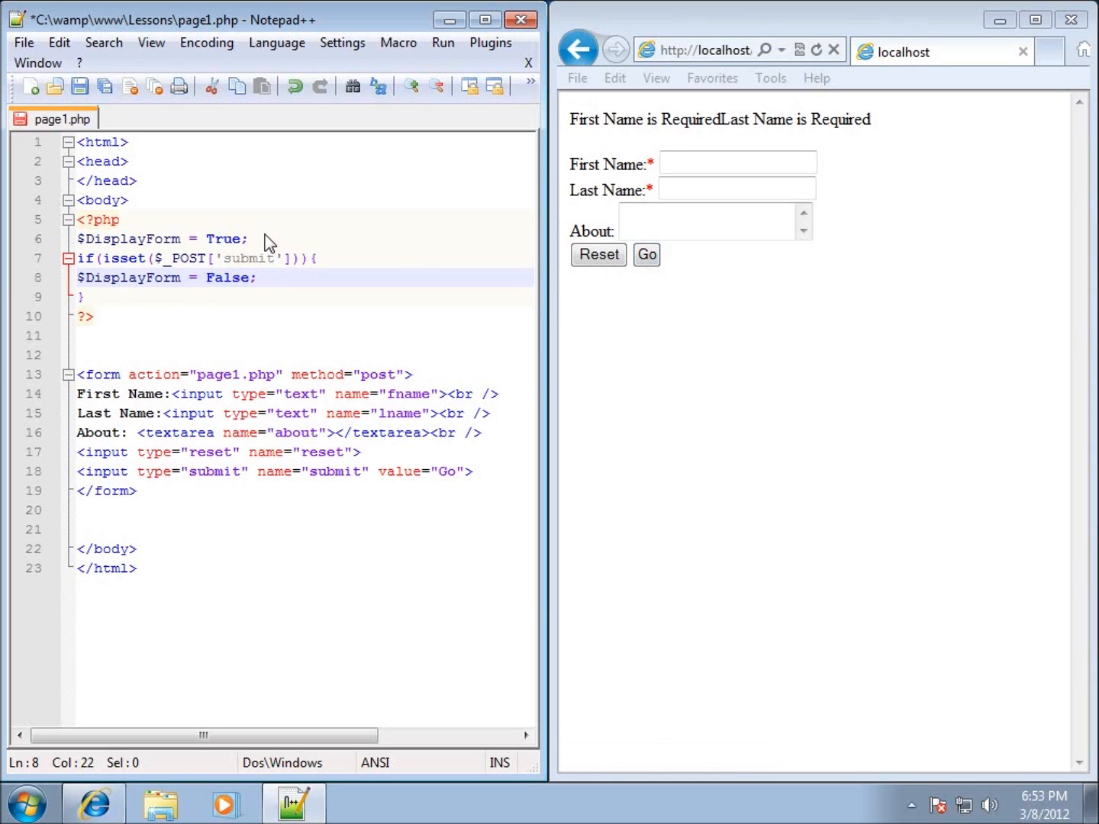
{"action": "mouse_move", "coordinate": [647, 254]}
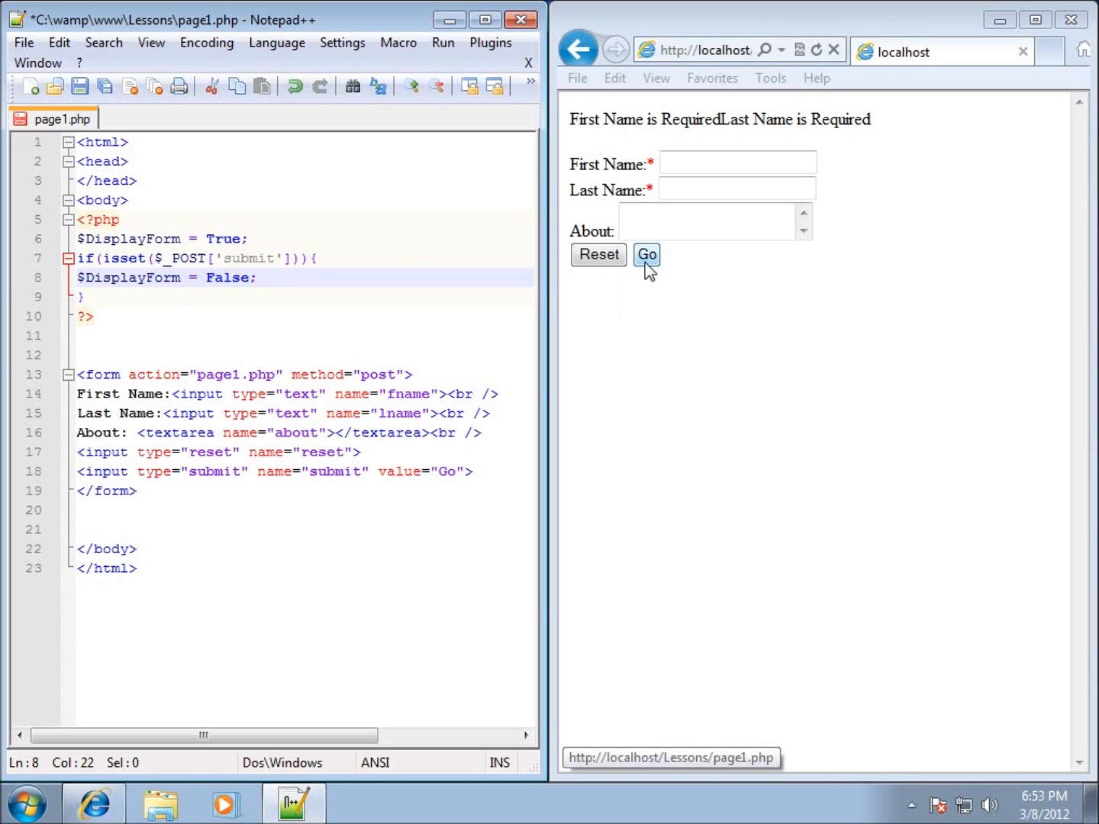
Step: Start a new line below the submit check with if $DisplayForm
{"action": "left_click", "coordinate": [84, 296]}
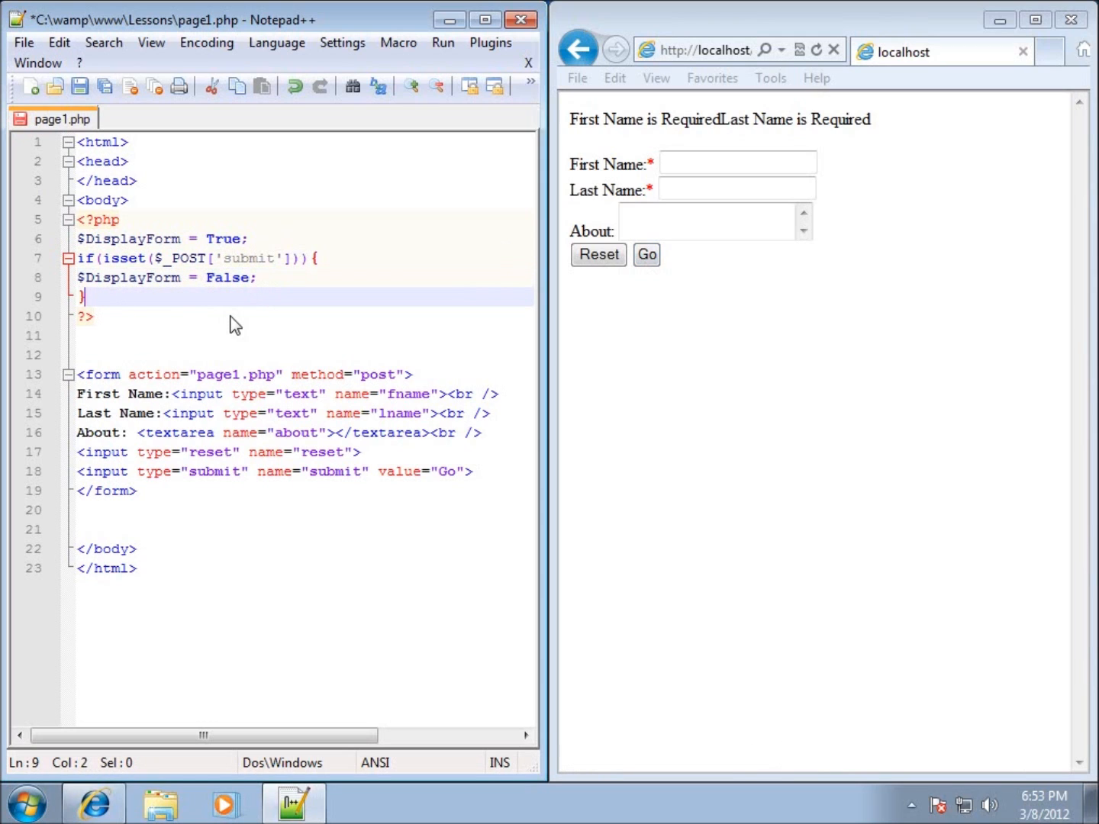
{"action": "key", "text": "enter"}
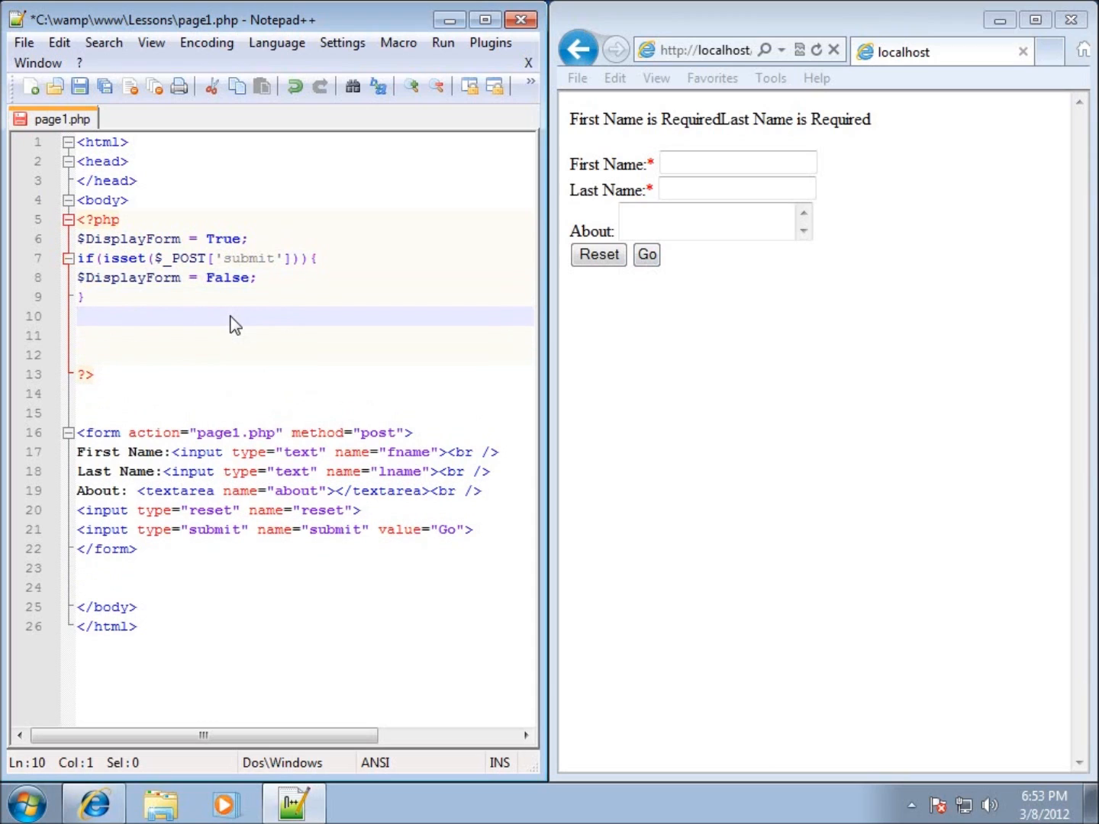
{"action": "left_click", "coordinate": [78, 316]}
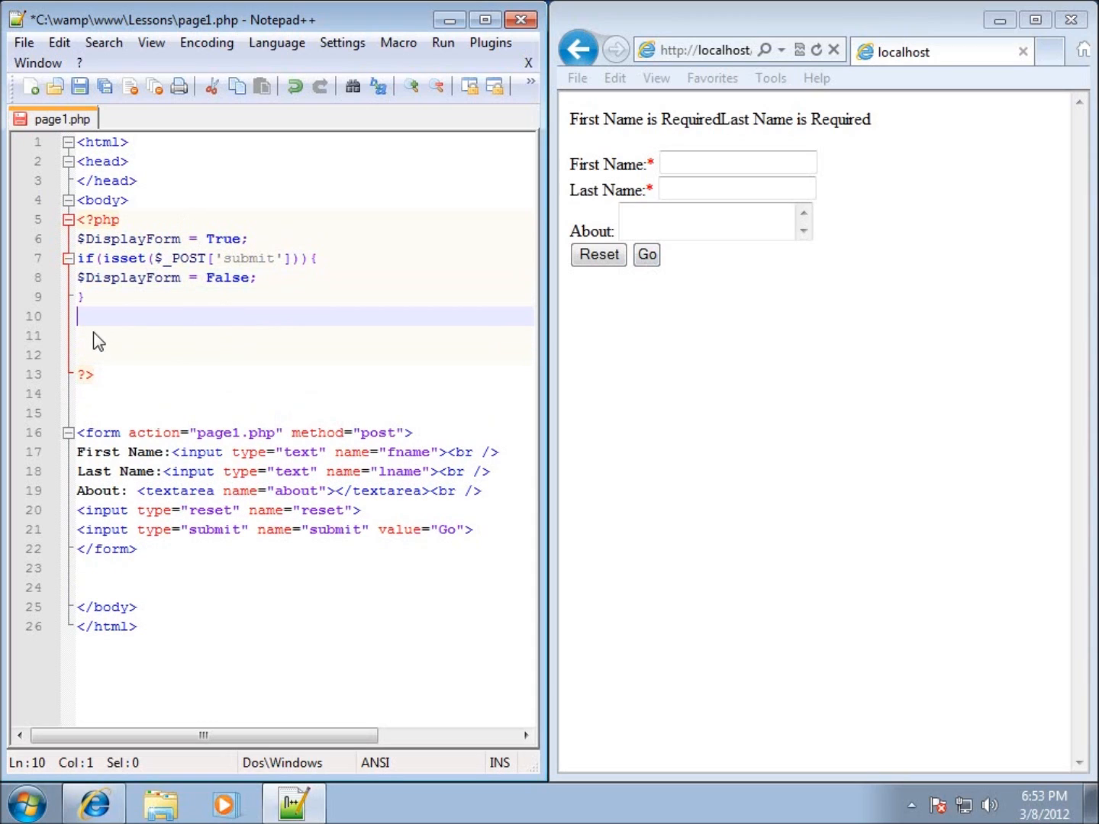
{"action": "mouse_move", "coordinate": [87, 341]}
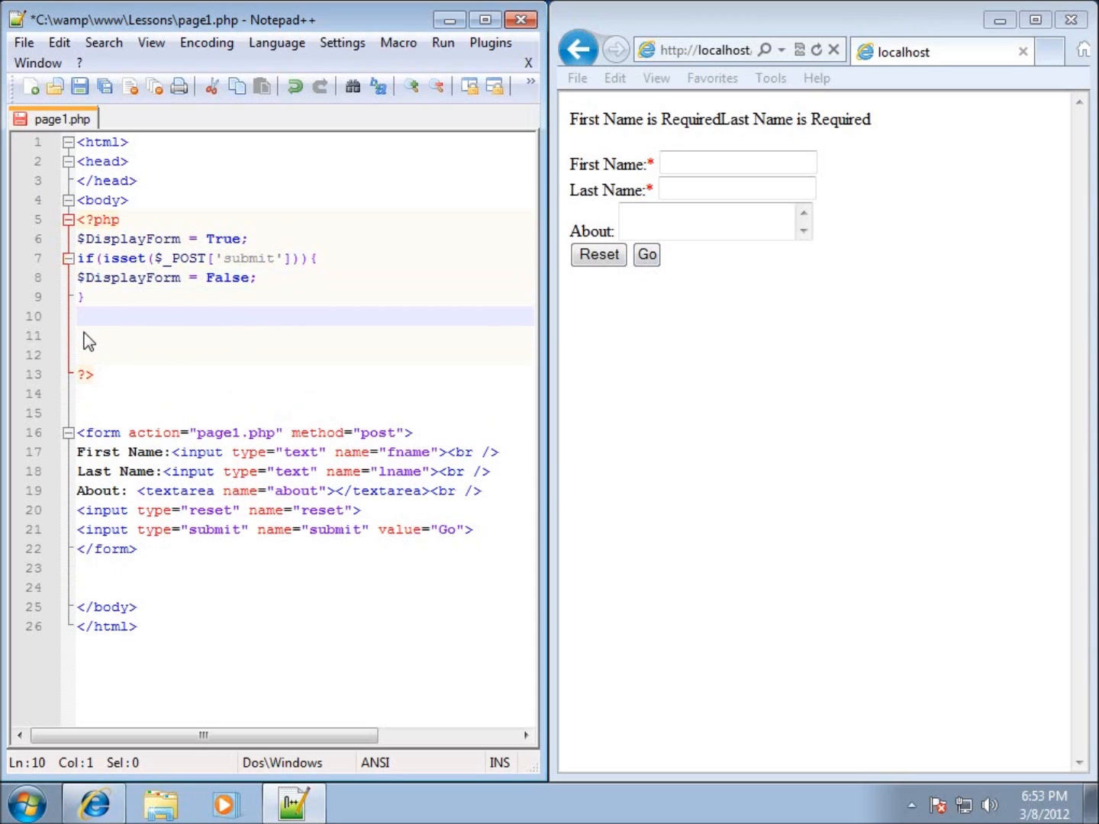
{"action": "type", "text": "i"}
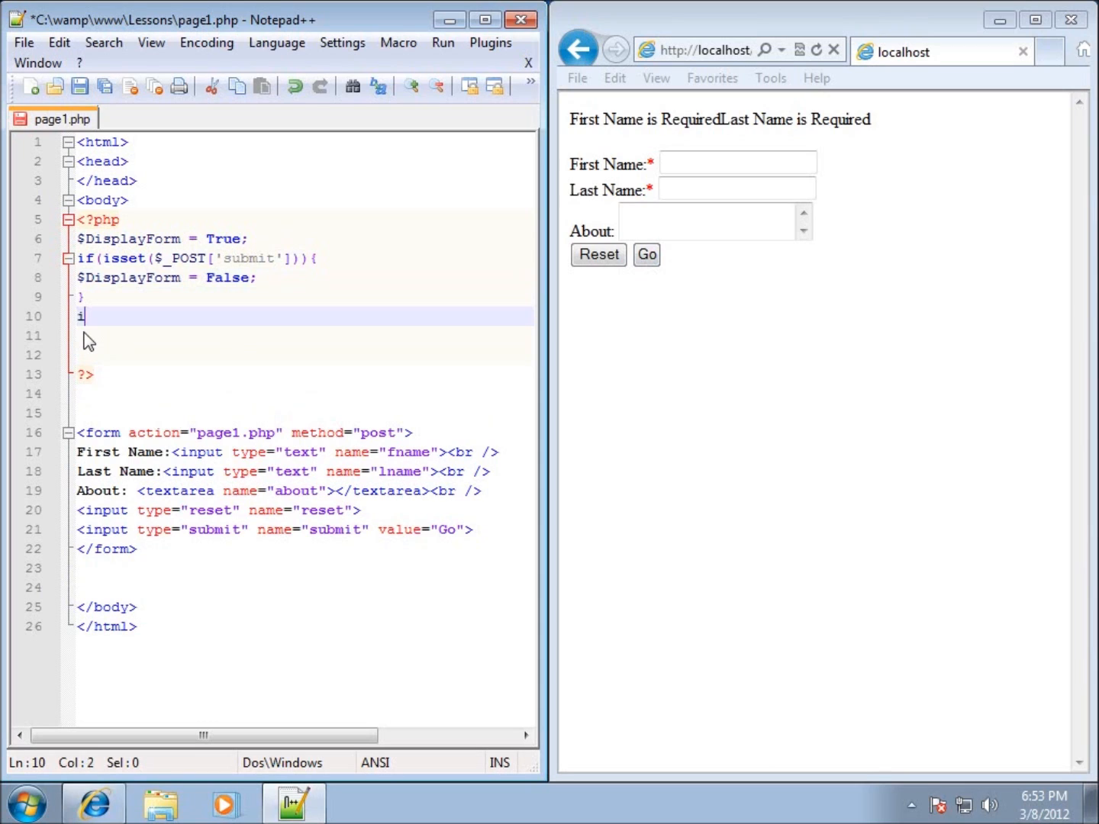
{"action": "type", "text": "f"}
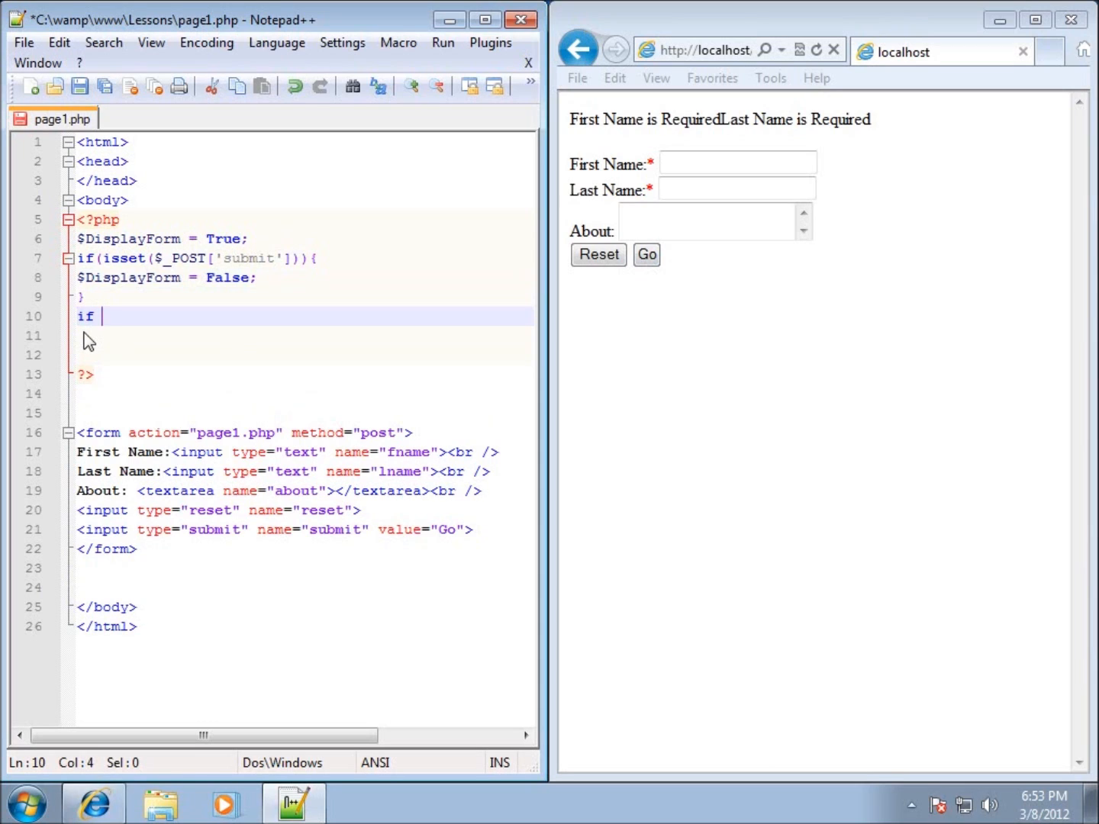
{"action": "type", "text": "$"}
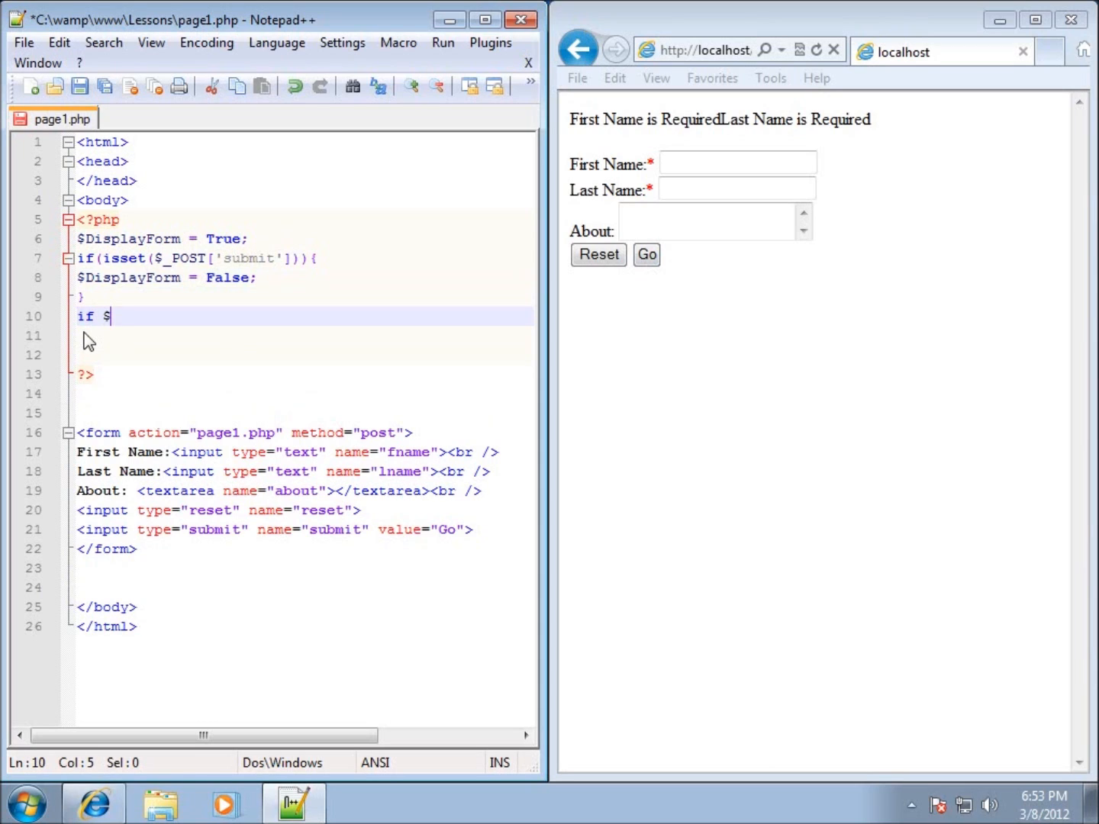
{"action": "type", "text": "DisplayForm"}
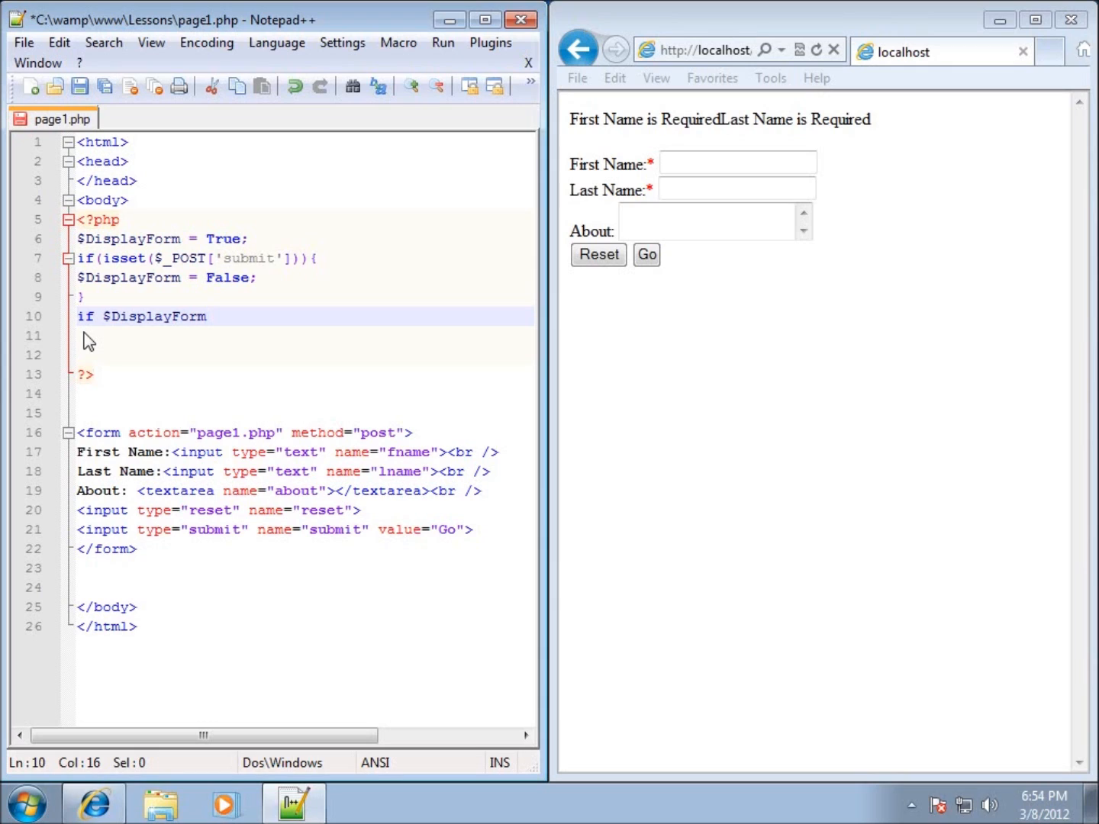
Step: Complete the condition as if ($DisplayForm) with opening and closing braces
{"action": "left_click", "coordinate": [206, 316]}
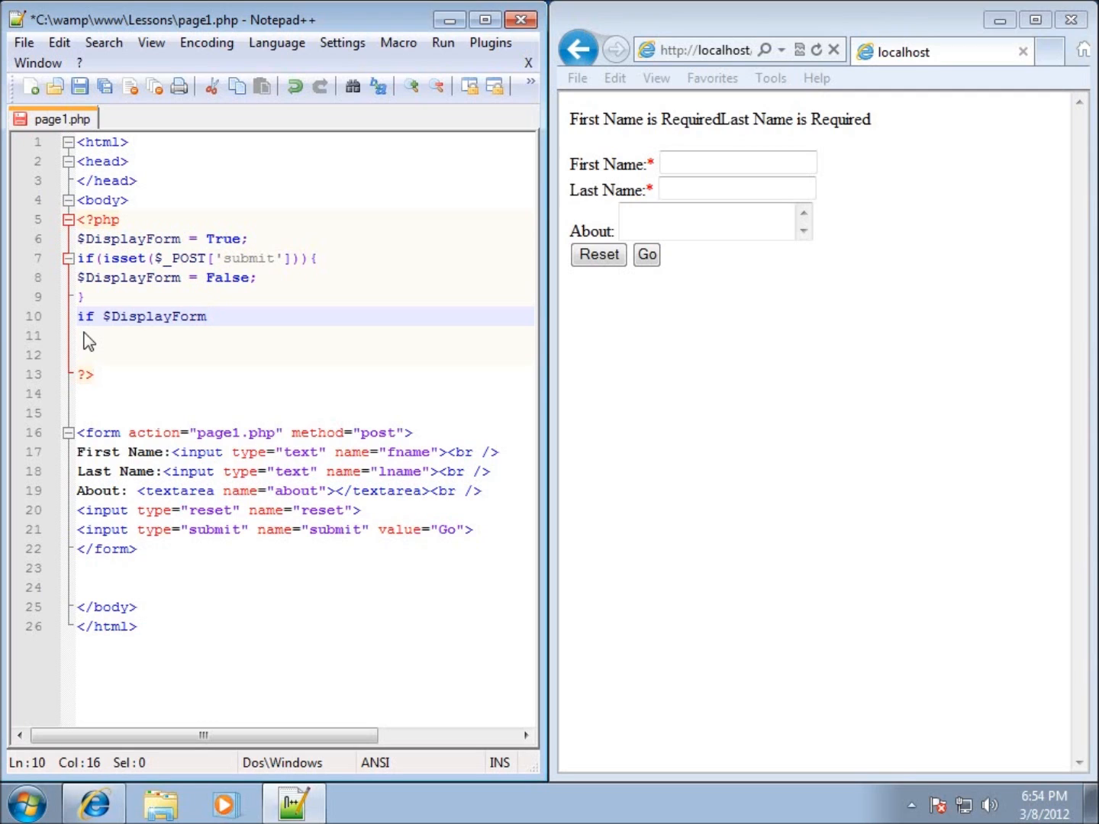
{"action": "type", "text": ")"}
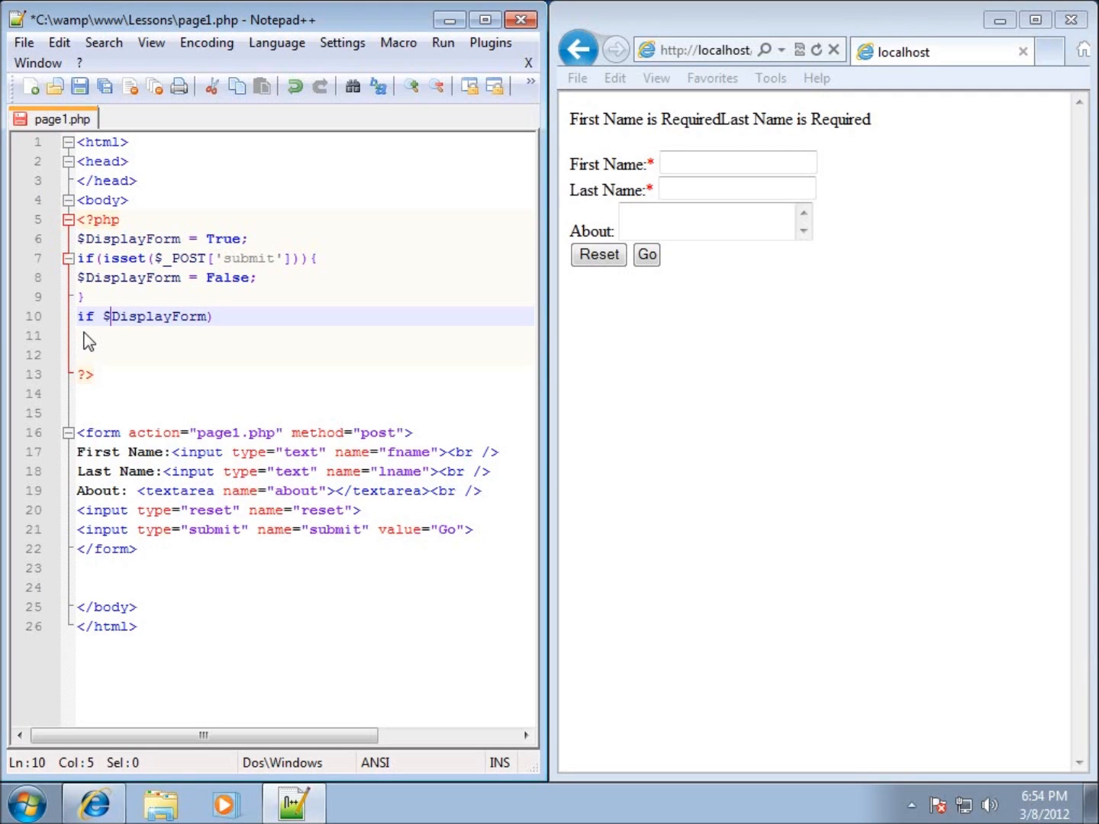
{"action": "type", "text": "("}
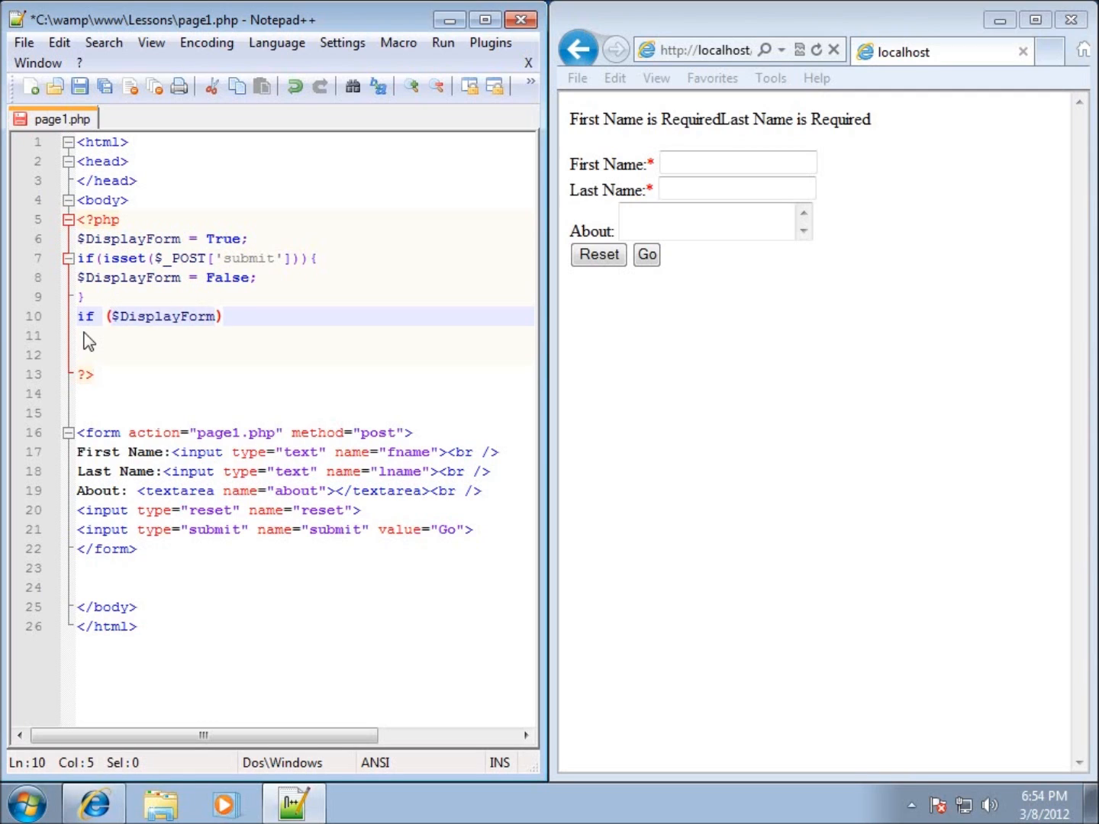
{"action": "left_click", "coordinate": [221, 316]}
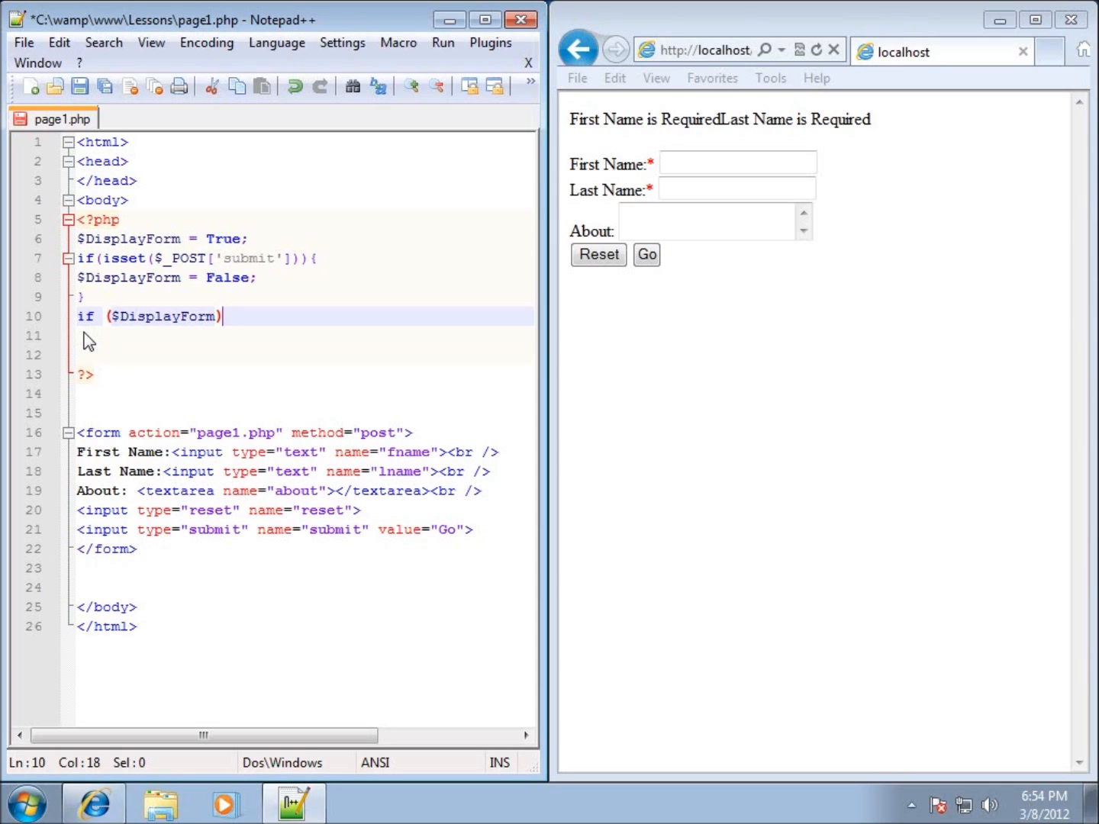
{"action": "type", "text": "{"}
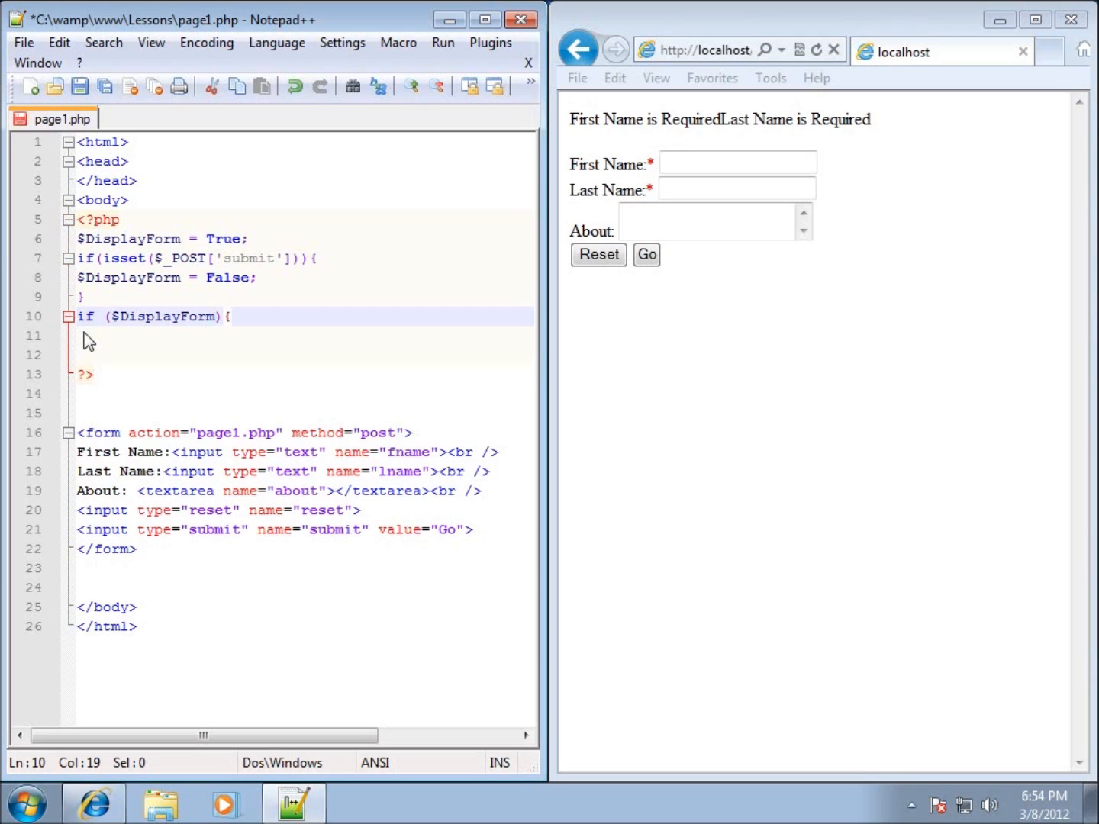
{"action": "type", "text": "}"}
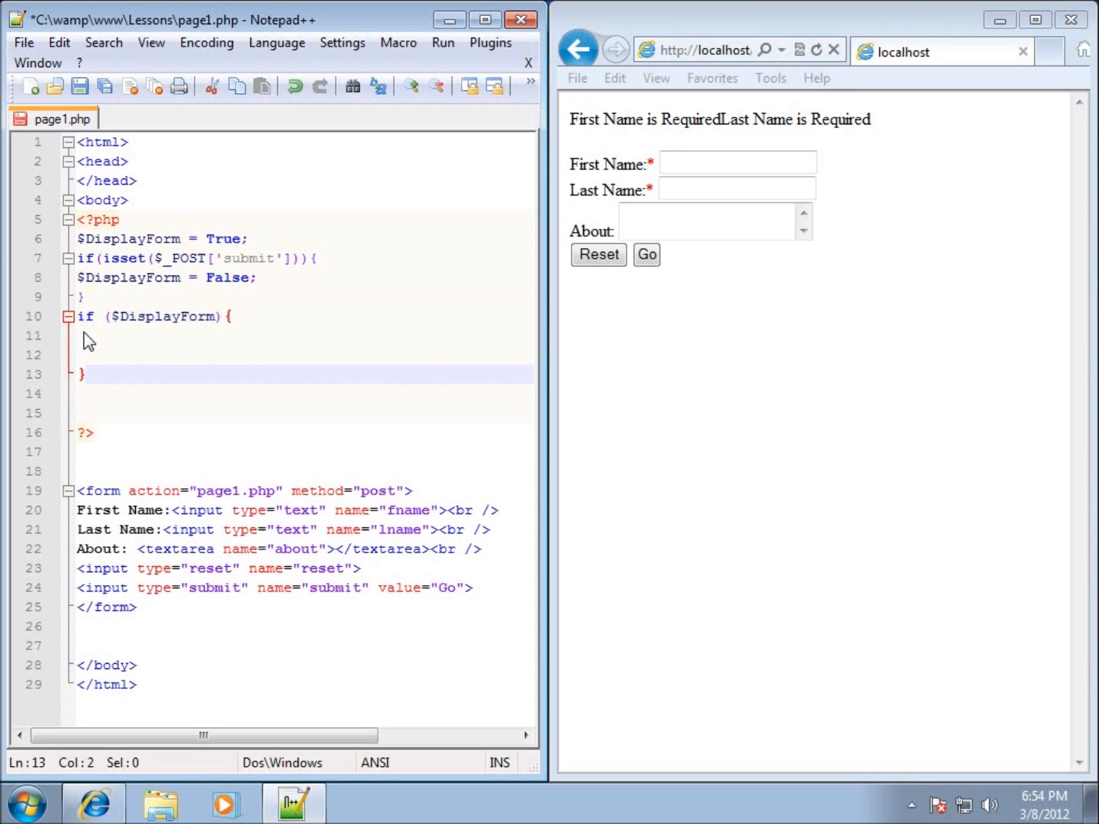
{"action": "left_click", "coordinate": [87, 336]}
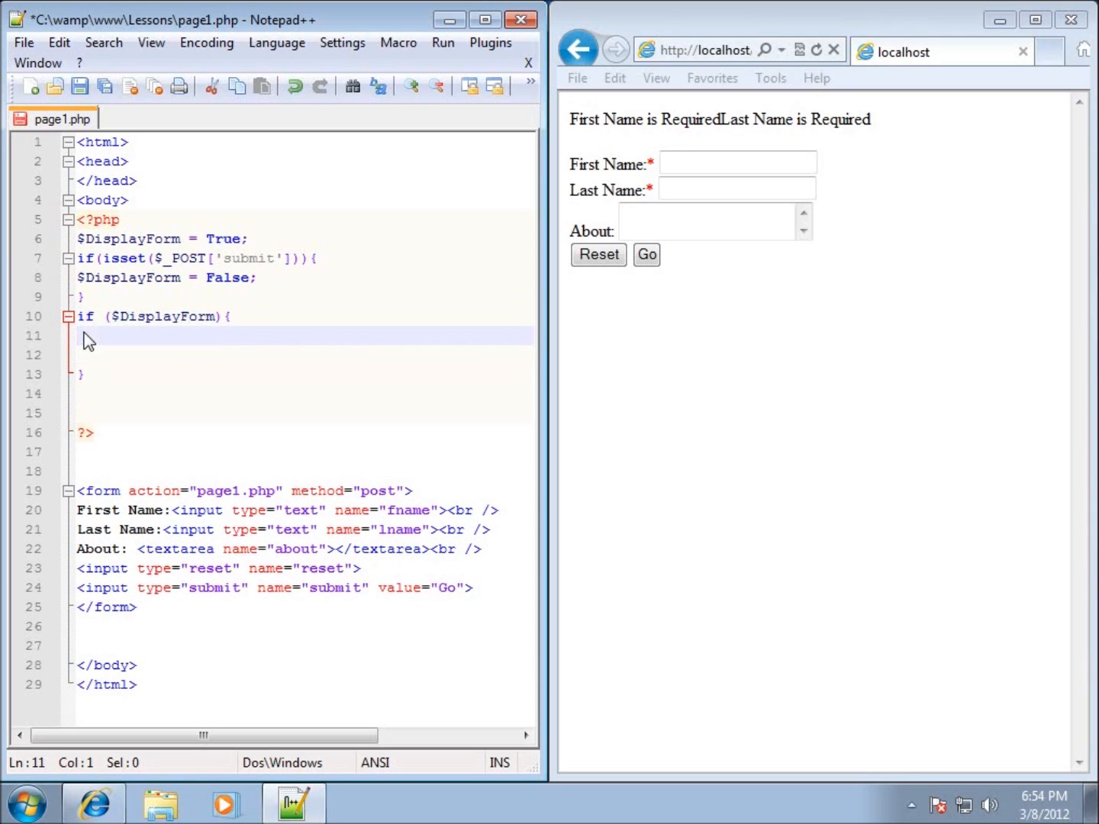
{"action": "mouse_move", "coordinate": [118, 589]}
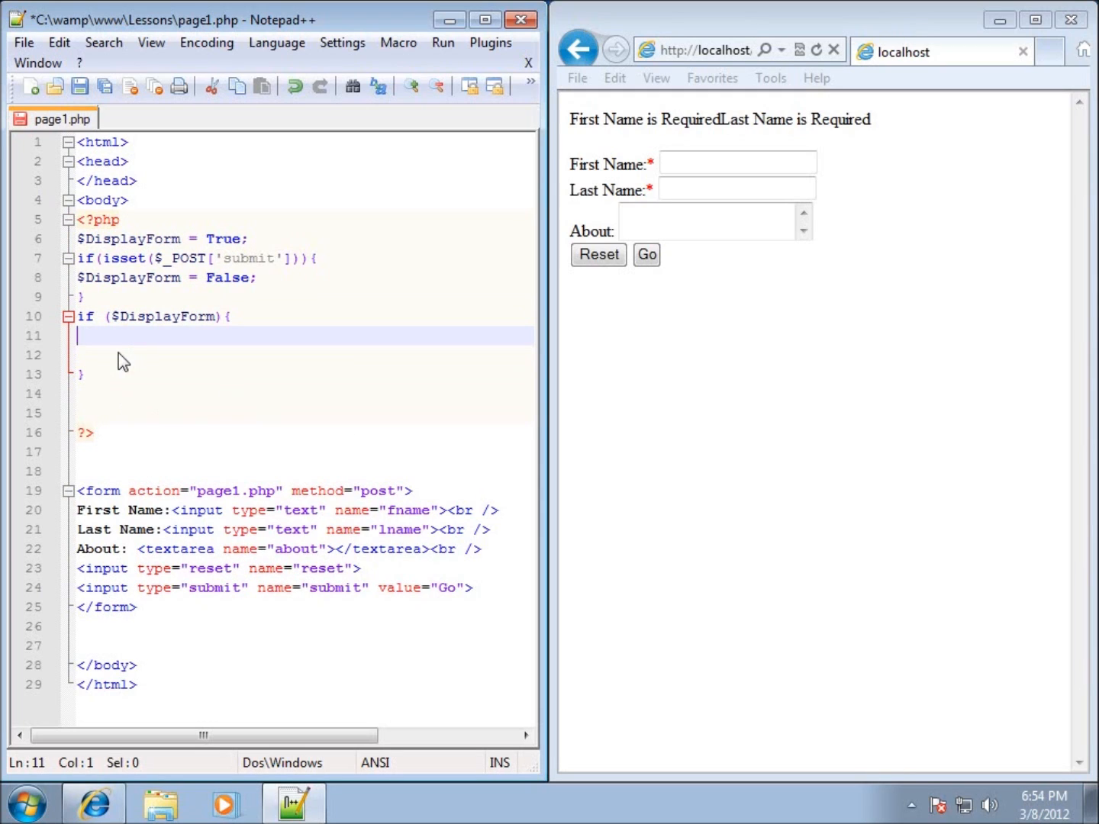
{"action": "mouse_move", "coordinate": [273, 547]}
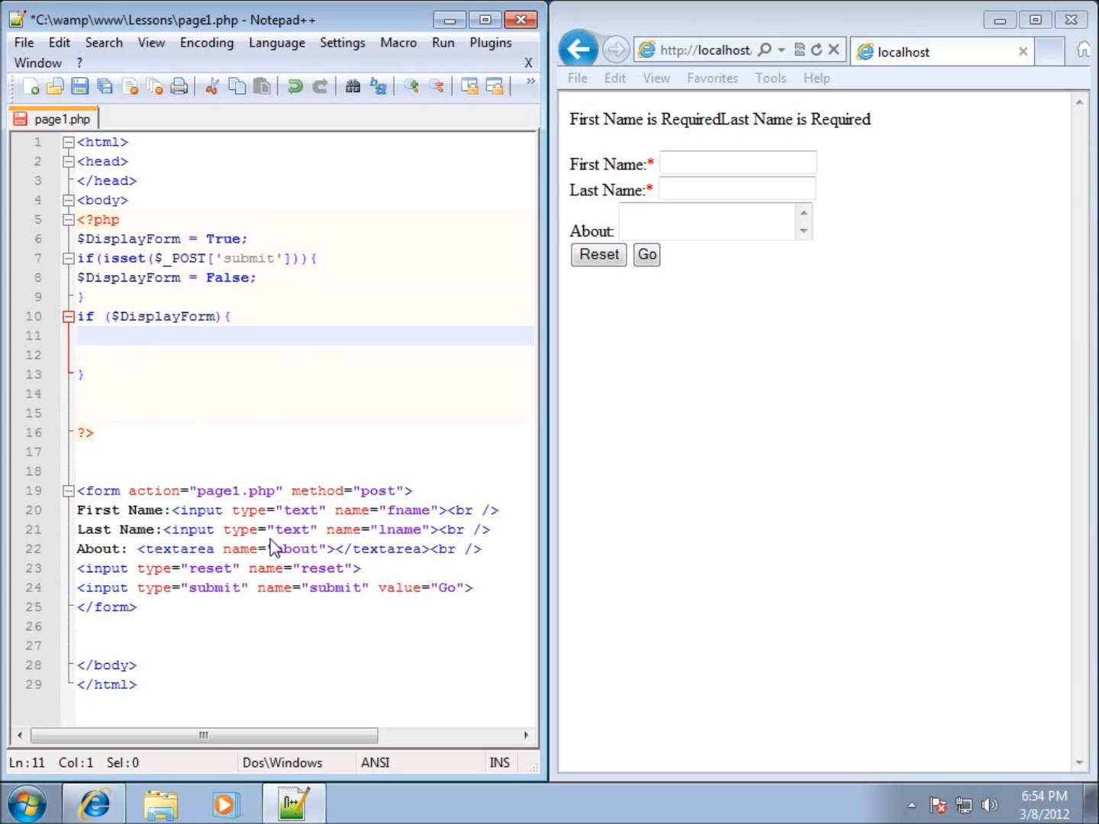
{"action": "mouse_move", "coordinate": [144, 359]}
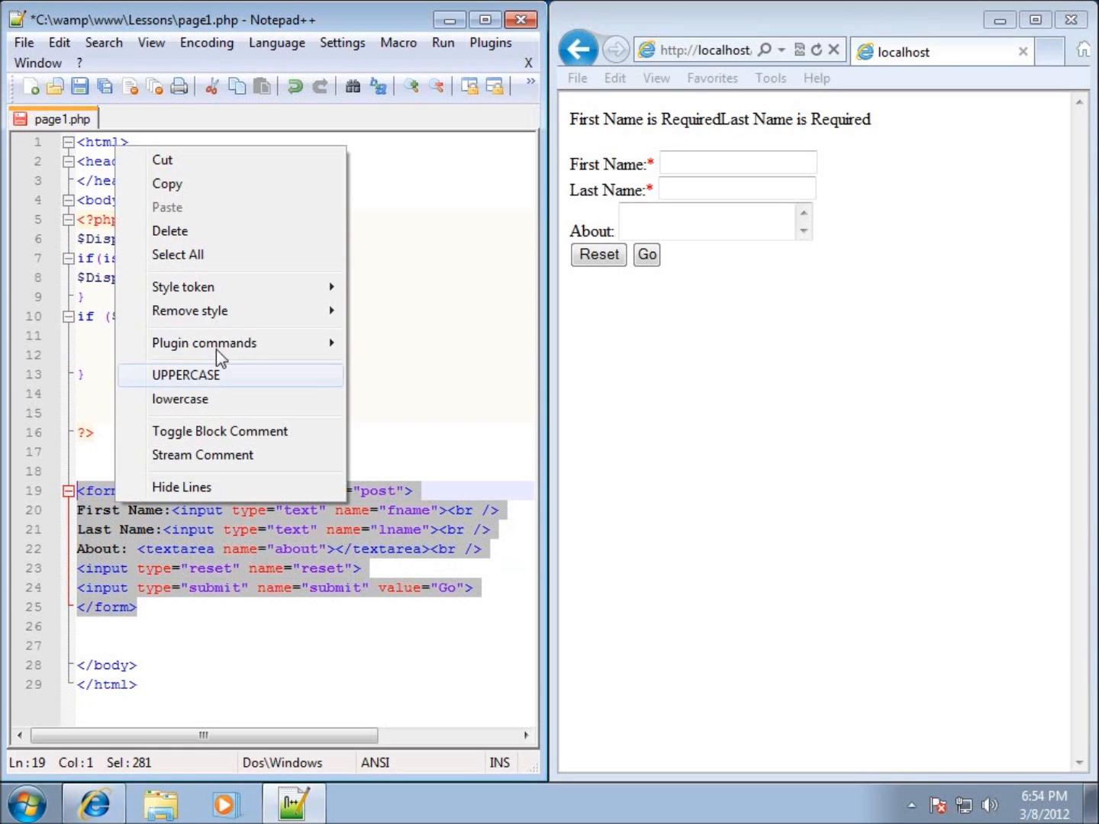
Step: Cut the form markup and paste it onto the empty line inside the if ($DisplayForm) block
{"action": "left_click", "coordinate": [170, 231]}
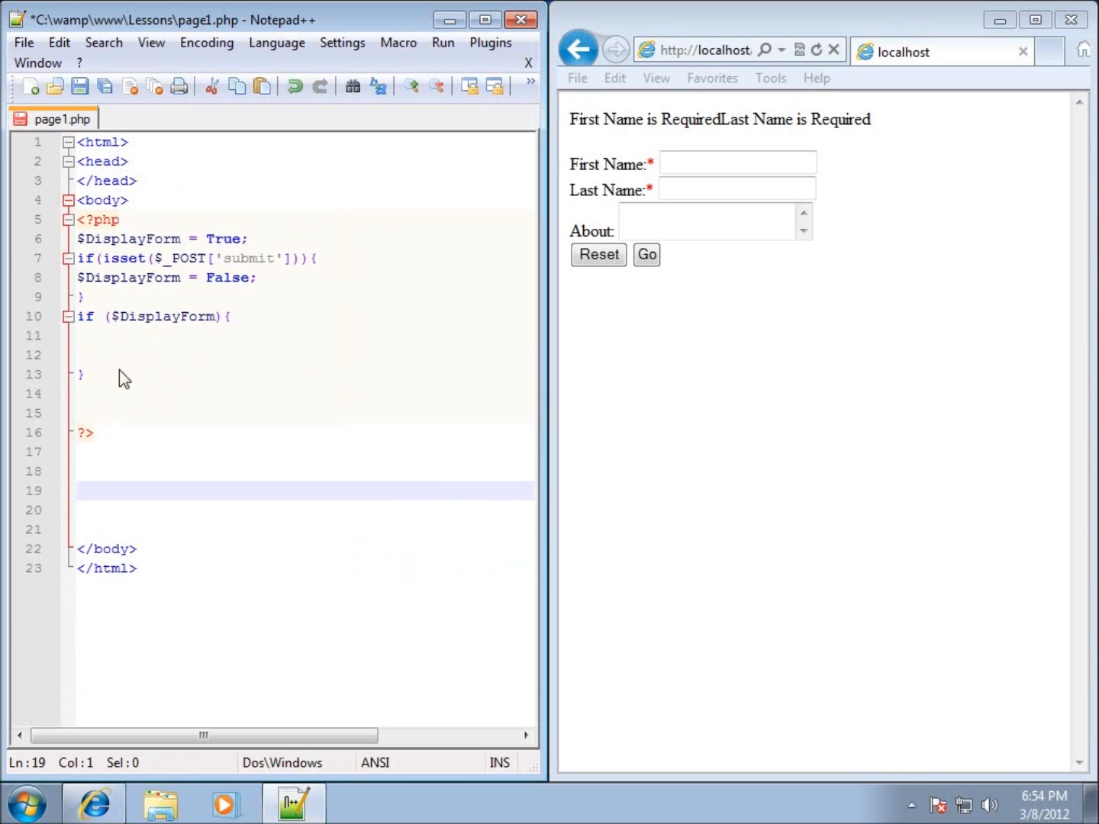
{"action": "right_click", "coordinate": [95, 340]}
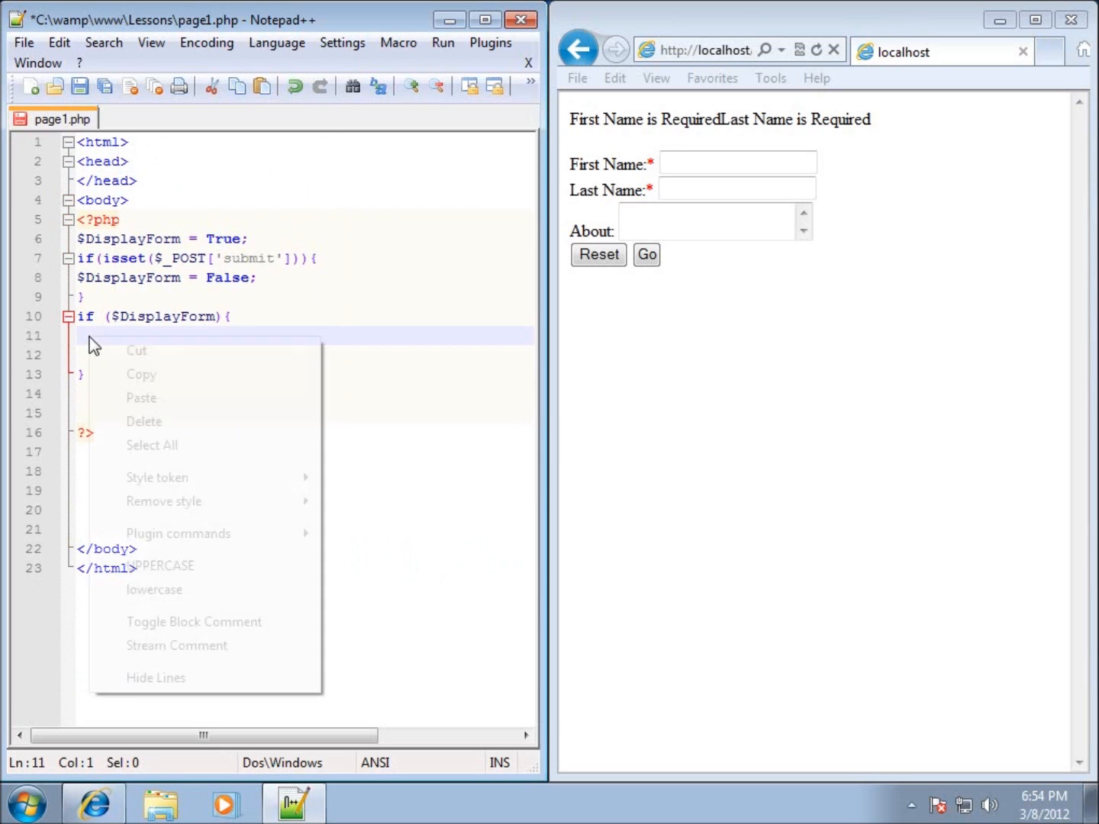
{"action": "left_click", "coordinate": [142, 398]}
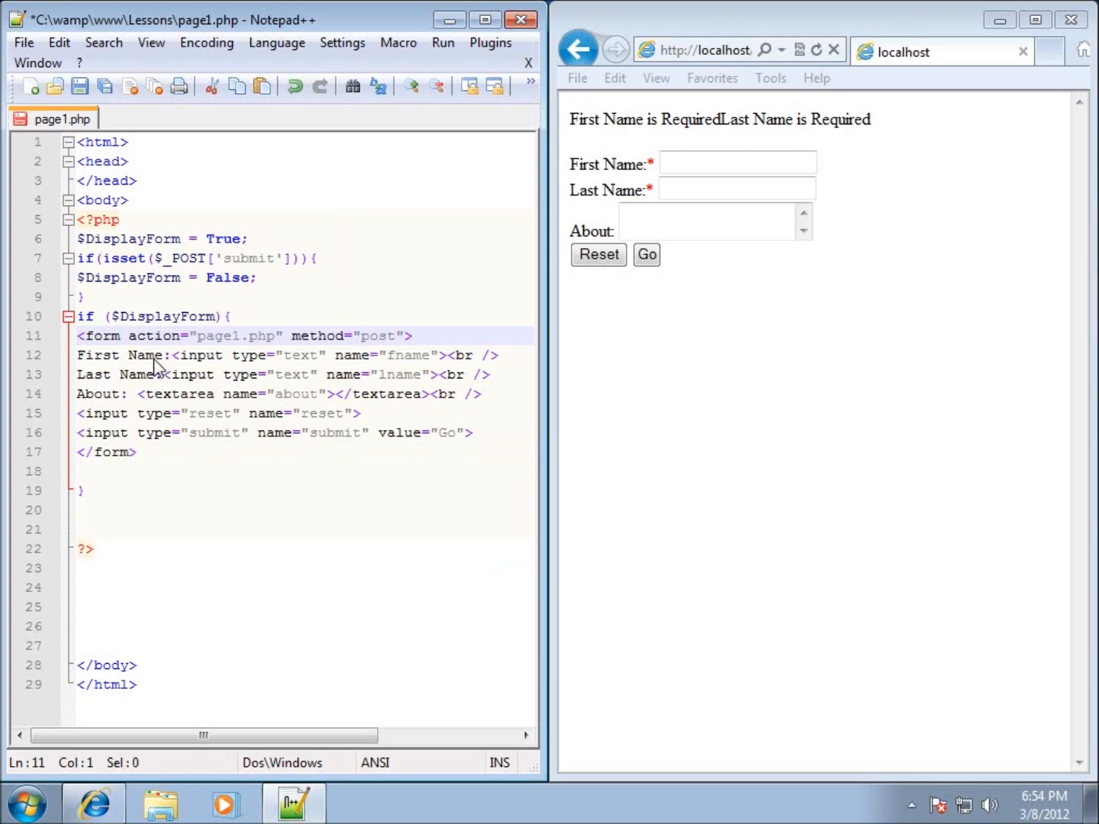
{"action": "mouse_move", "coordinate": [199, 413]}
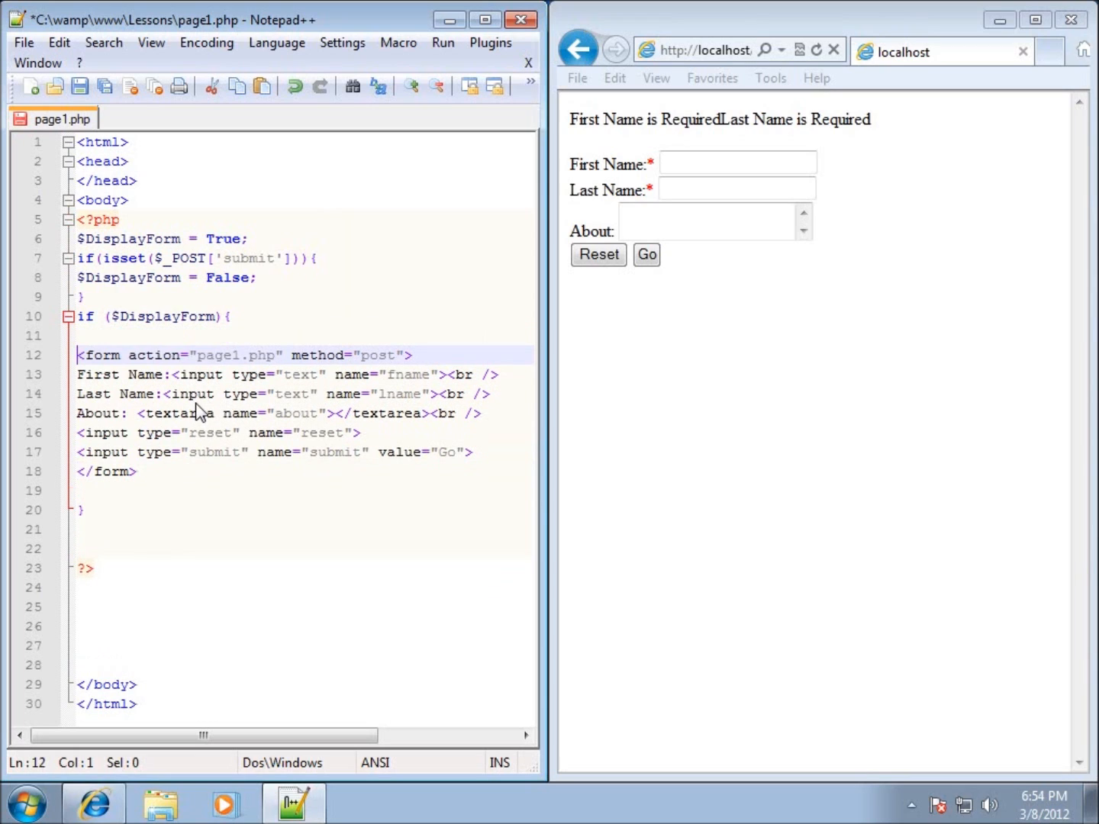
Step: Type ?> on the line above <form> and <?php on the line below </form>
{"action": "left_click", "coordinate": [84, 336]}
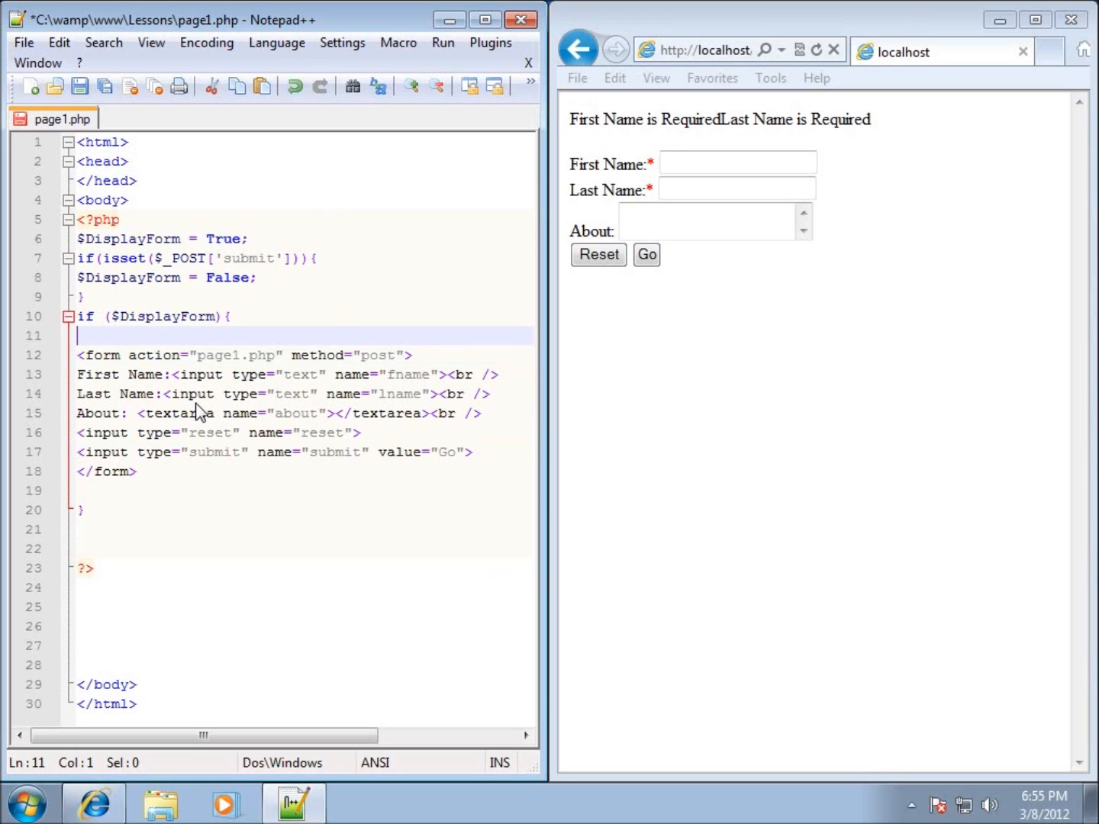
{"action": "type", "text": "?>"}
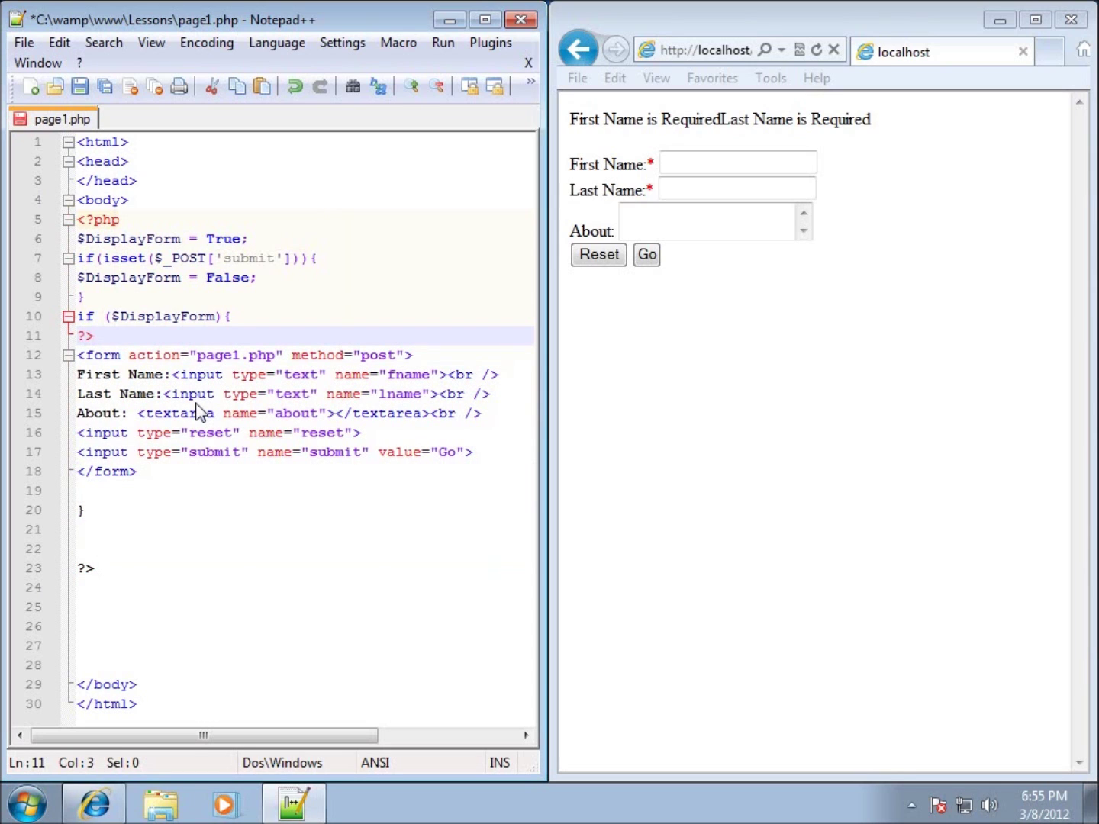
{"action": "left_click", "coordinate": [88, 374]}
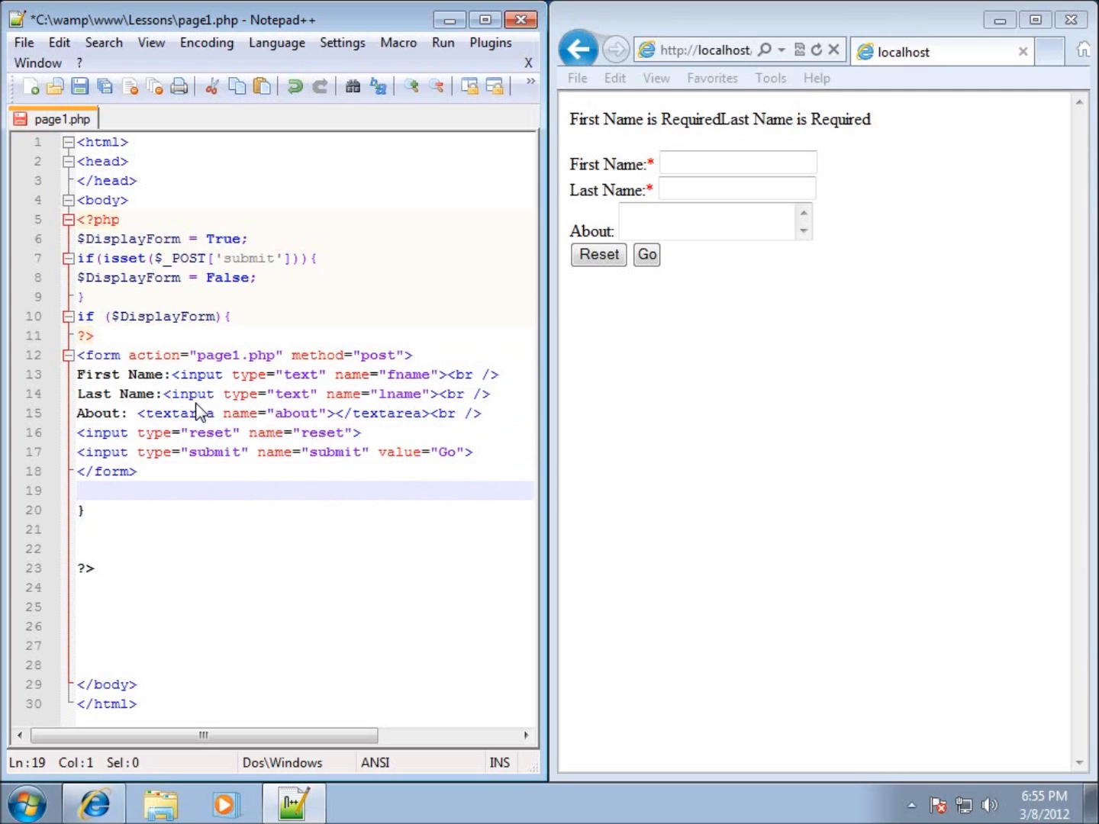
{"action": "left_click", "coordinate": [78, 490]}
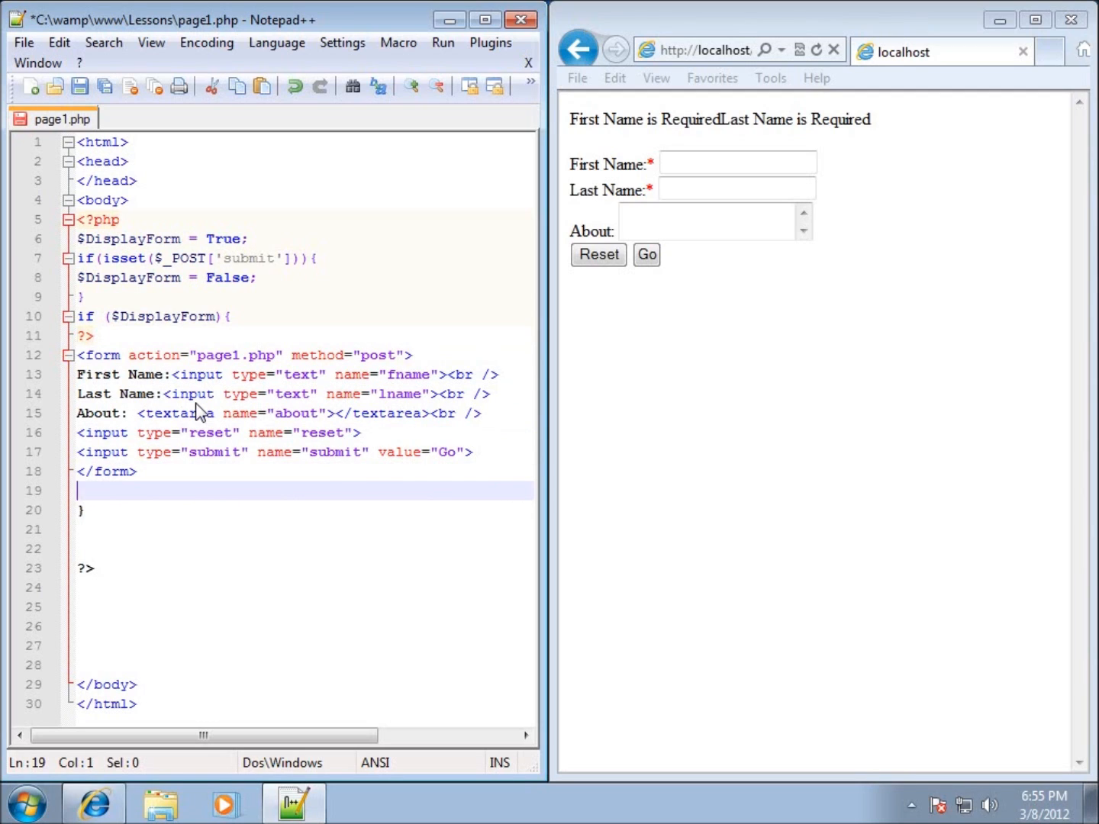
{"action": "type", "text": "<"}
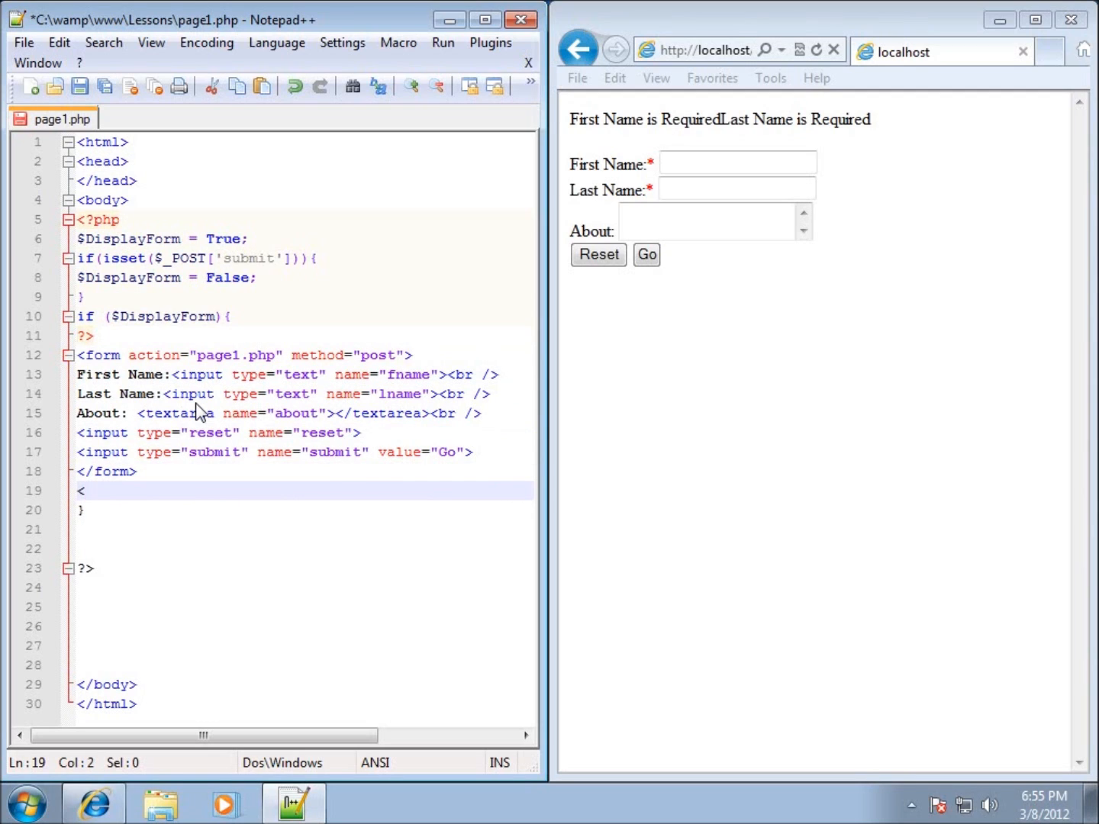
{"action": "type", "text": "?p"}
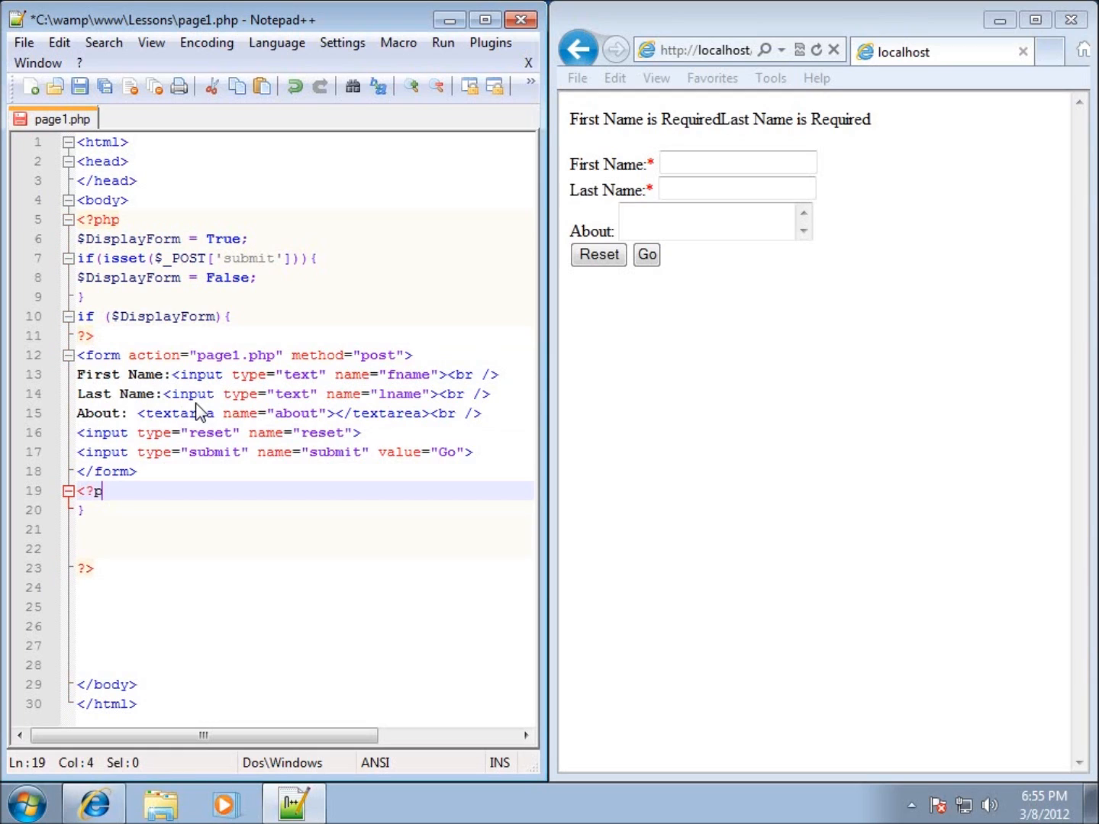
{"action": "type", "text": "hp"}
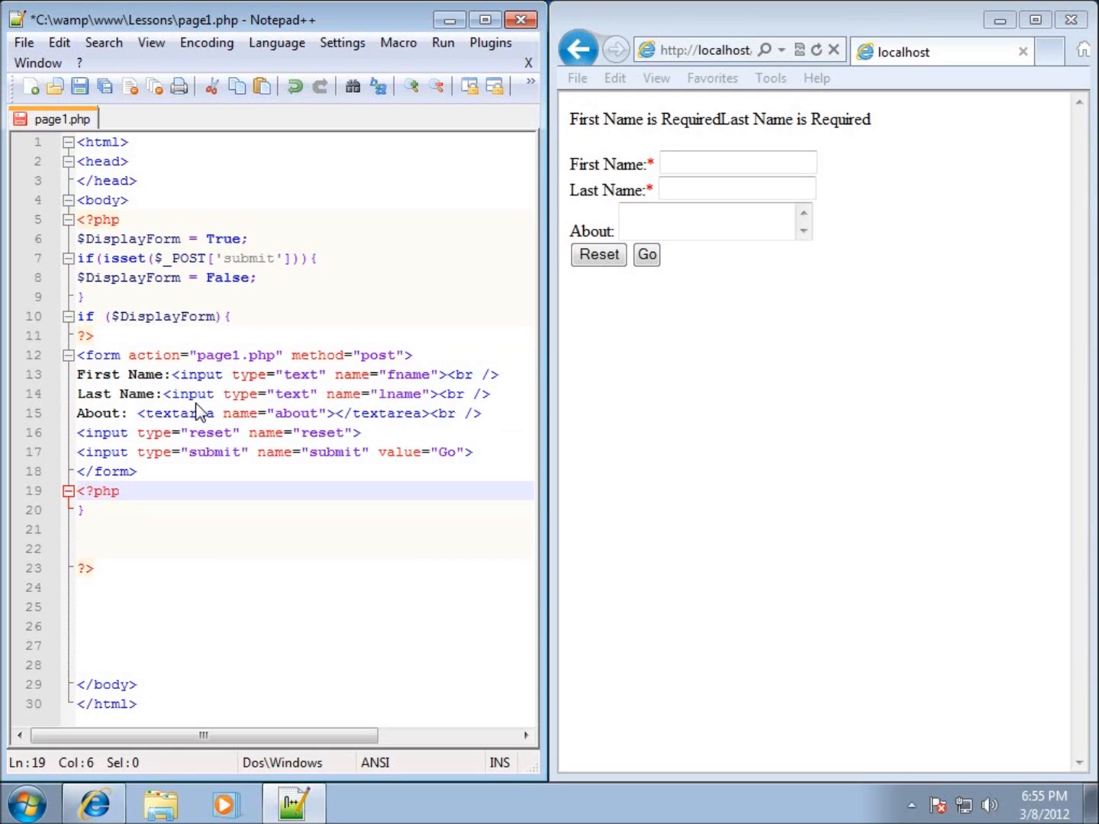
{"action": "mouse_move", "coordinate": [177, 336]}
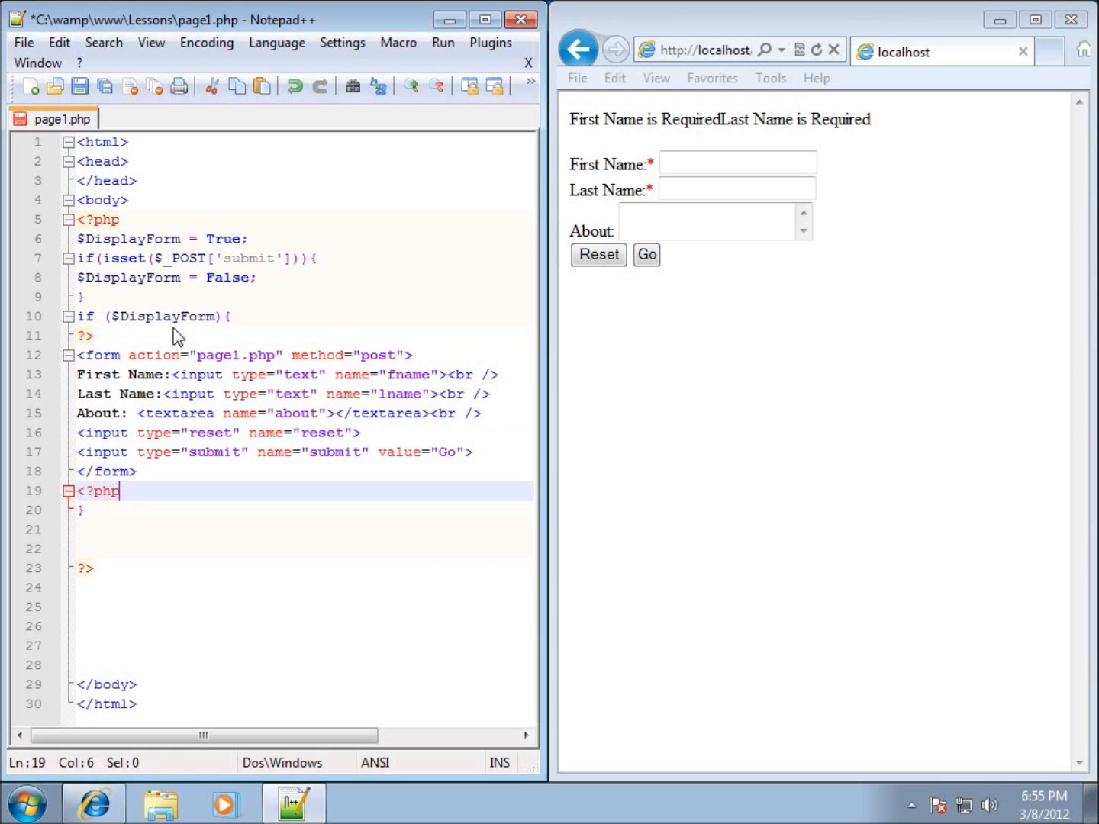
{"action": "mouse_move", "coordinate": [126, 348]}
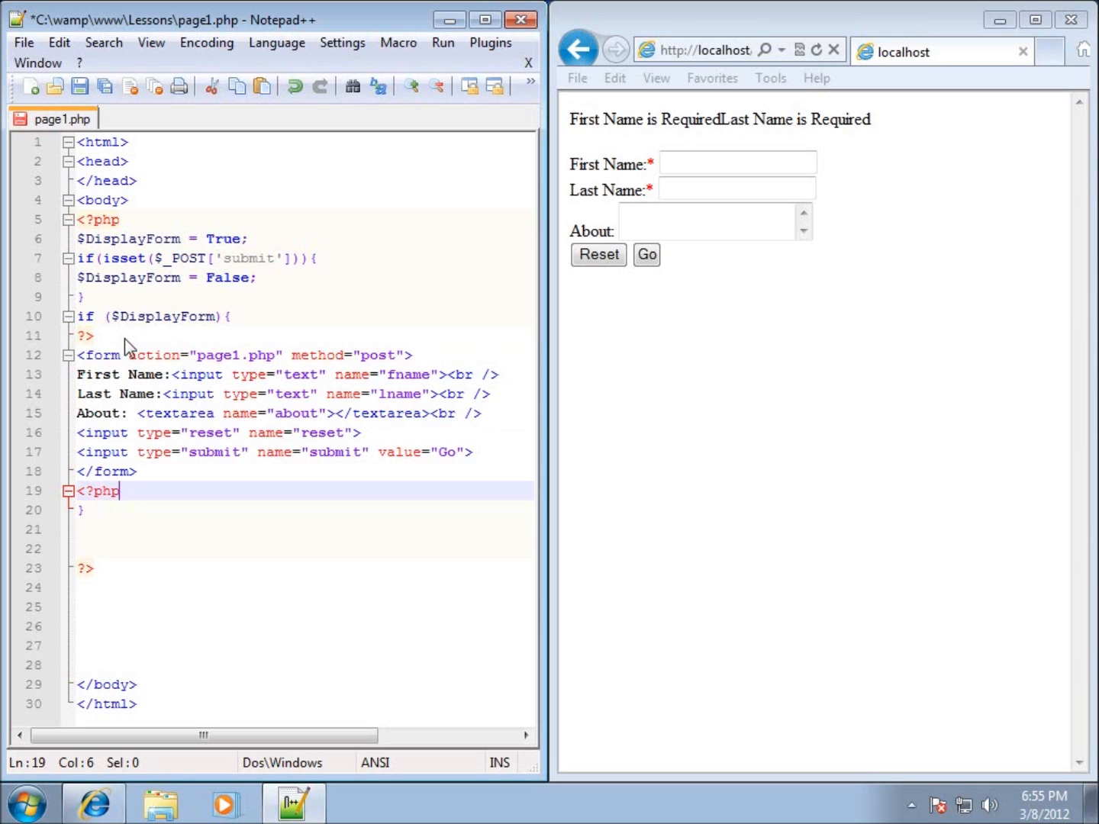
{"action": "left_click", "coordinate": [85, 316]}
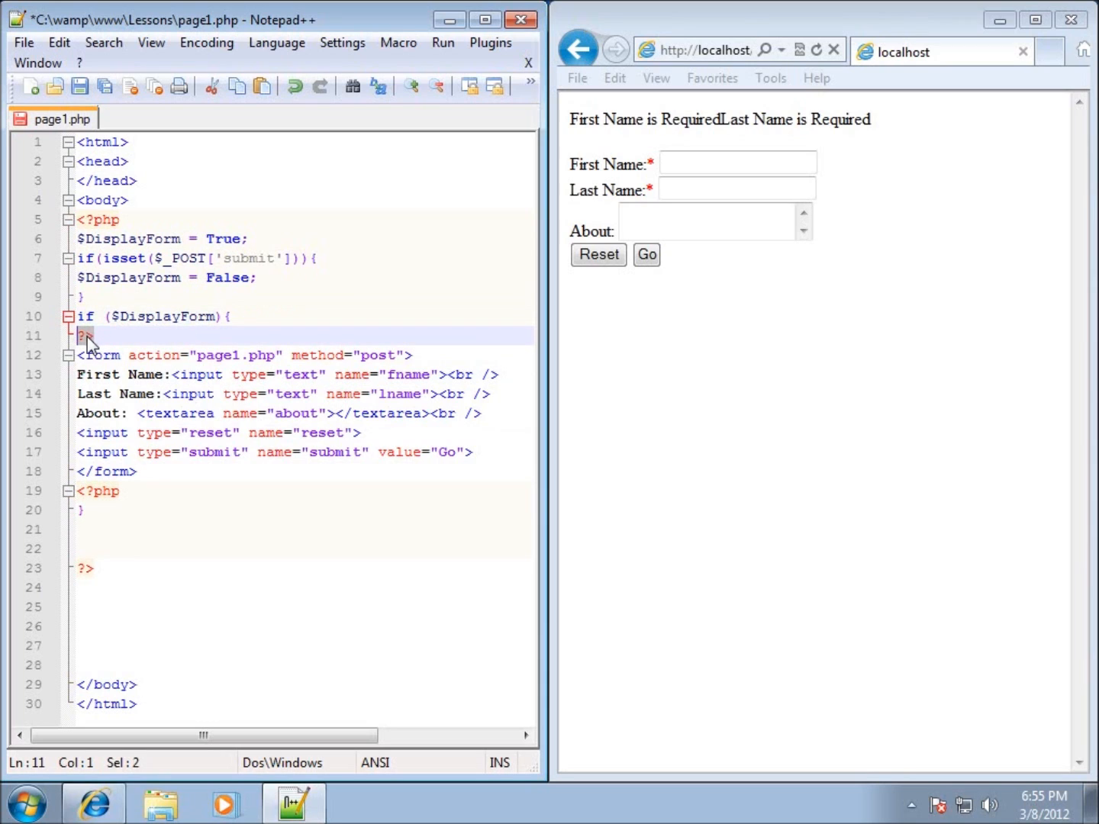
{"action": "left_click", "coordinate": [84, 355]}
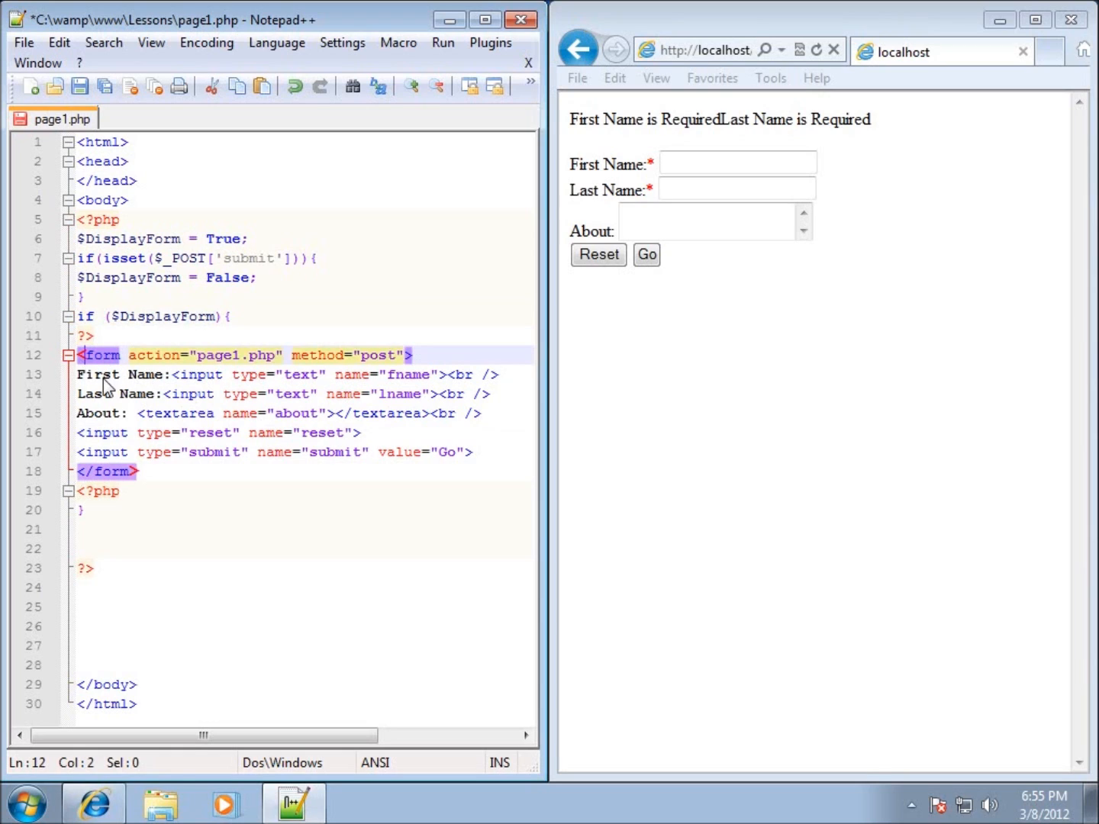
{"action": "mouse_move", "coordinate": [328, 439]}
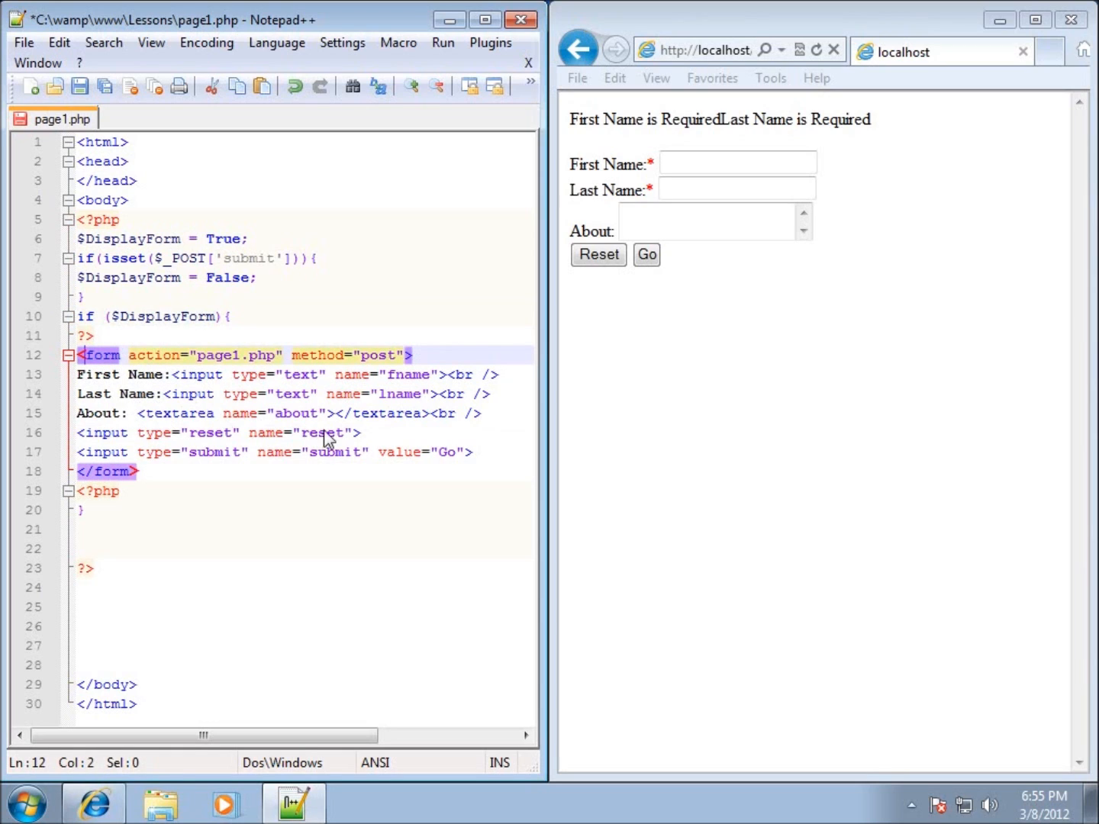
{"action": "mouse_move", "coordinate": [138, 473]}
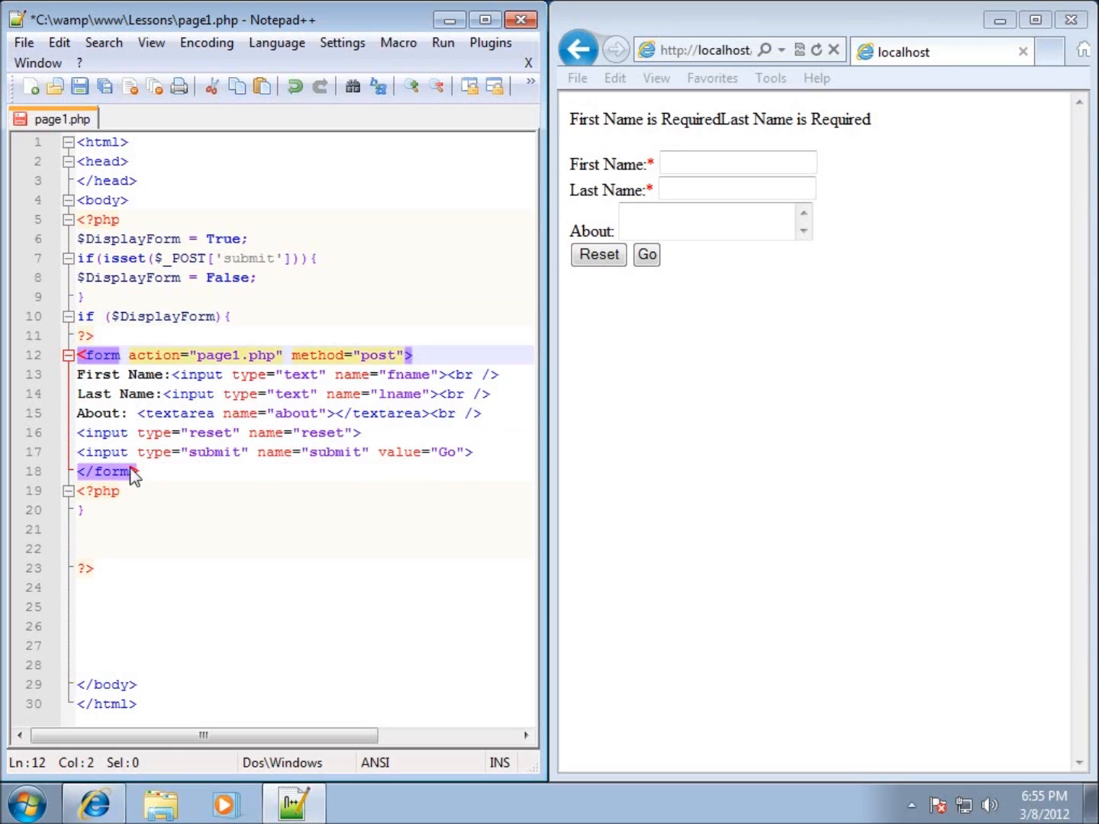
{"action": "left_click", "coordinate": [138, 470]}
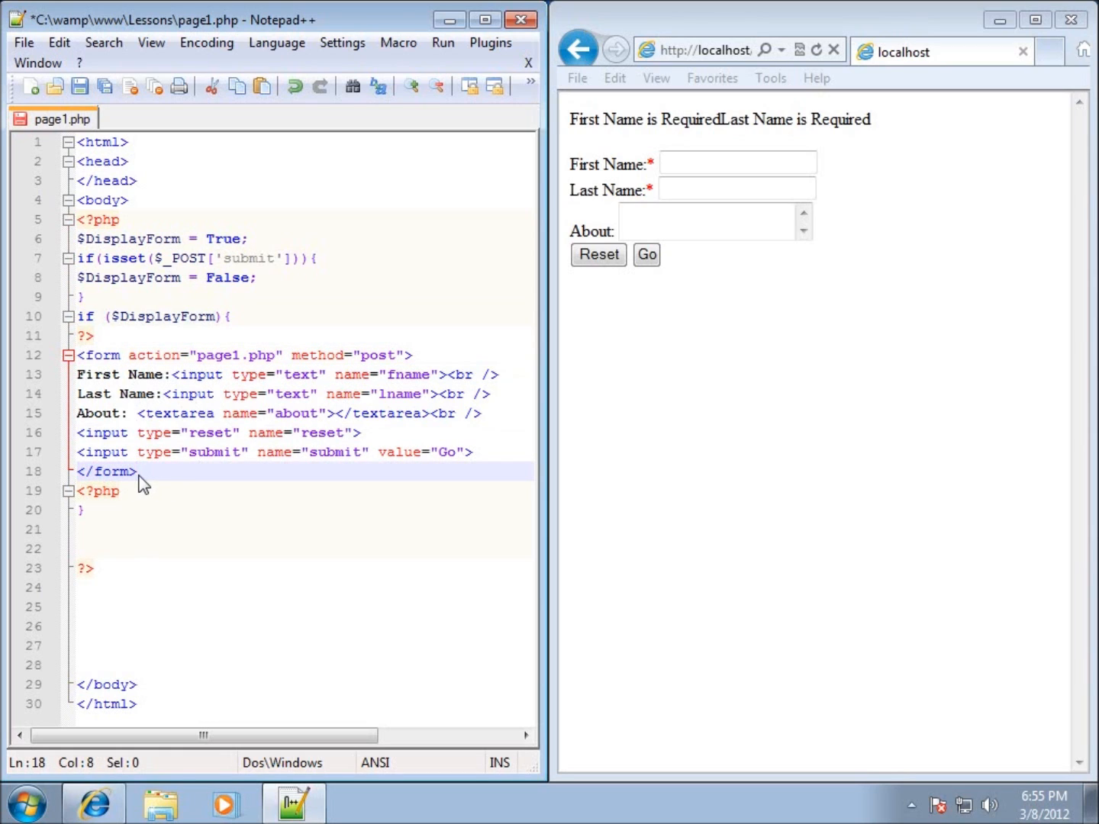
{"action": "mouse_move", "coordinate": [114, 500]}
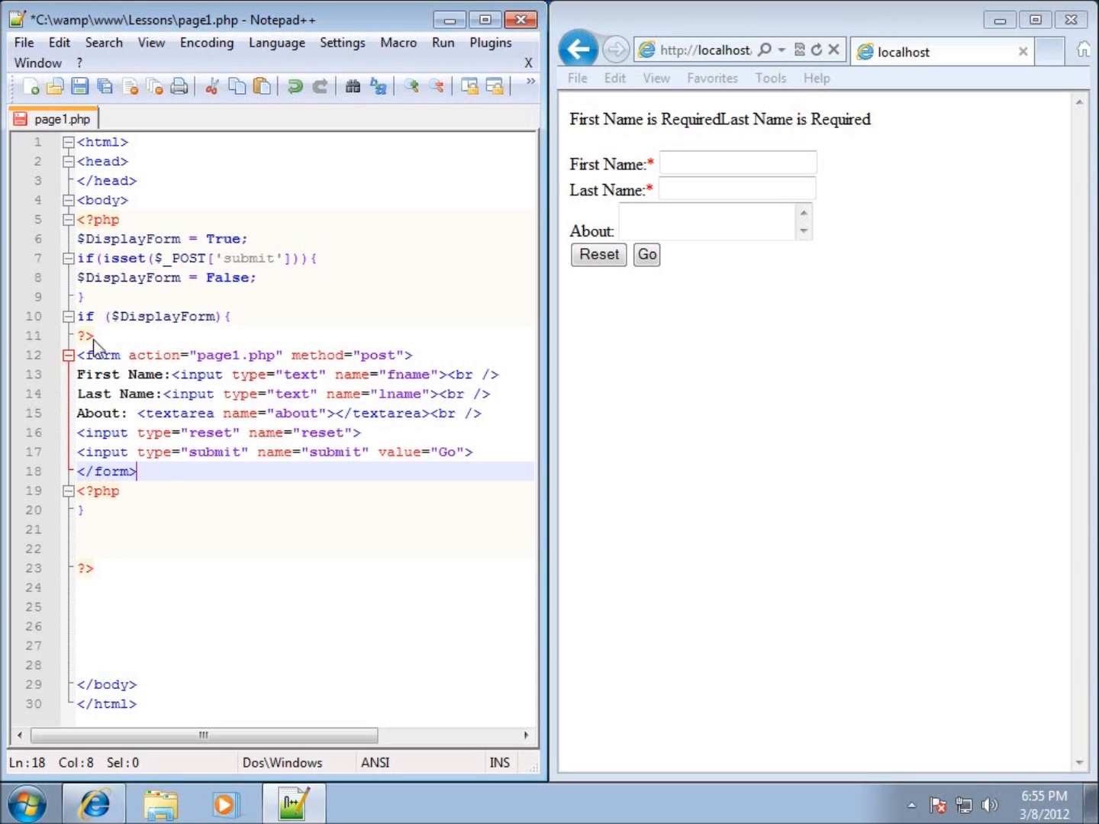
{"action": "mouse_move", "coordinate": [103, 376]}
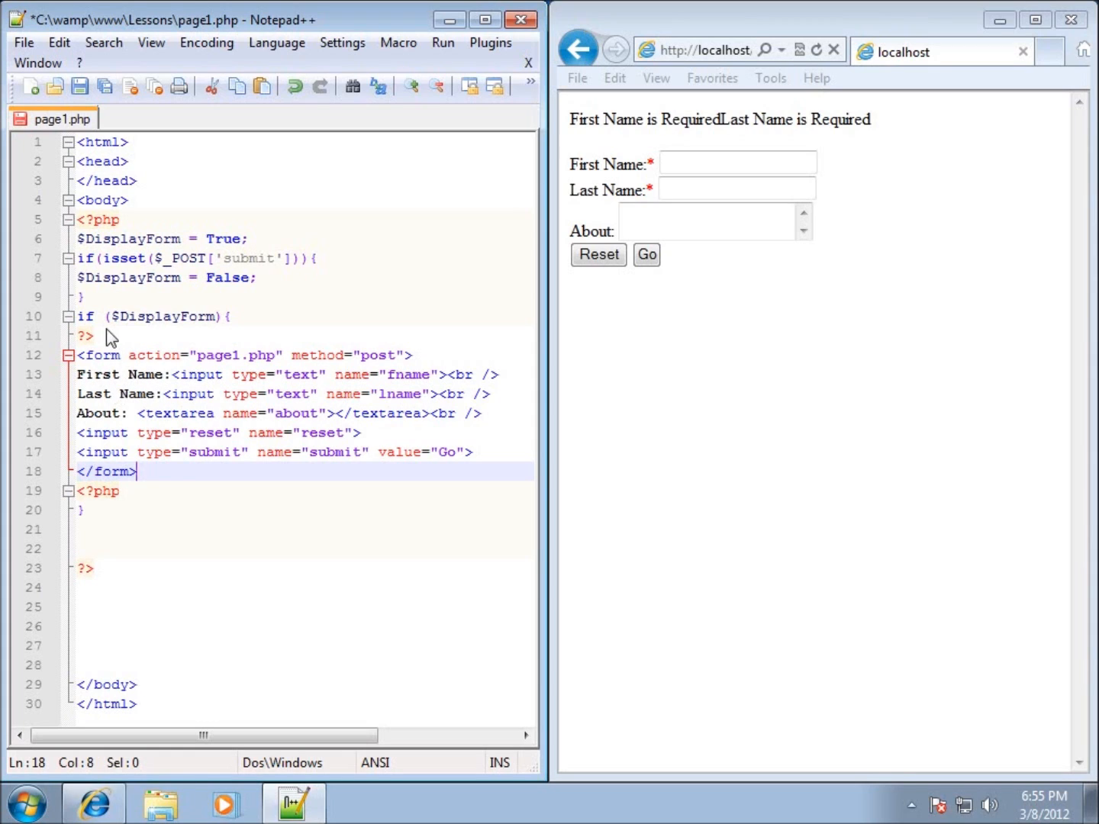
{"action": "mouse_move", "coordinate": [99, 195]}
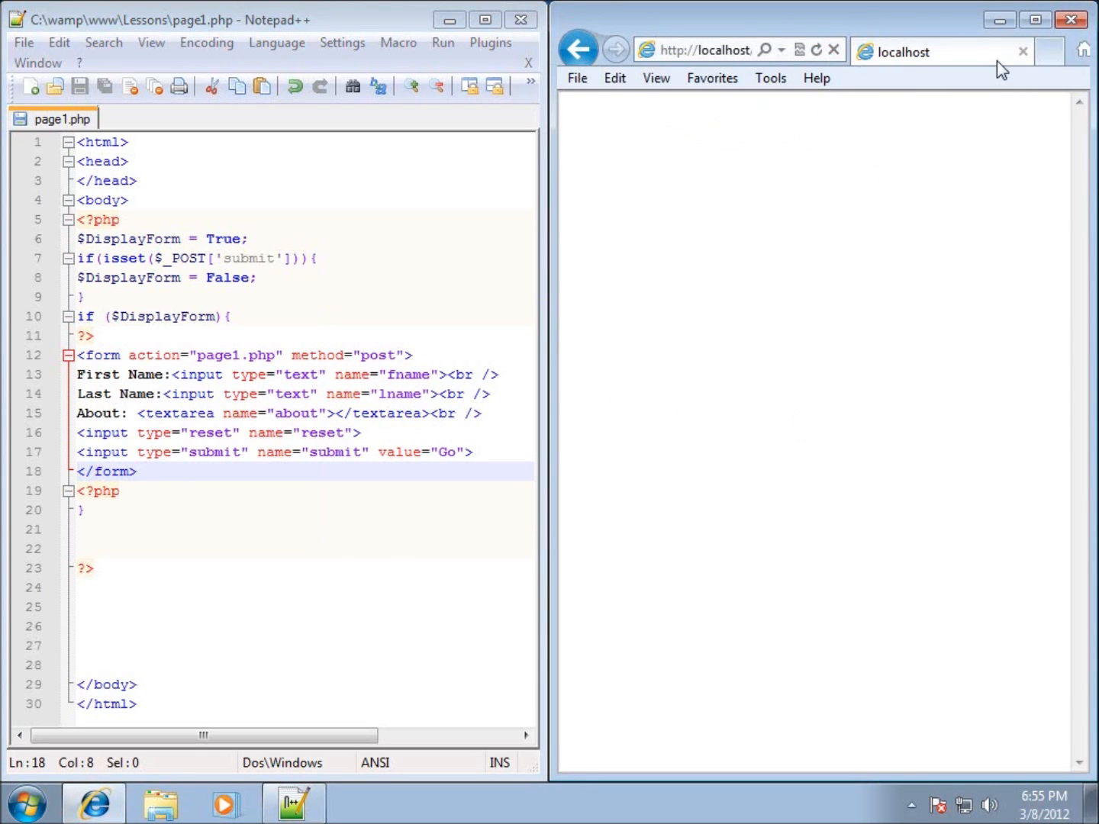
{"action": "mouse_move", "coordinate": [1034, 62]}
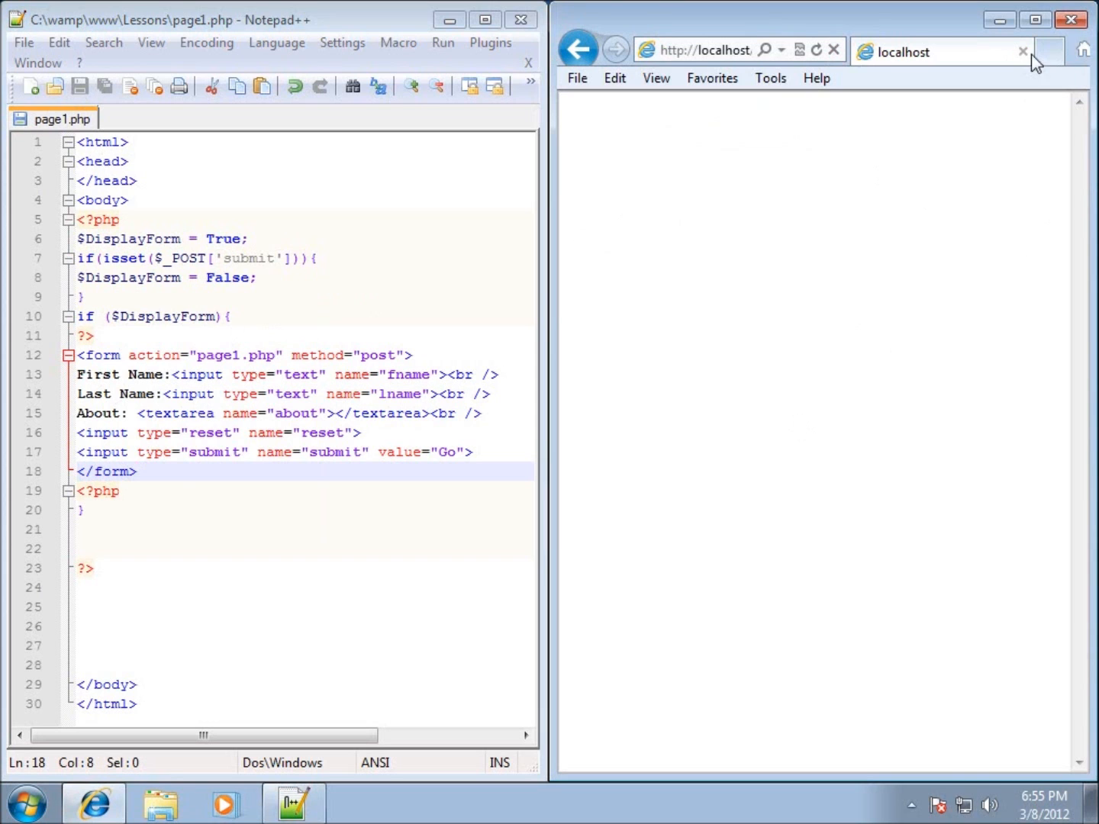
{"action": "left_click", "coordinate": [1070, 20]}
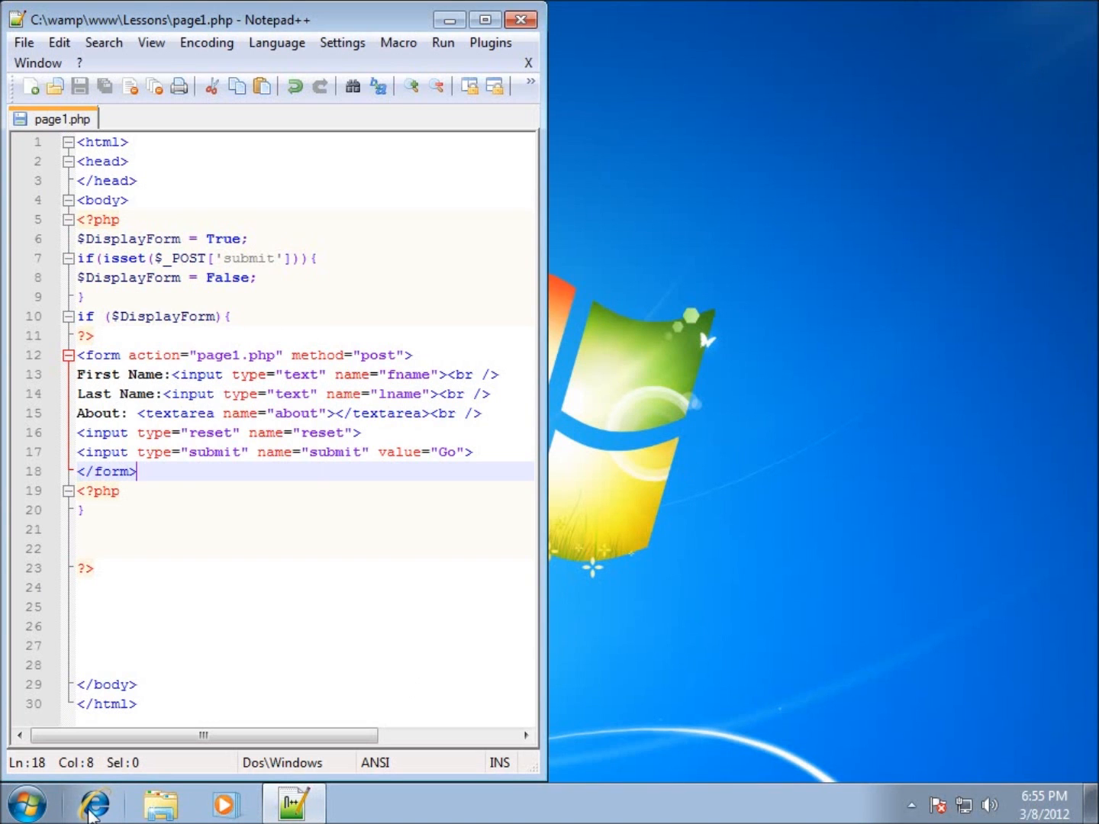
{"action": "left_click", "coordinate": [92, 802]}
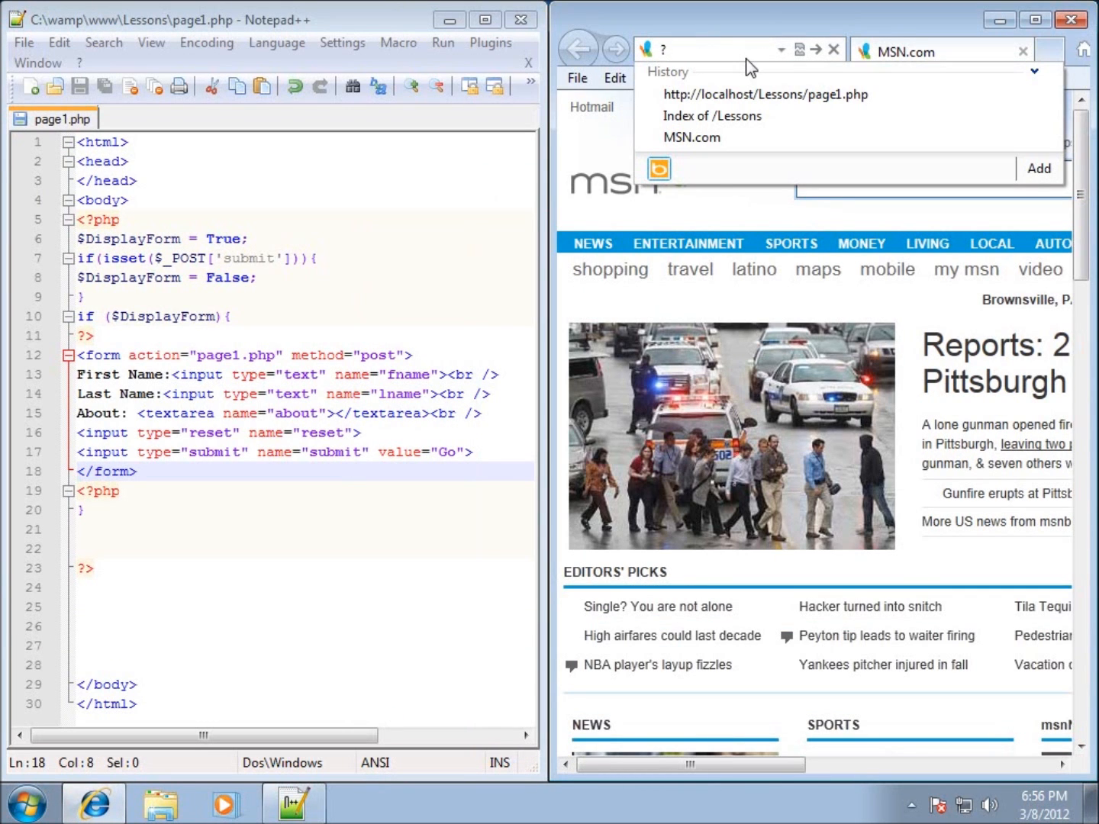
{"action": "left_click", "coordinate": [764, 94]}
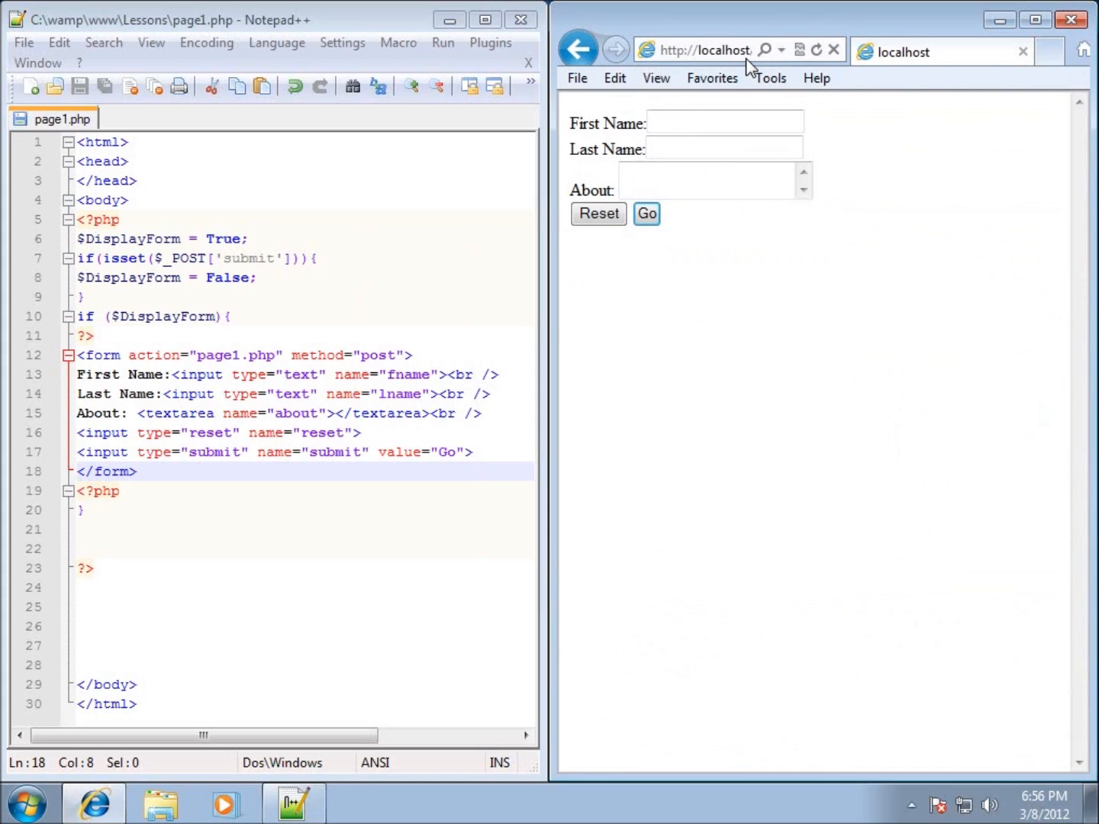
{"action": "mouse_move", "coordinate": [788, 276]}
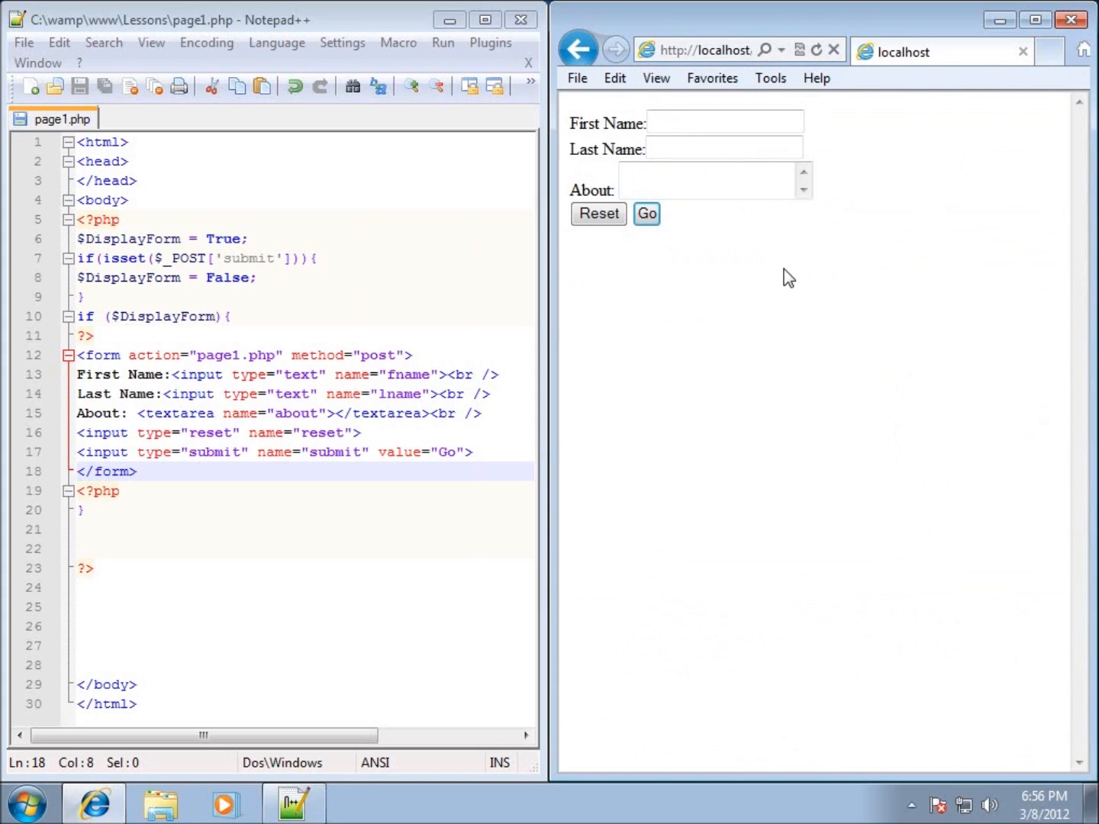
{"action": "mouse_move", "coordinate": [778, 146]}
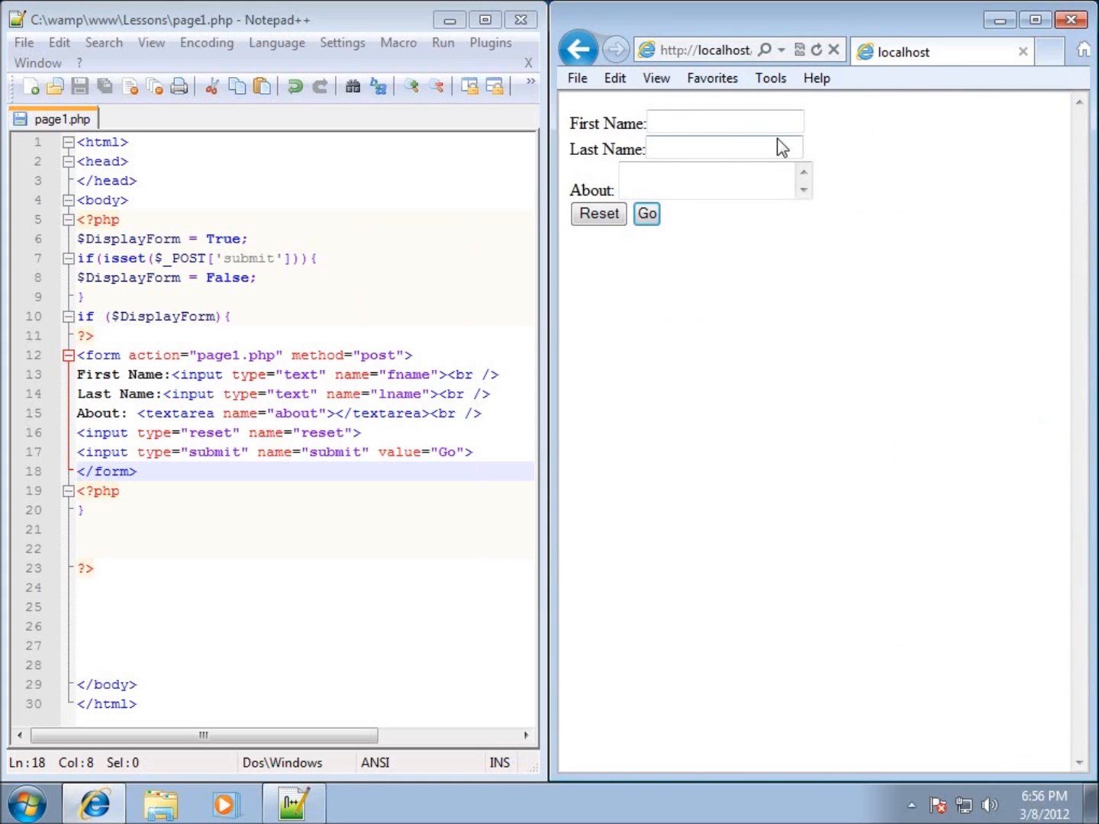
{"action": "mouse_move", "coordinate": [243, 424]}
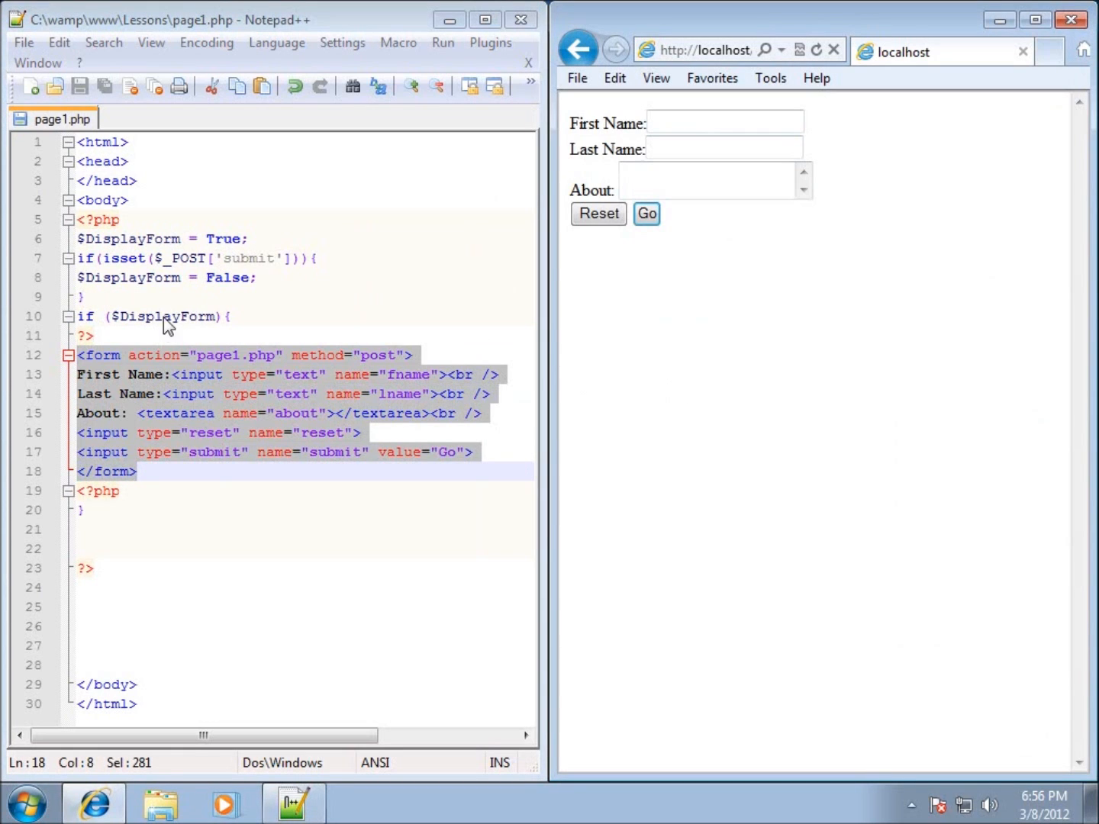
{"action": "mouse_move", "coordinate": [779, 193]}
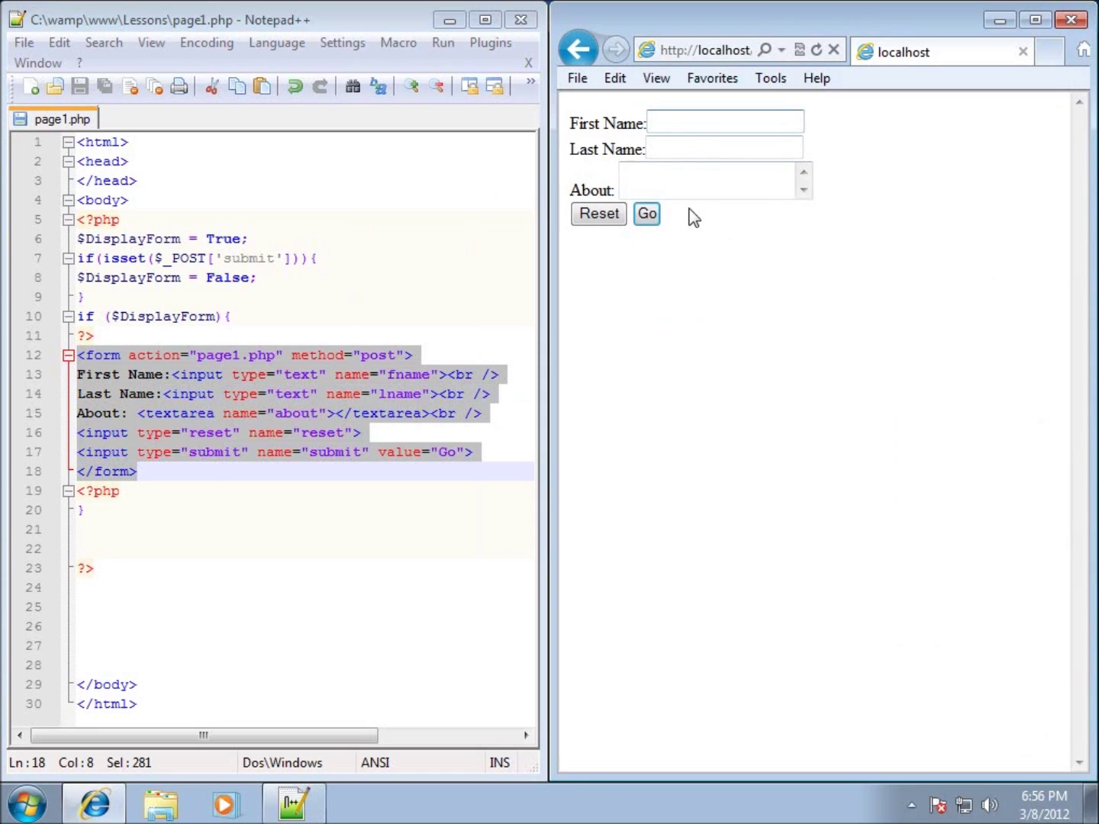
{"action": "type", "text": "Matthew"}
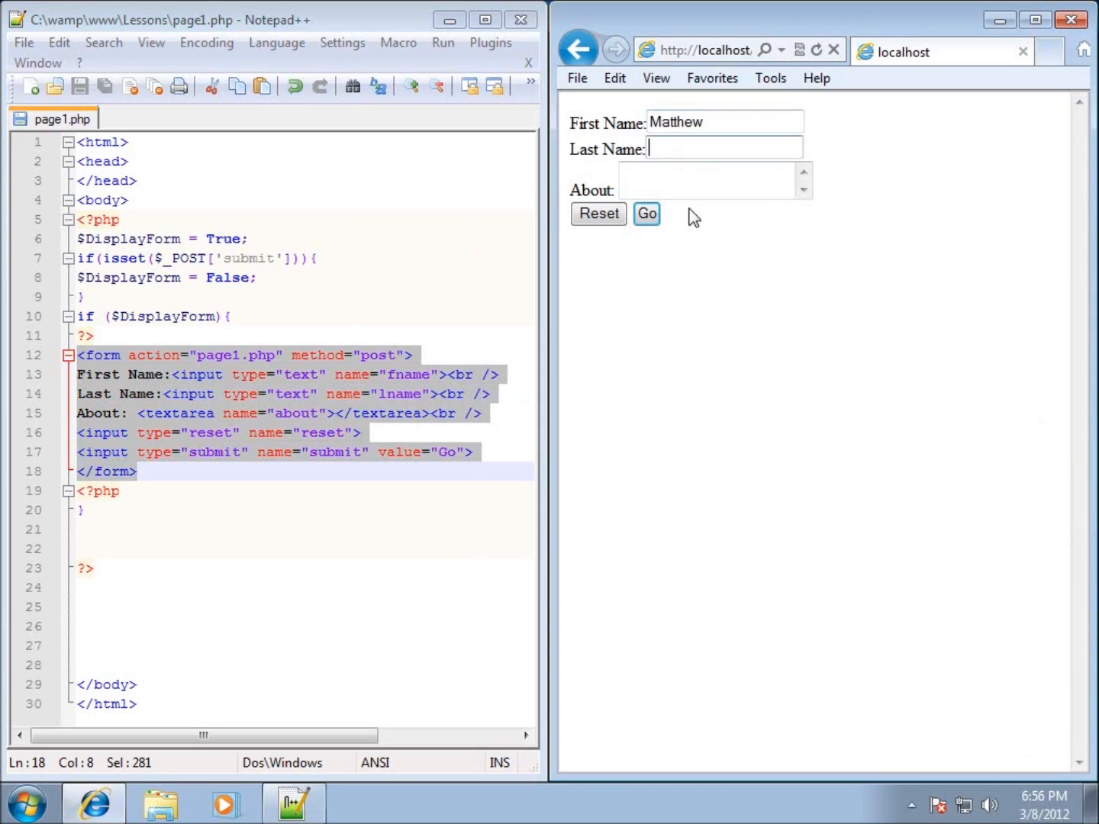
{"action": "type", "text": "Penning"}
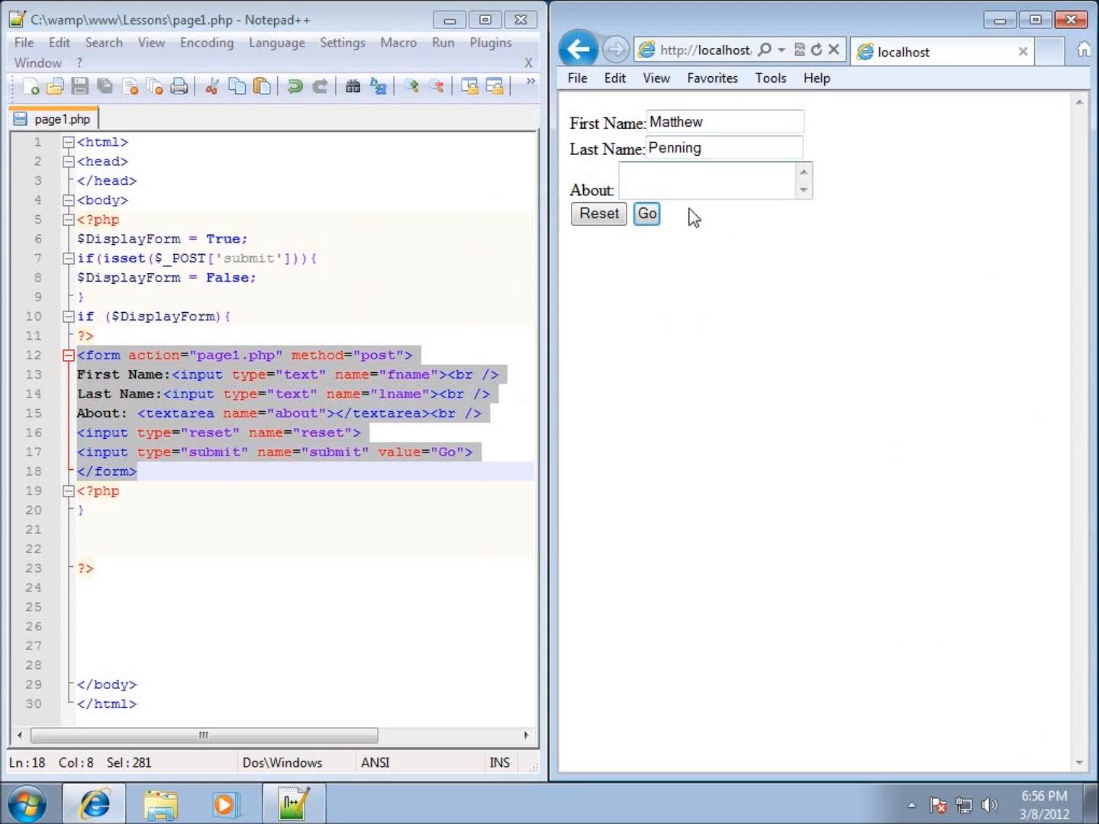
{"action": "type", "text": "This is about me"}
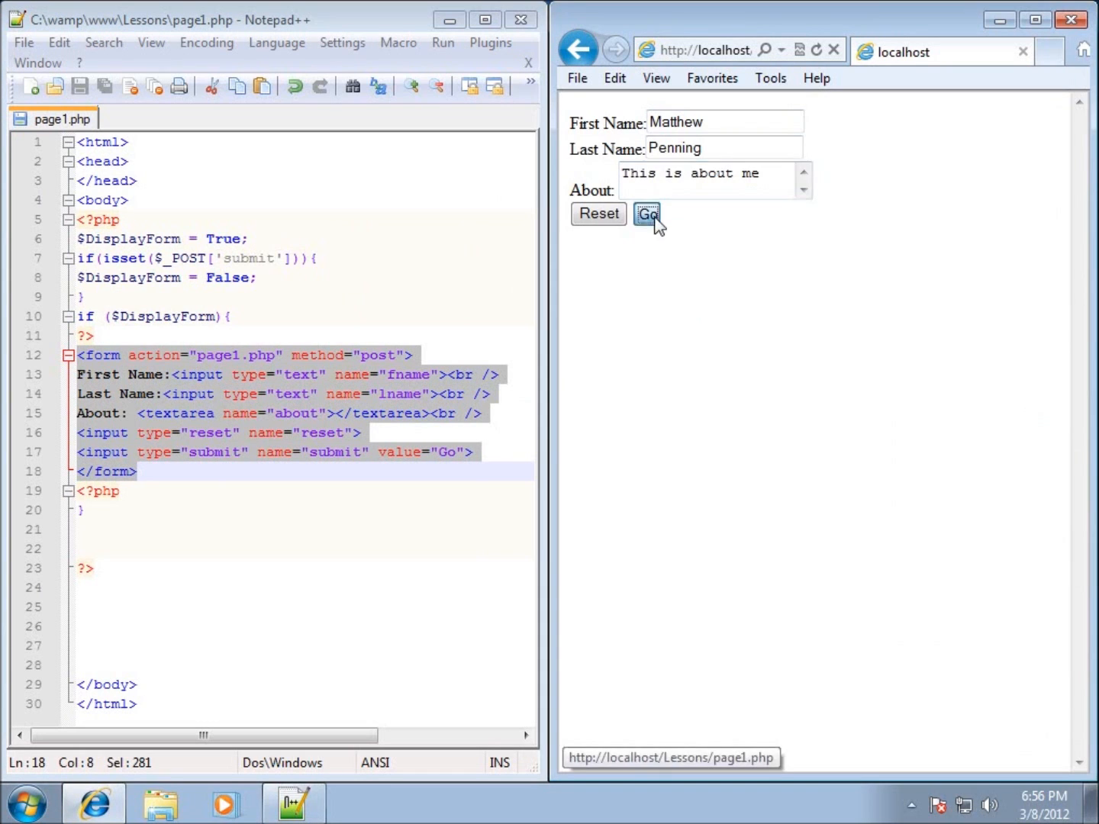
{"action": "left_click", "coordinate": [647, 214]}
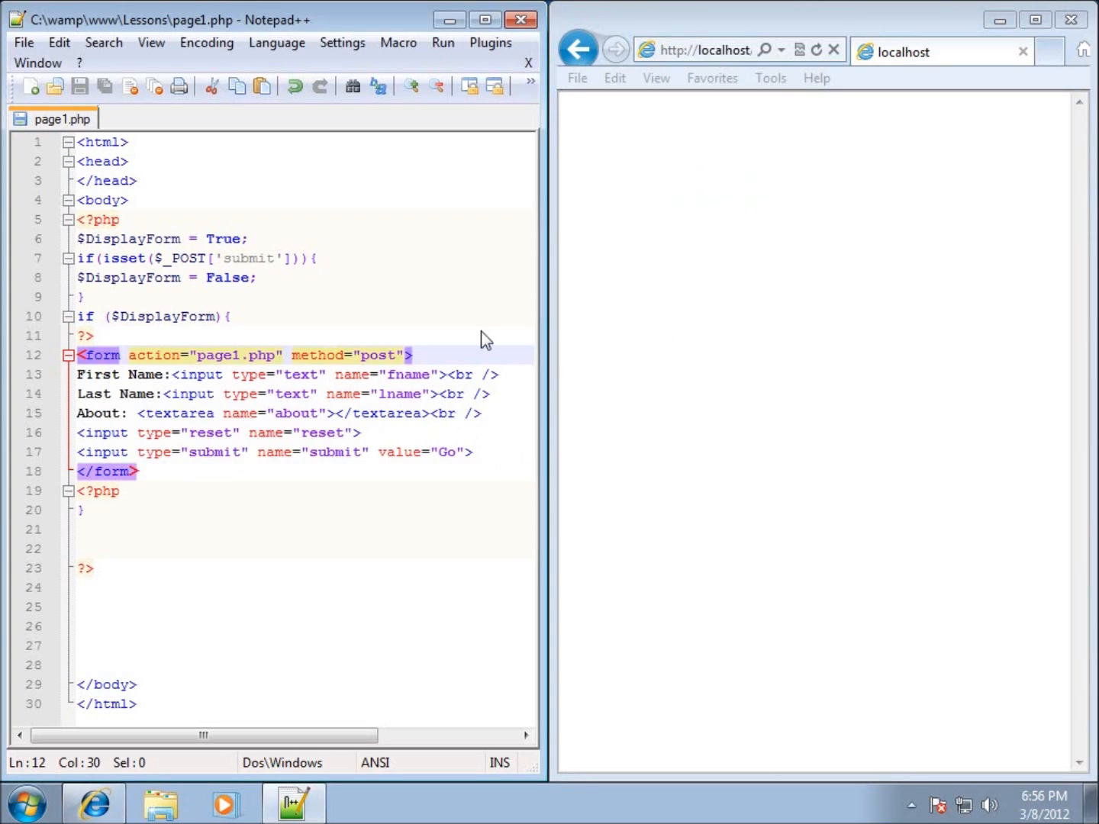
{"action": "mouse_move", "coordinate": [180, 252]}
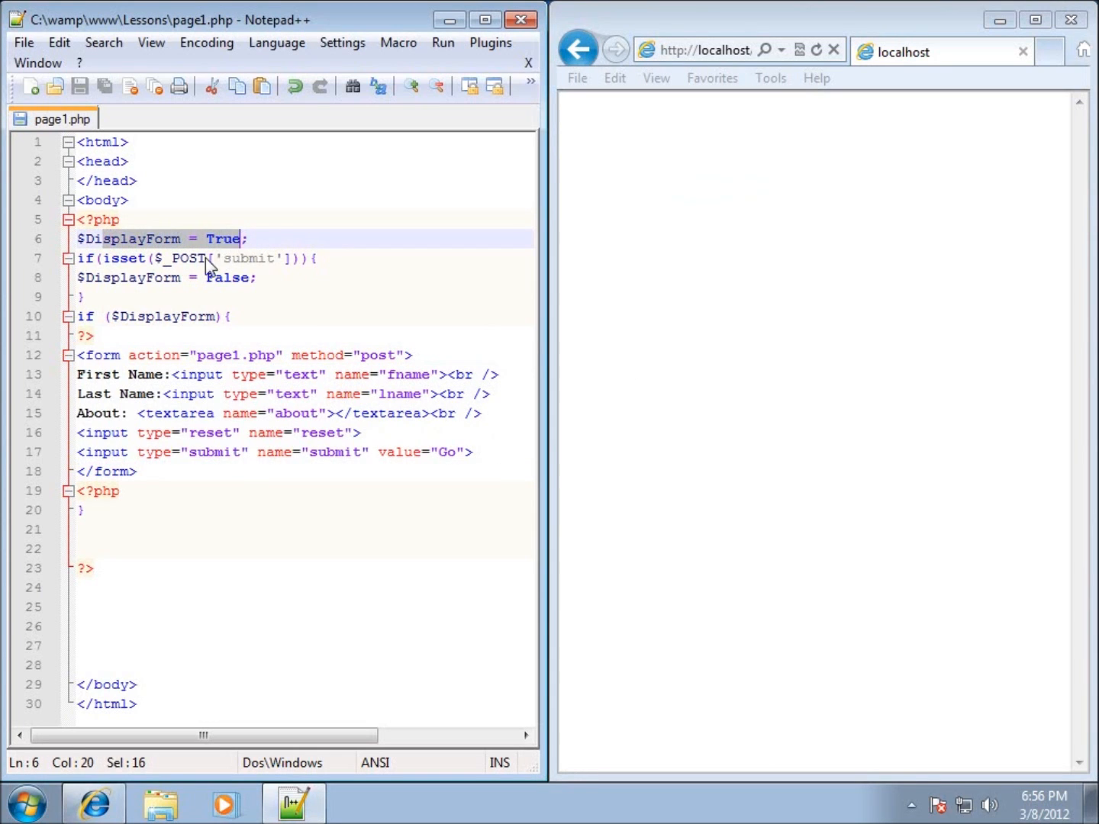
{"action": "left_click", "coordinate": [168, 277]}
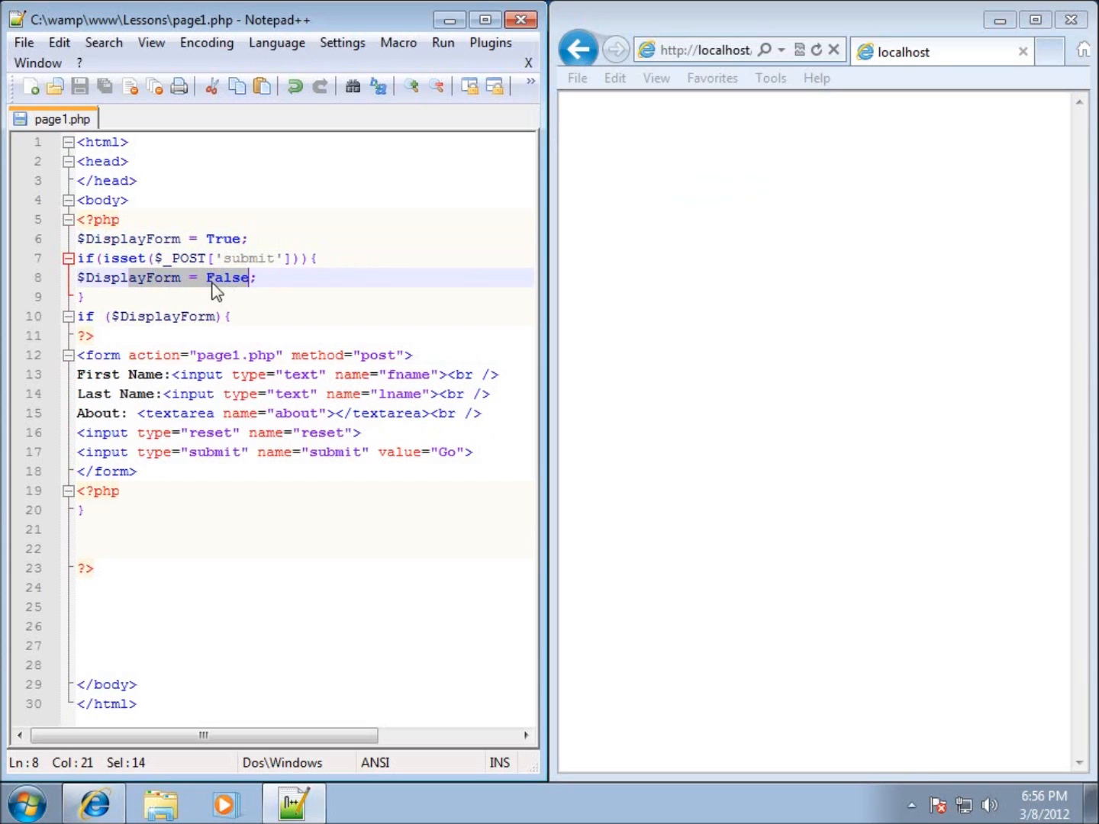
{"action": "left_click", "coordinate": [256, 277]}
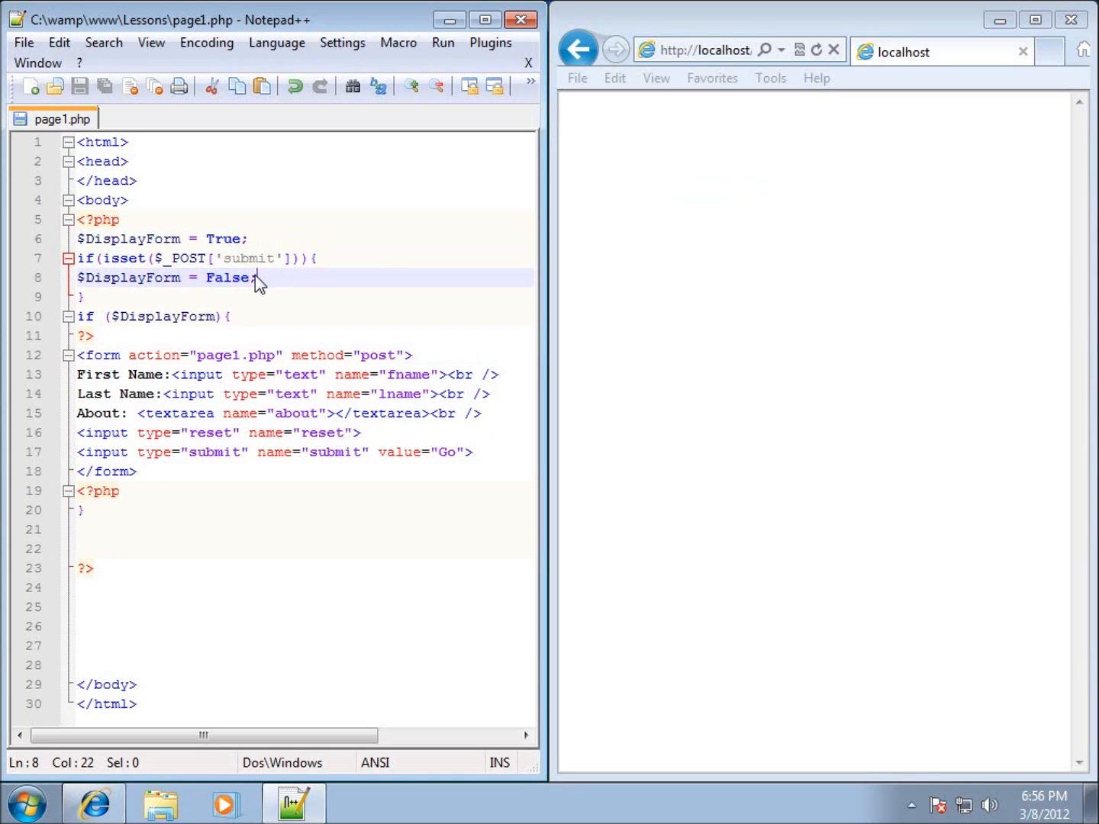
{"action": "mouse_move", "coordinate": [225, 267]}
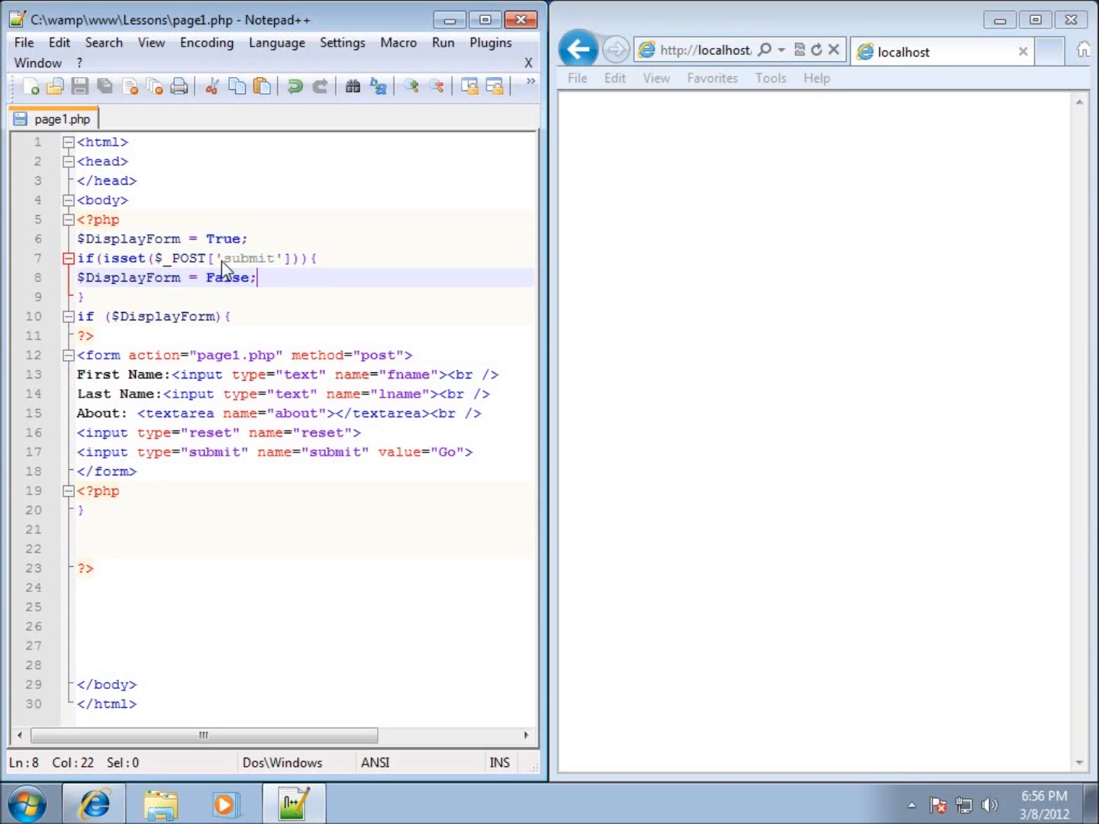
{"action": "mouse_move", "coordinate": [262, 268]}
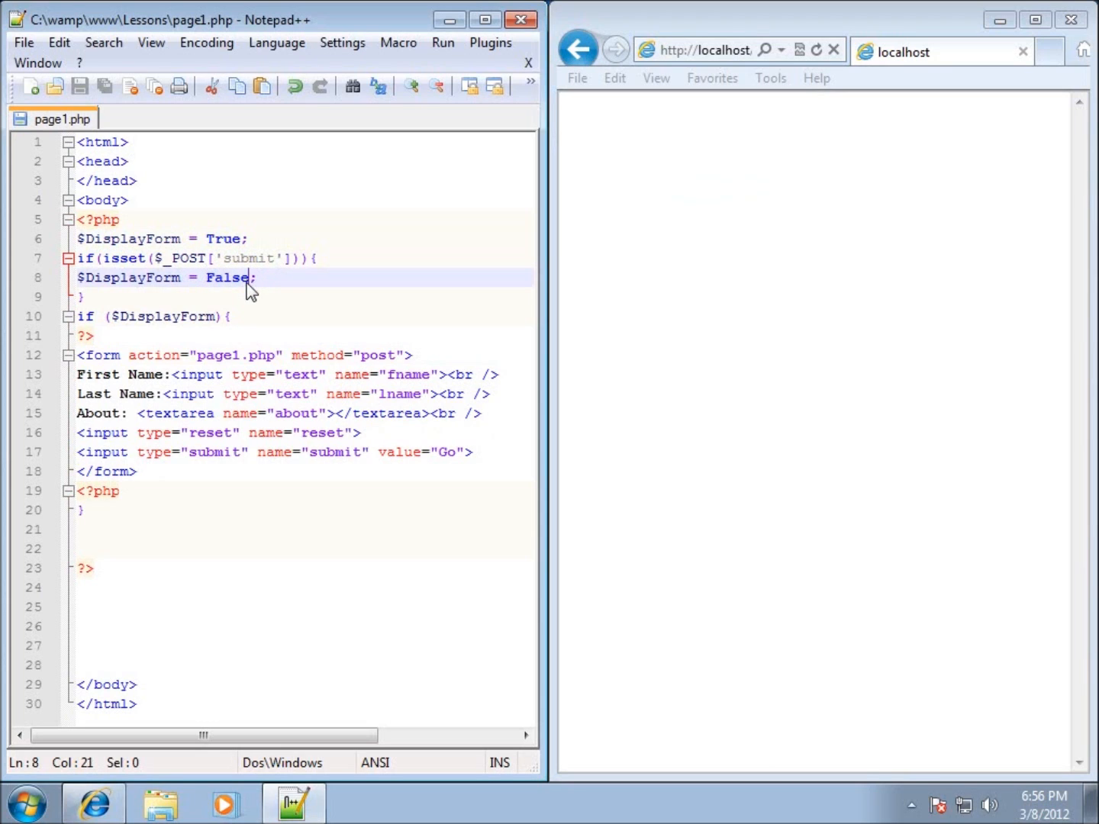
{"action": "left_click", "coordinate": [82, 296]}
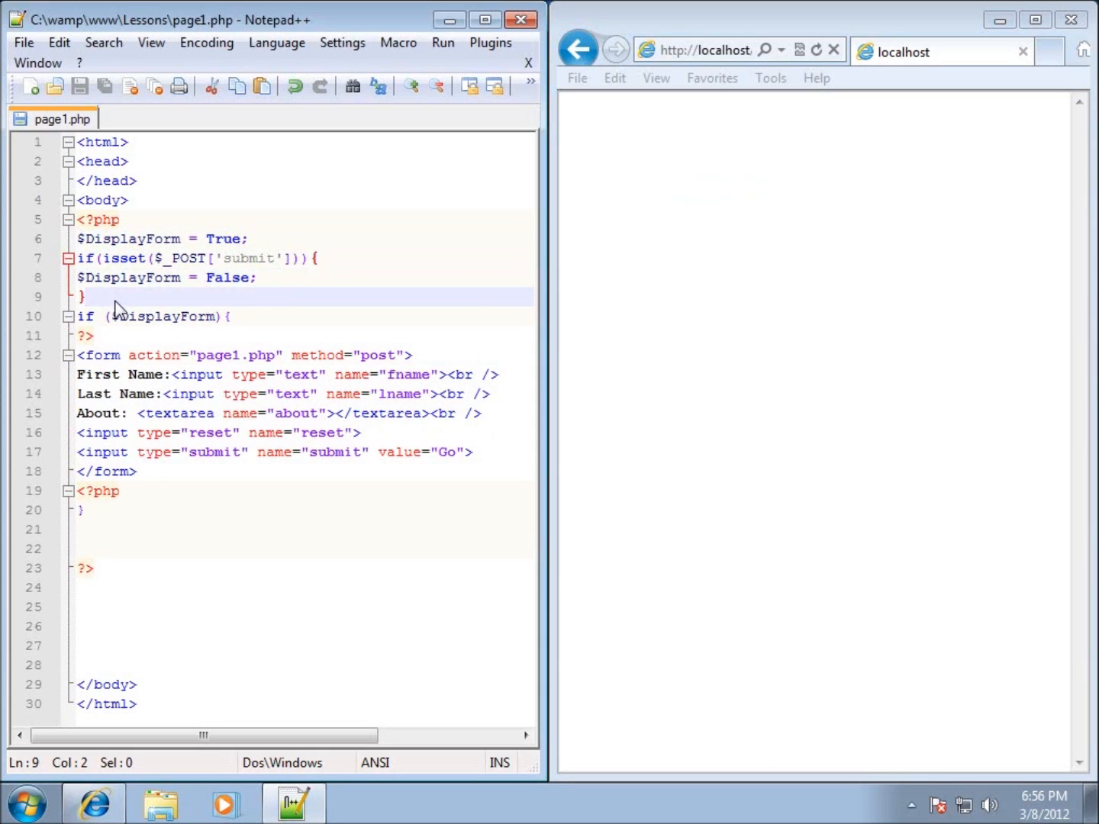
{"action": "left_click", "coordinate": [111, 316]}
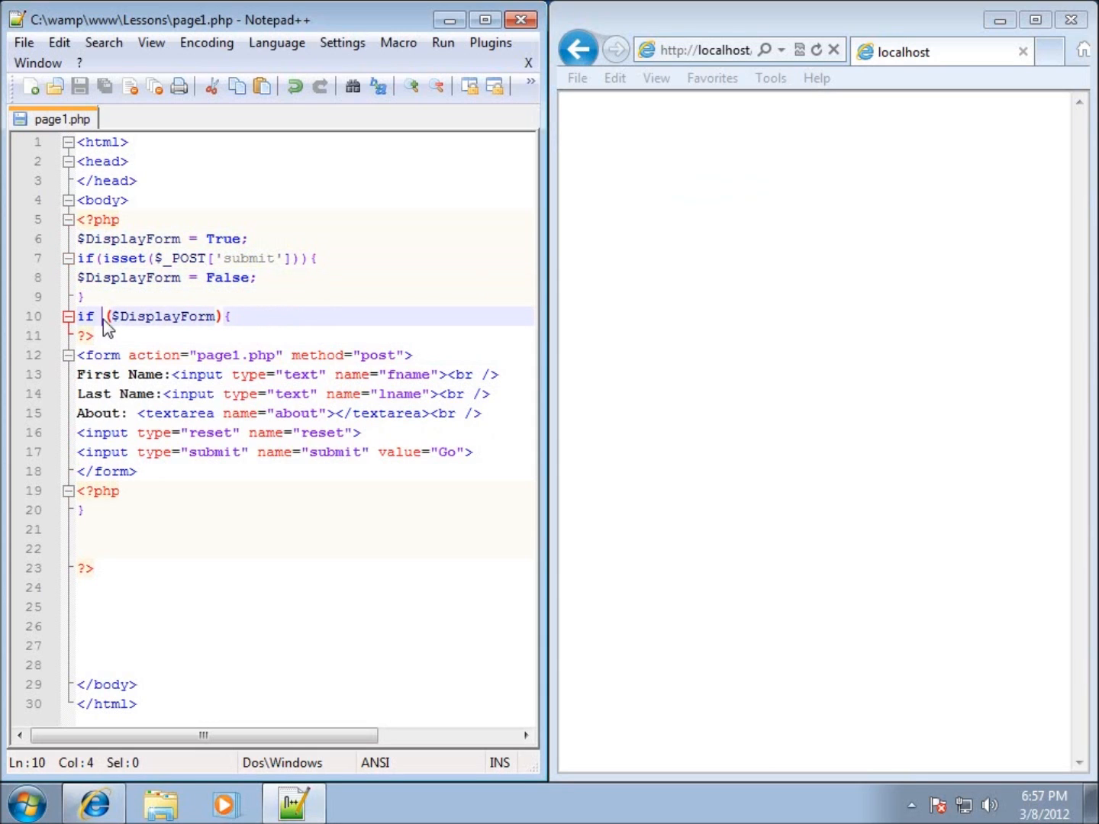
{"action": "mouse_move", "coordinate": [189, 321]}
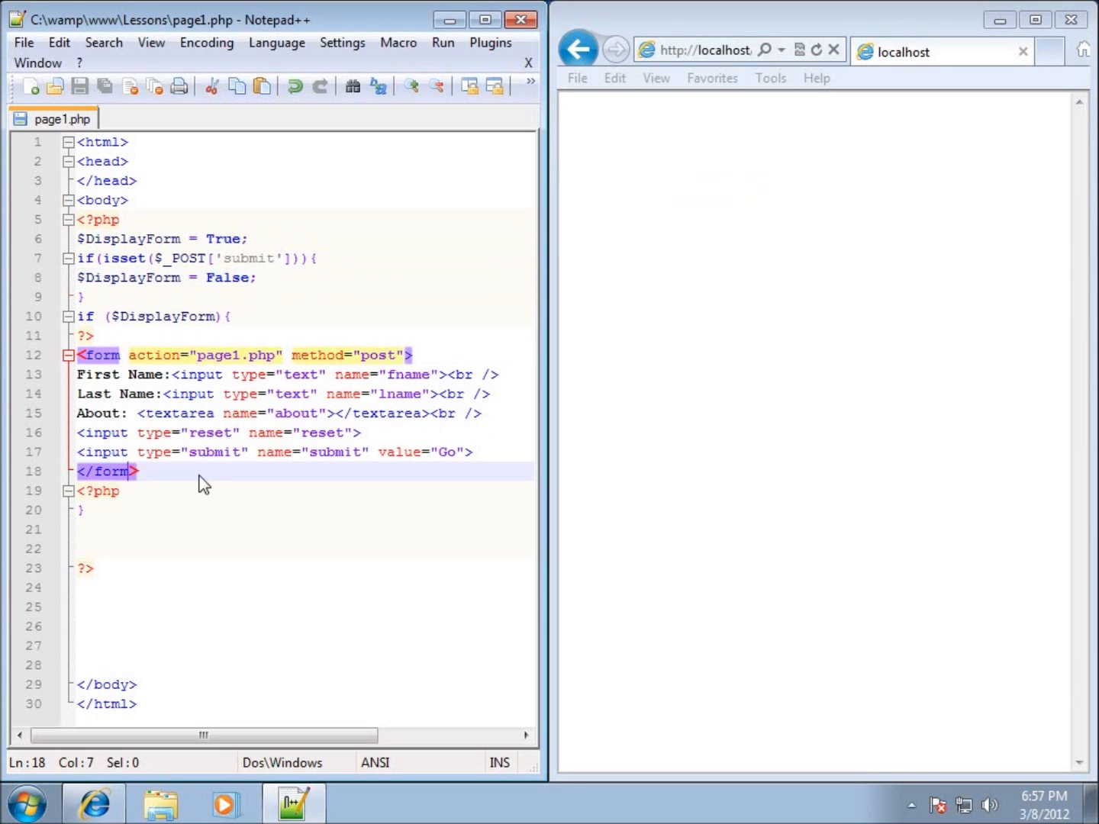
{"action": "left_click", "coordinate": [84, 510]}
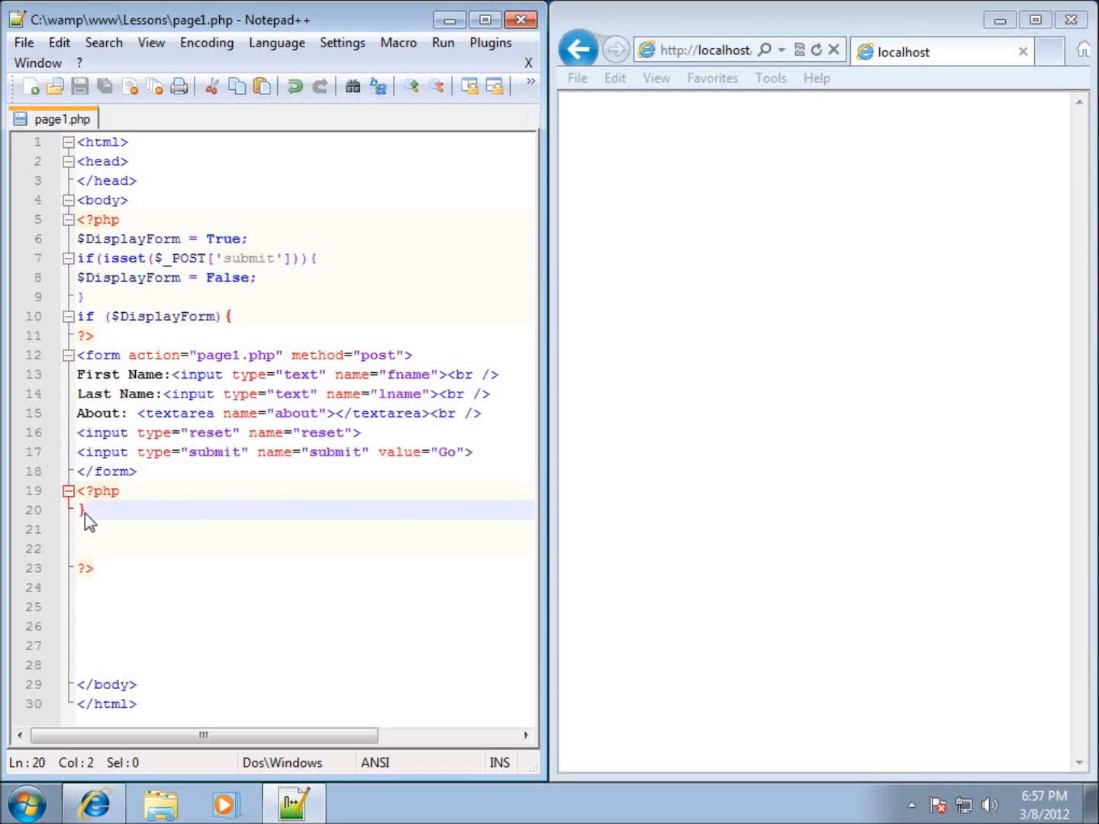
{"action": "mouse_move", "coordinate": [166, 424]}
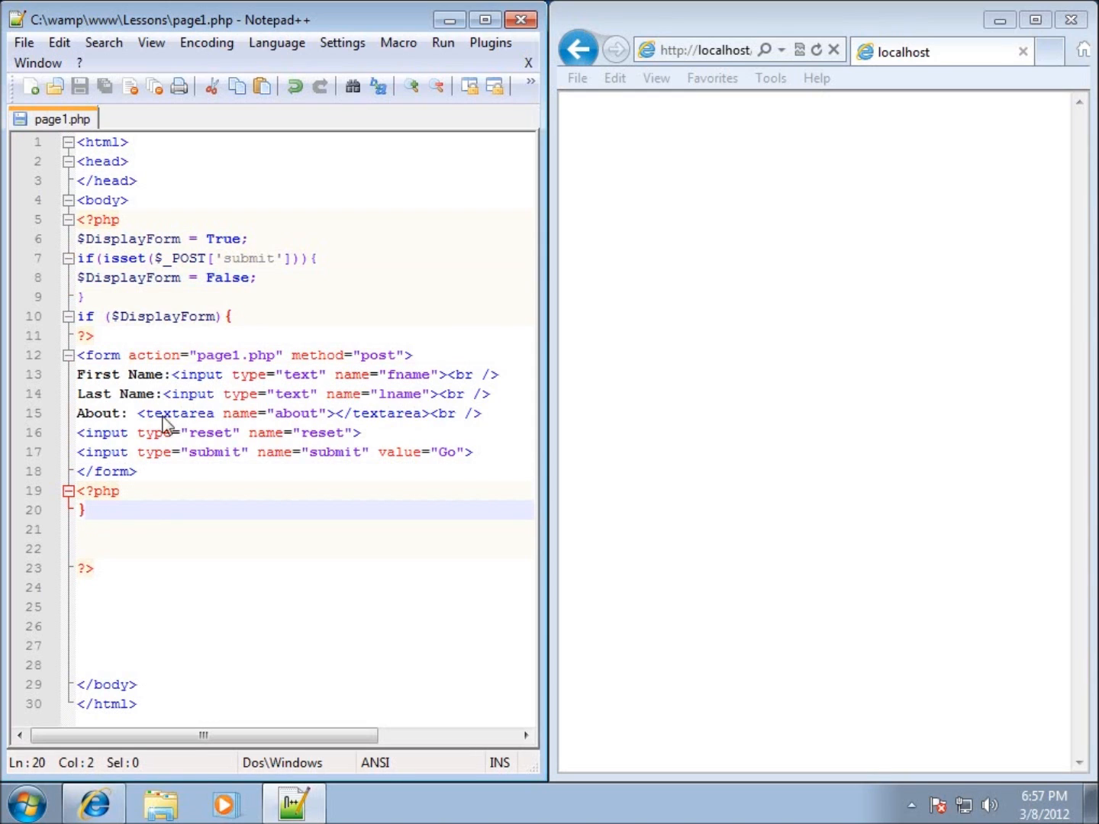
{"action": "left_click", "coordinate": [149, 530]}
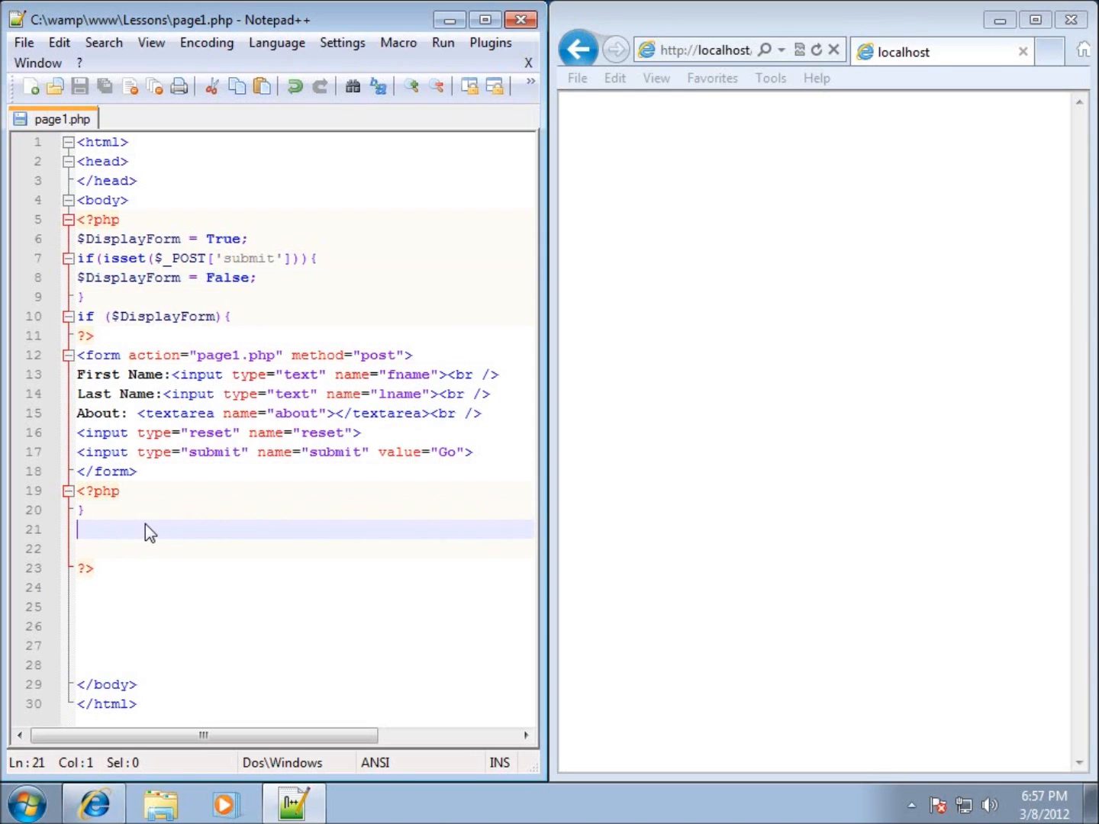
{"action": "mouse_move", "coordinate": [264, 527]}
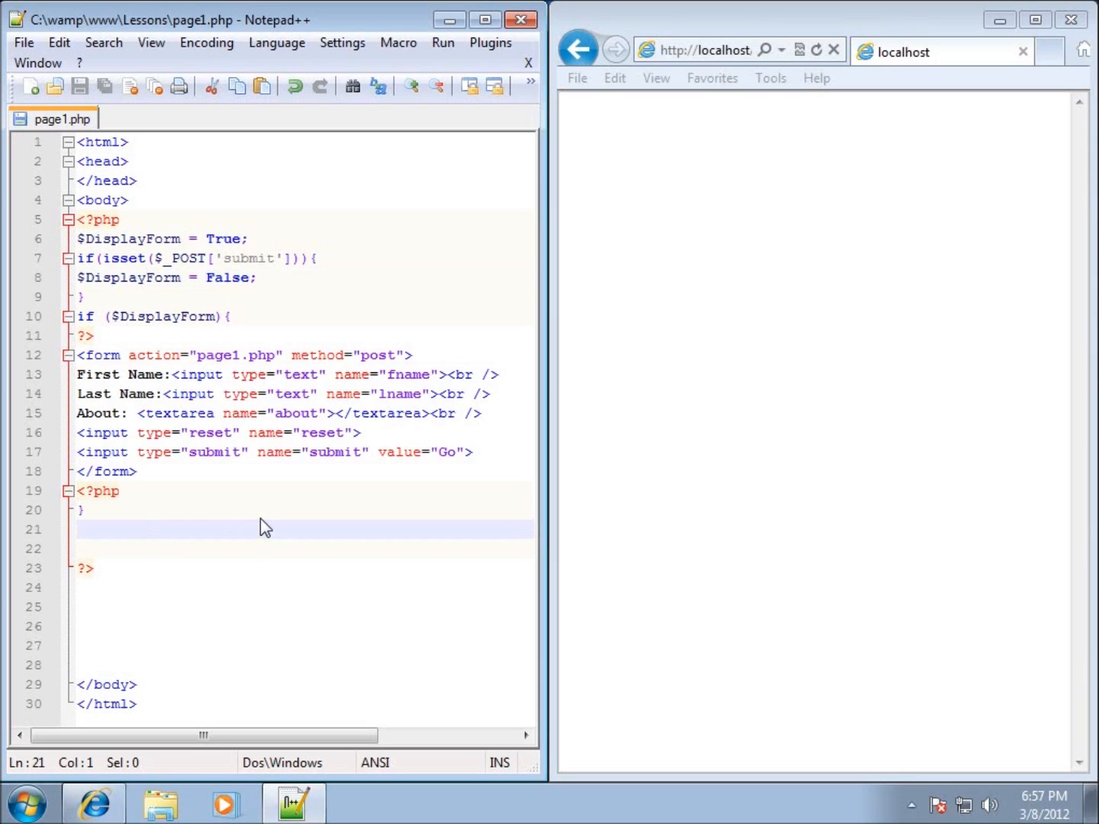
{"action": "left_click", "coordinate": [259, 277]}
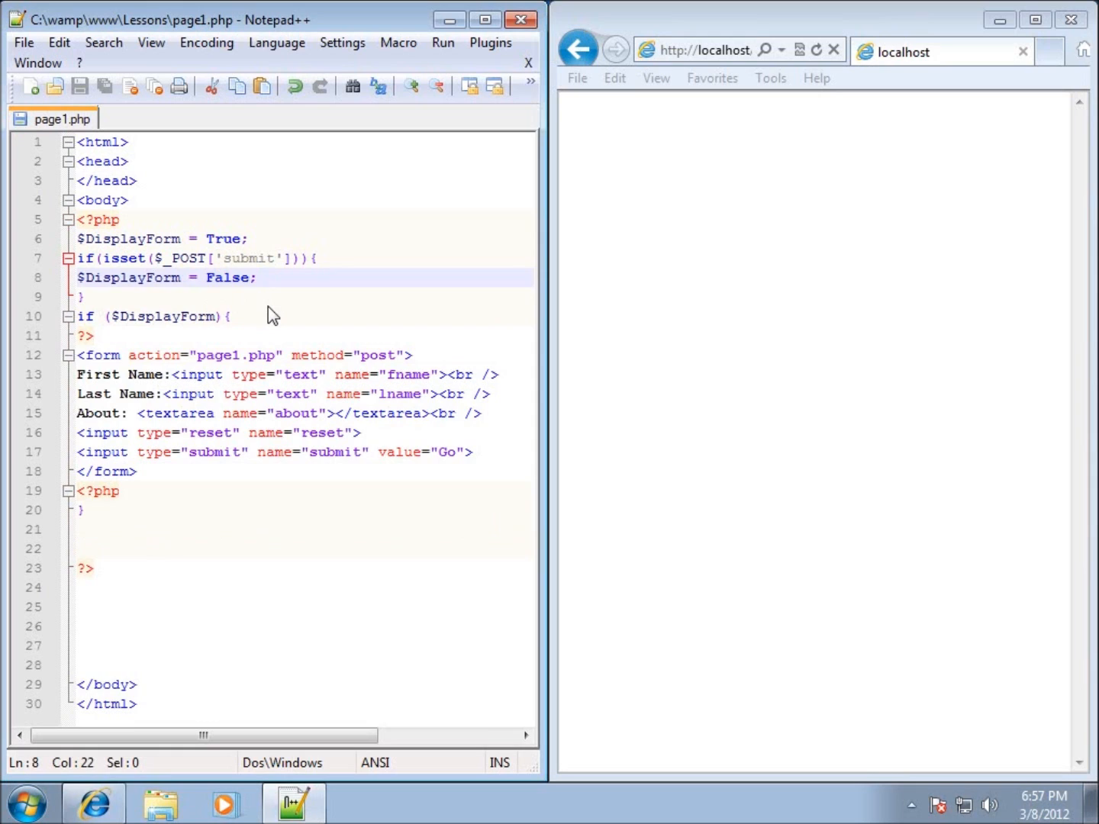
Step: Add echo $_Post['fname']; on line 9 inside the submit block
{"action": "type", "text": "echo"}
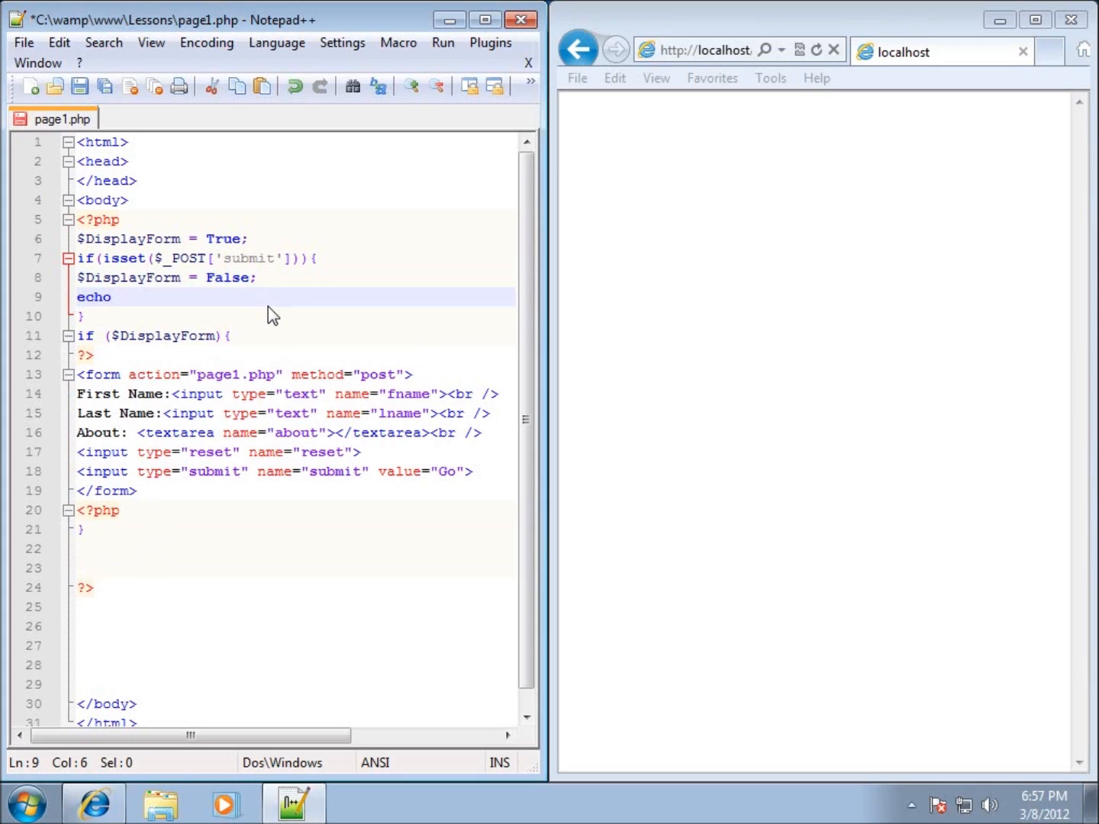
{"action": "type", "text": "$_"}
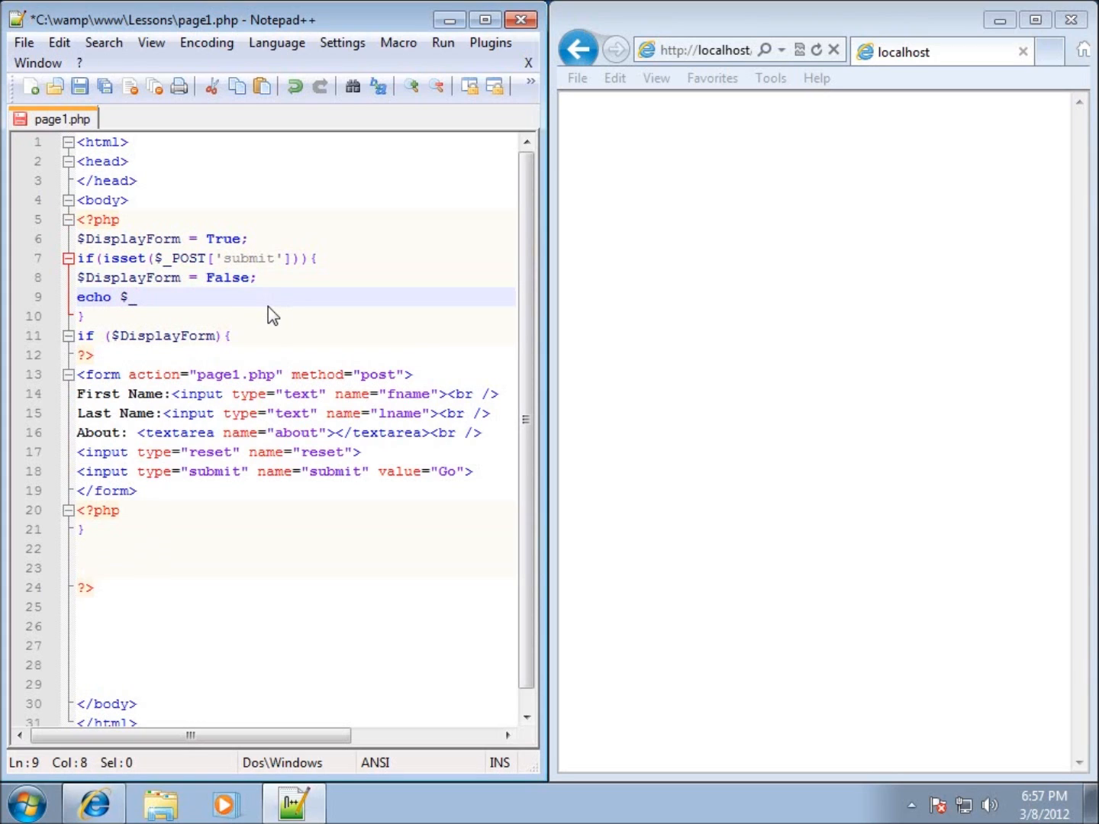
{"action": "type", "text": "Post"}
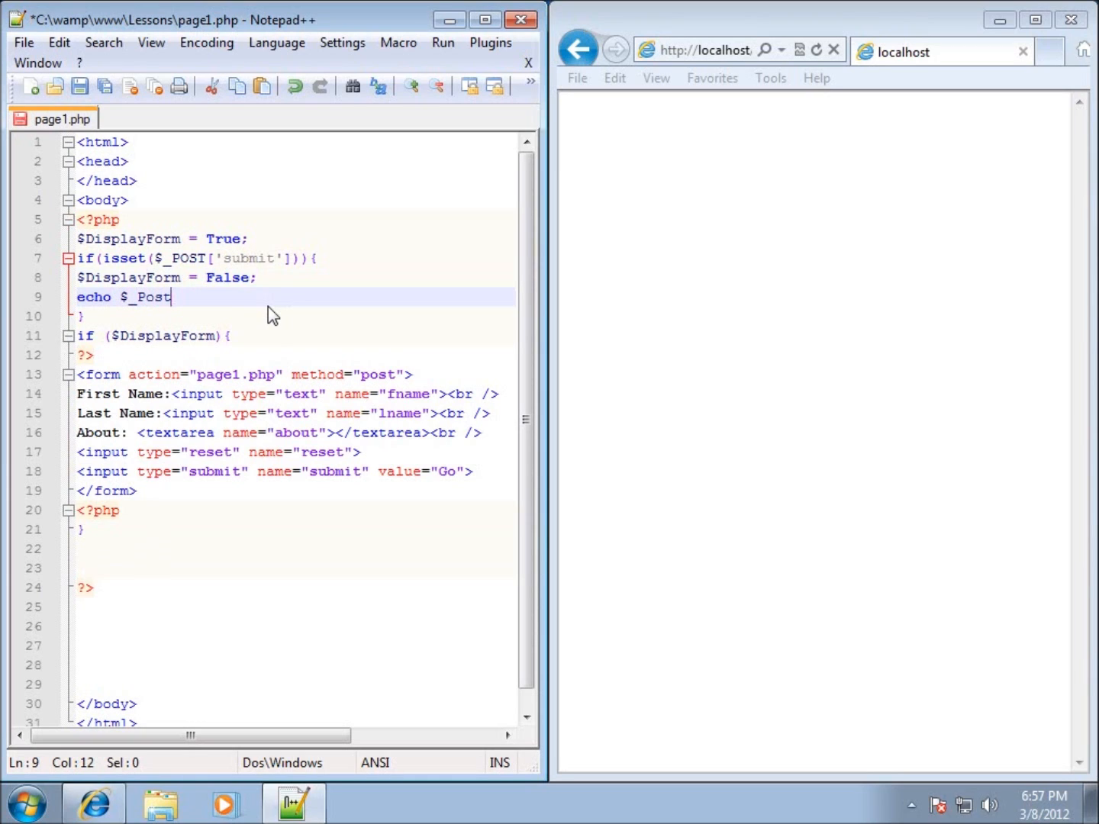
{"action": "type", "text": "[]"}
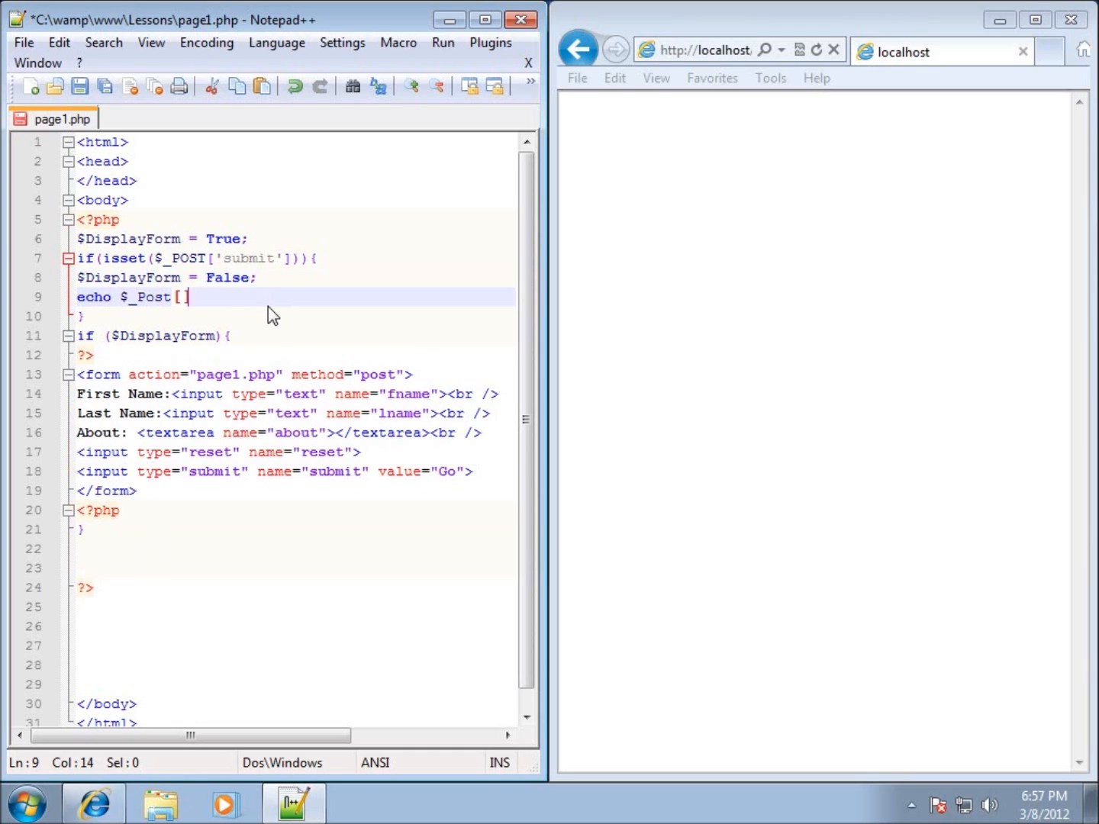
{"action": "type", "text": "''"}
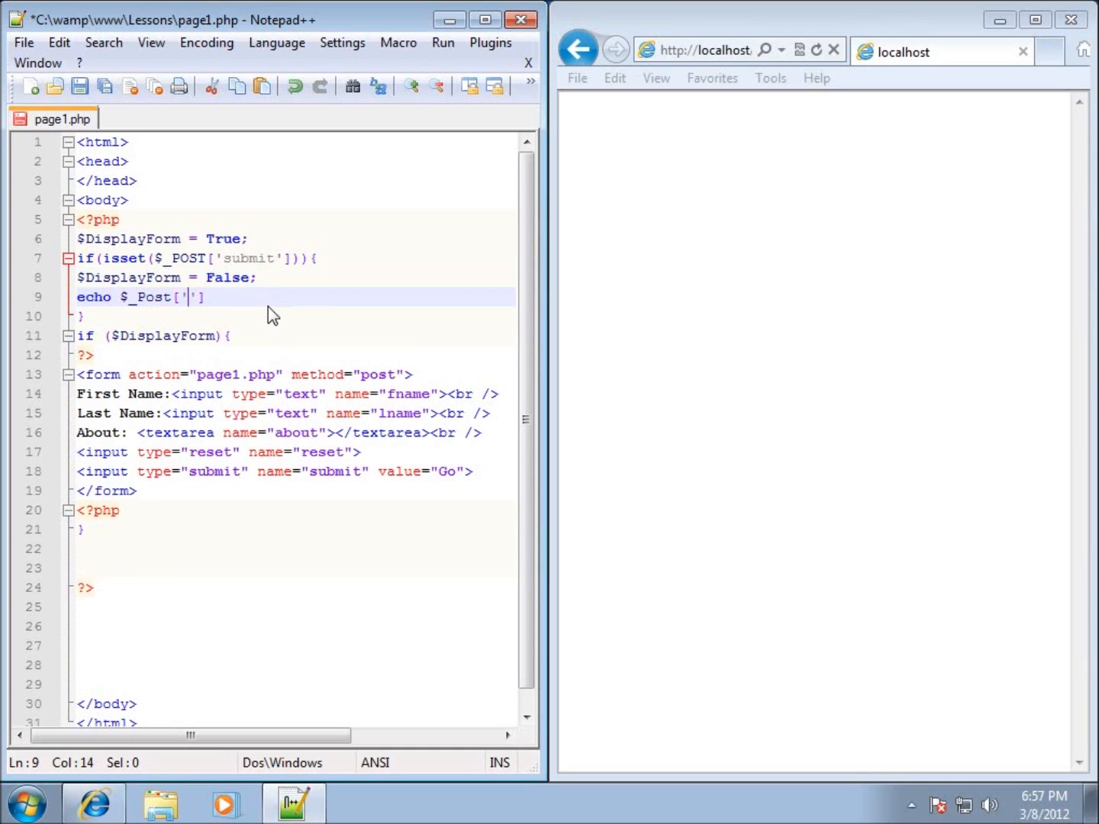
{"action": "mouse_move", "coordinate": [403, 416]}
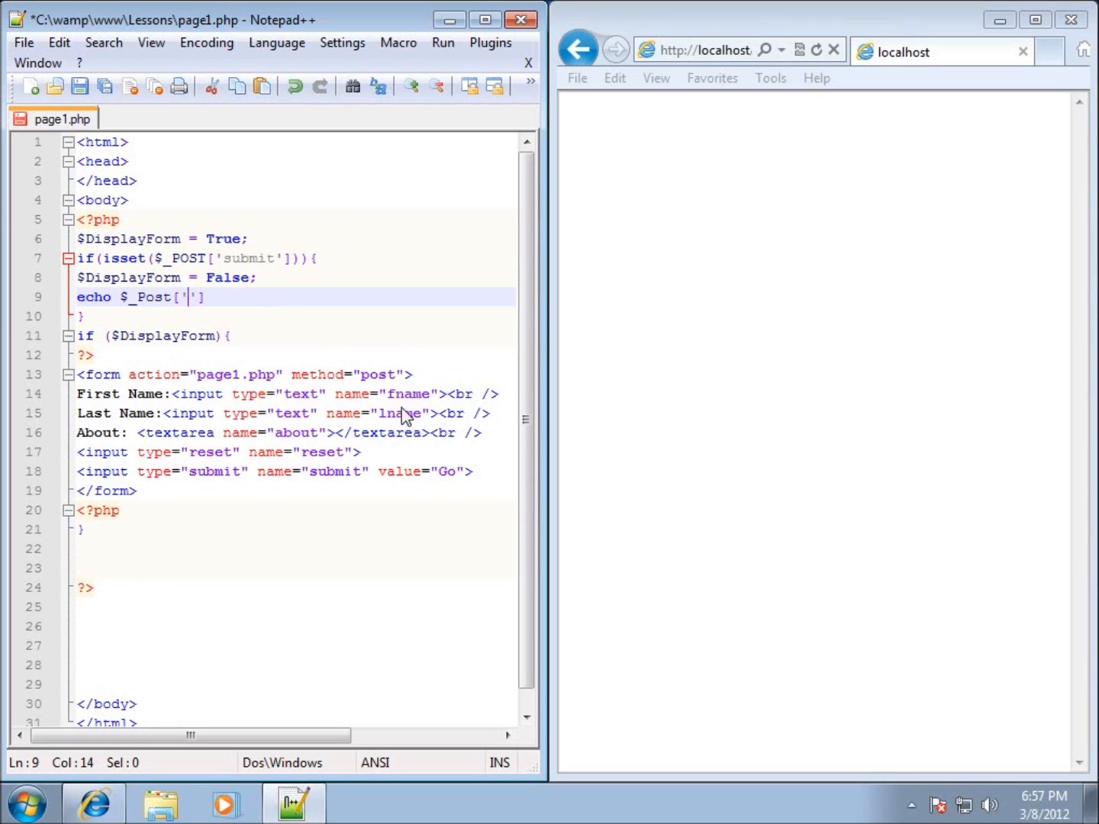
{"action": "mouse_move", "coordinate": [216, 319]}
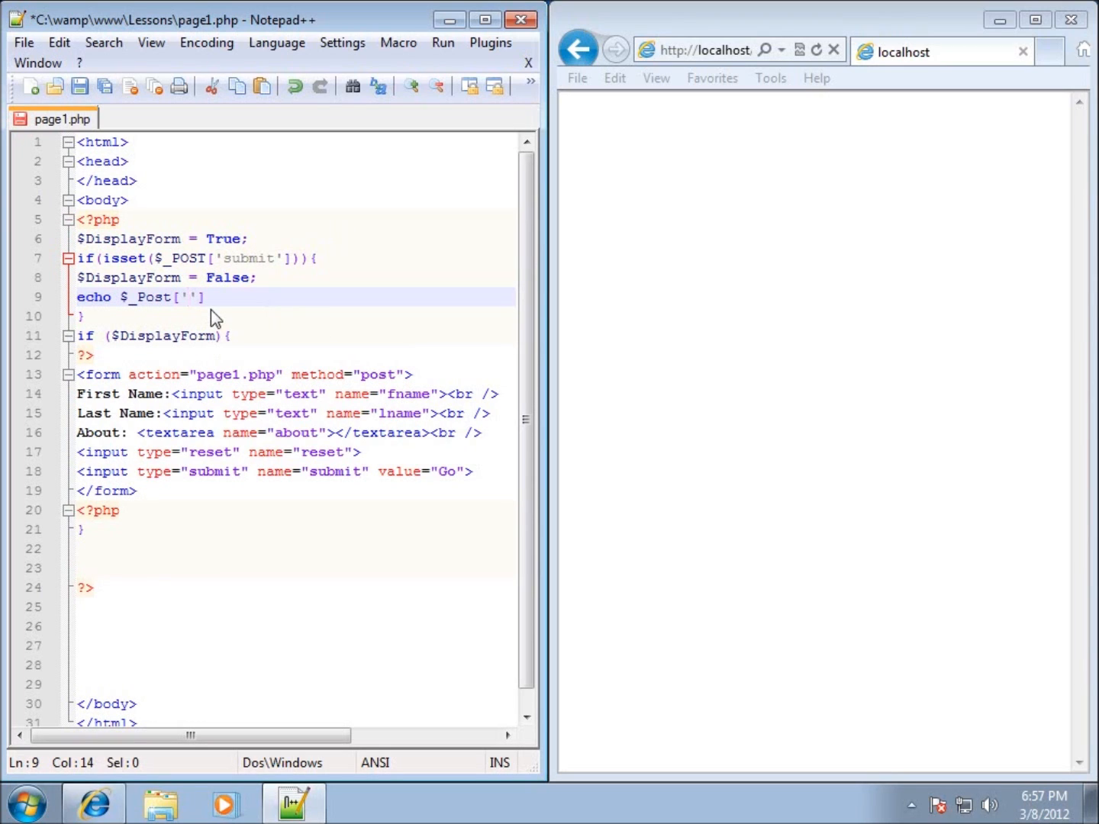
{"action": "type", "text": "fname"}
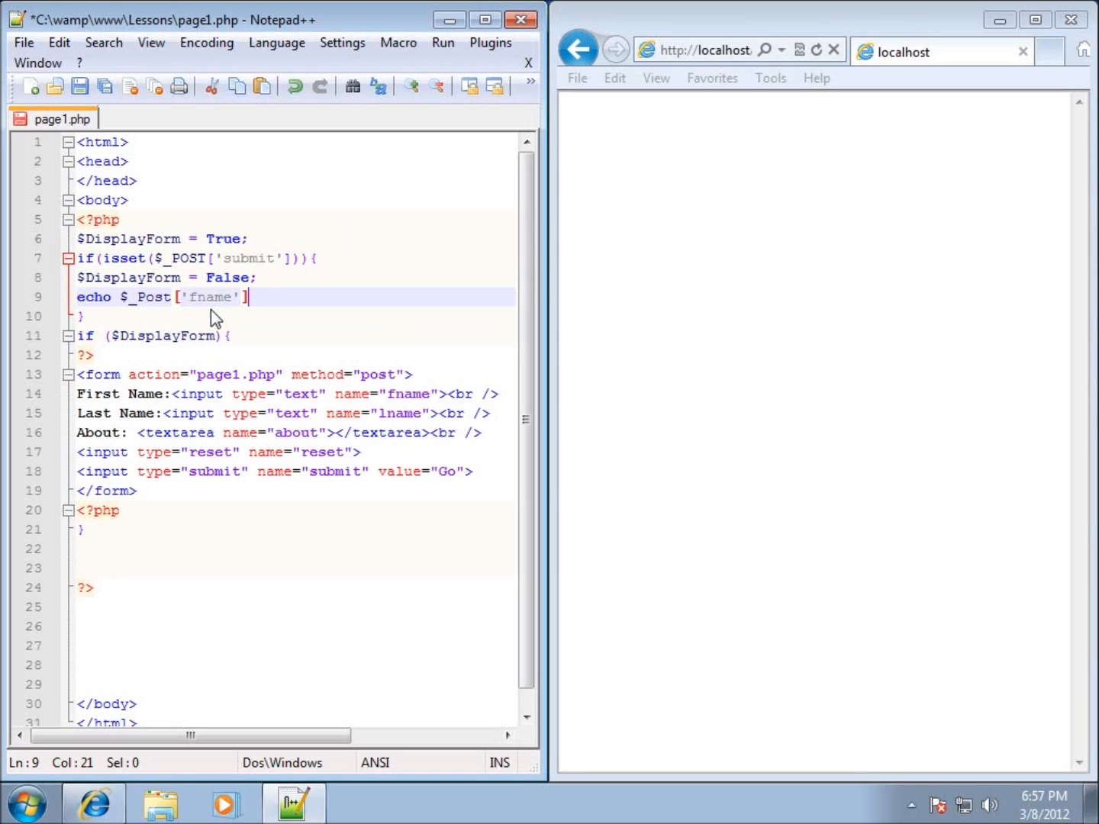
{"action": "type", "text": ";"}
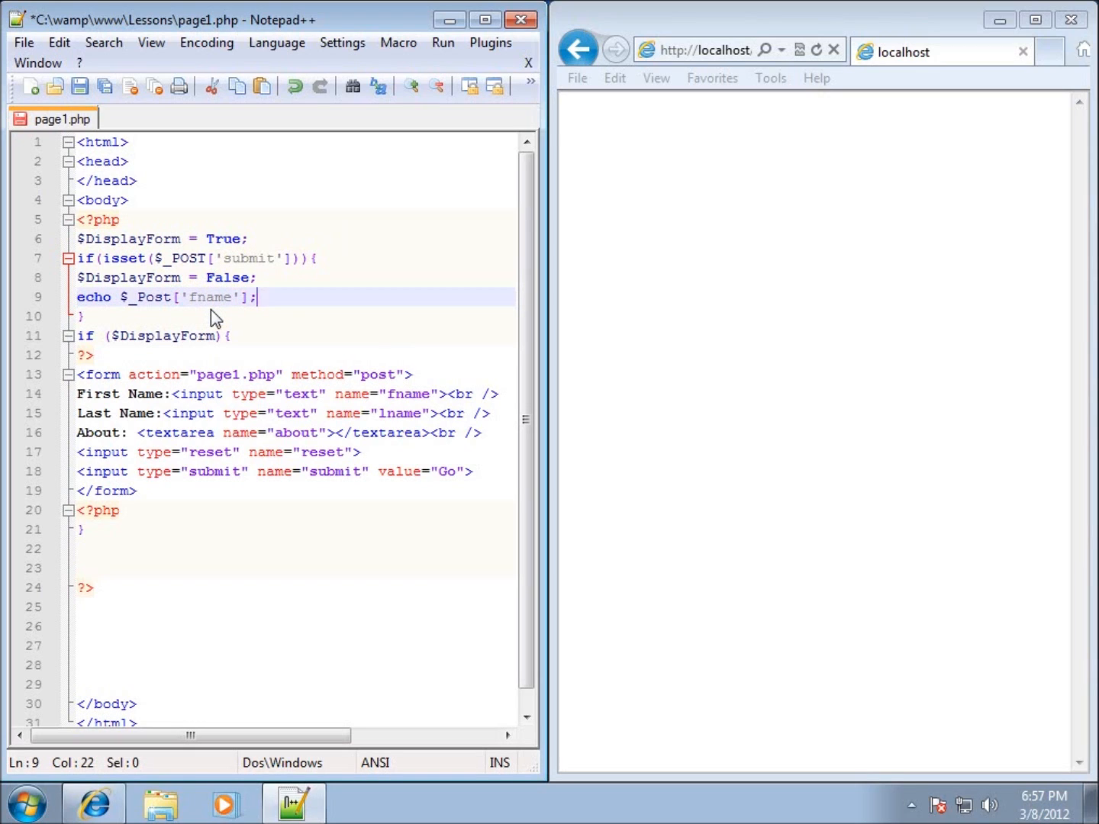
{"action": "mouse_move", "coordinate": [122, 130]}
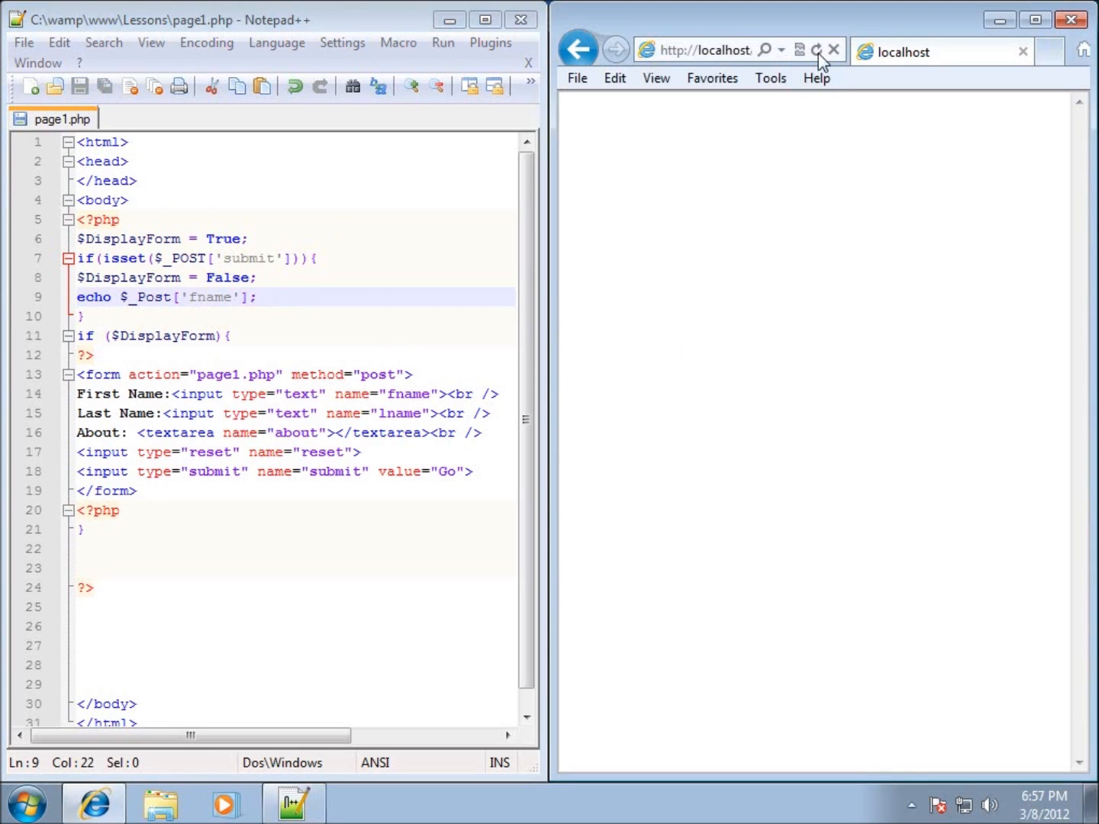
Step: Refresh page1.php in Internet Explorer to show the undefined _Post notice
{"action": "left_click", "coordinate": [816, 49]}
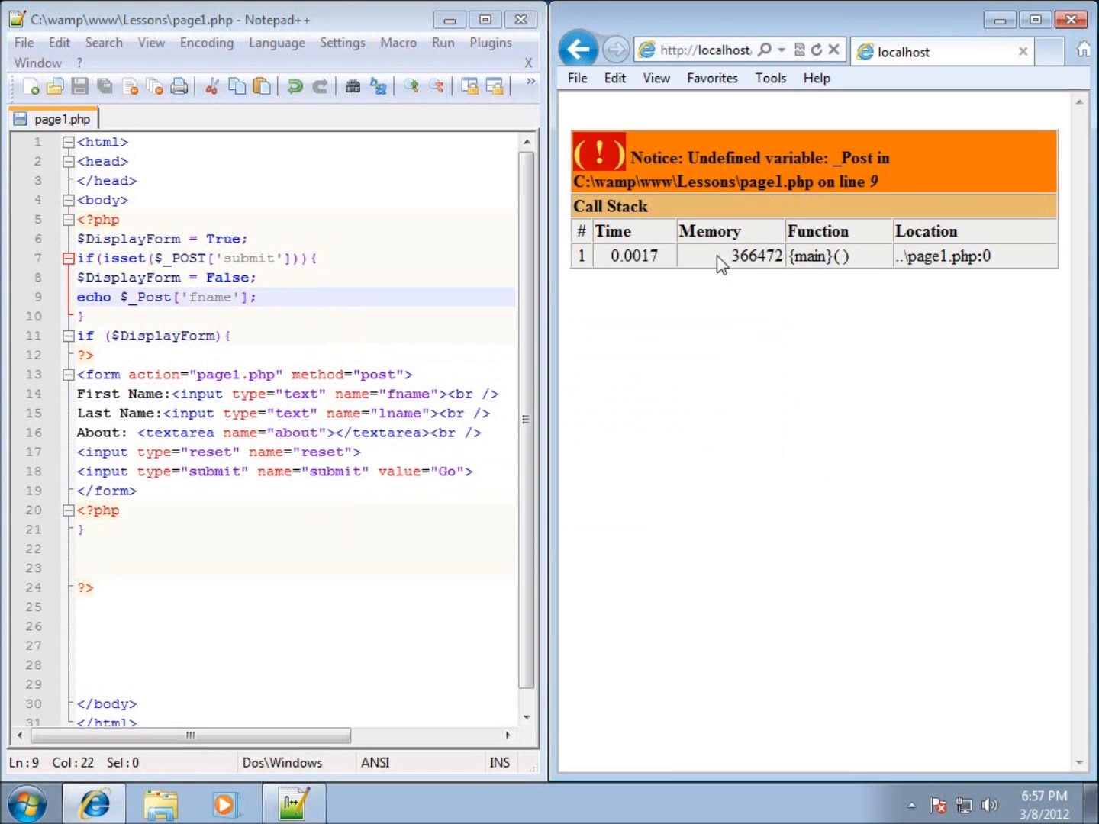
{"action": "mouse_move", "coordinate": [766, 272]}
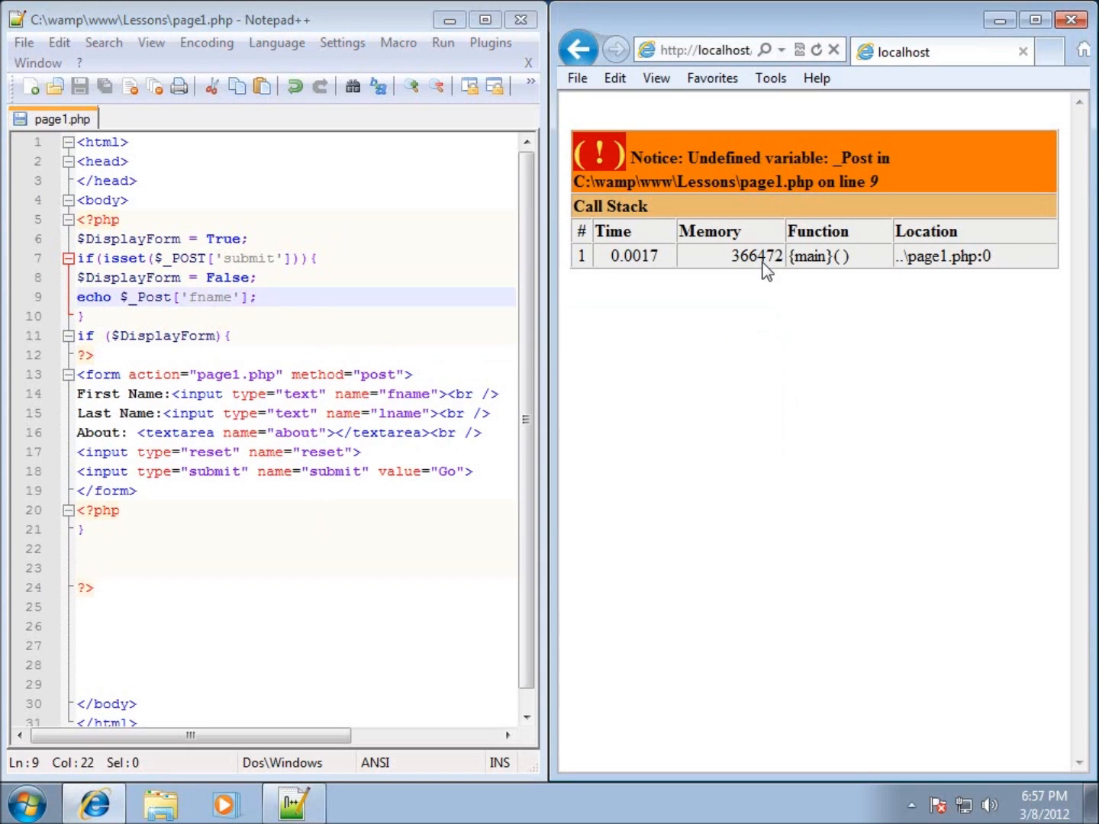
{"action": "mouse_move", "coordinate": [158, 317]}
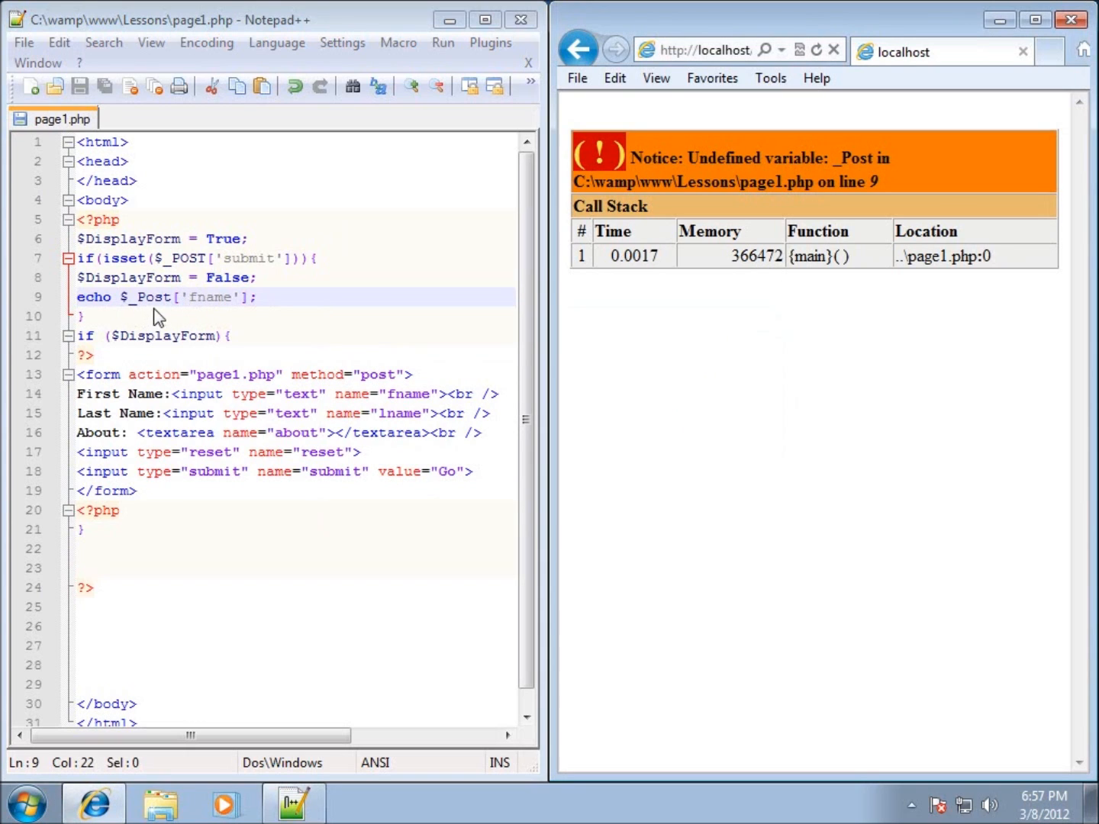
{"action": "mouse_move", "coordinate": [693, 311]}
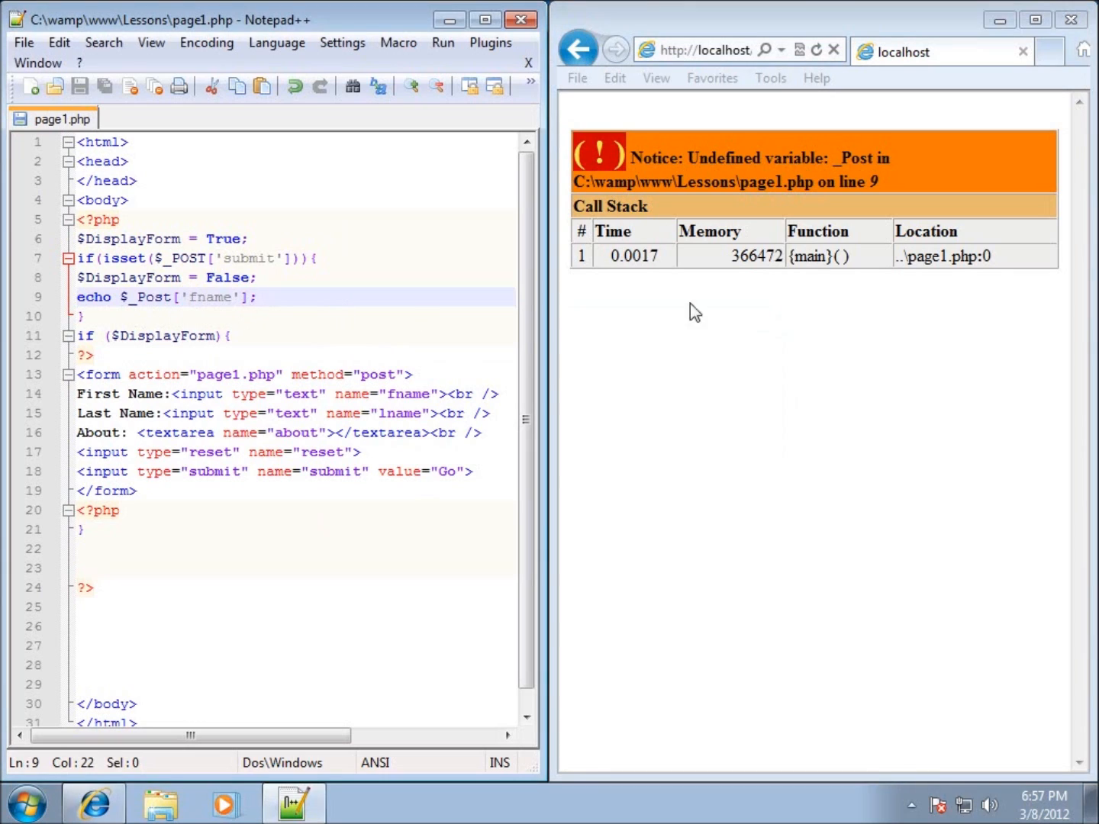
{"action": "mouse_move", "coordinate": [812, 191]}
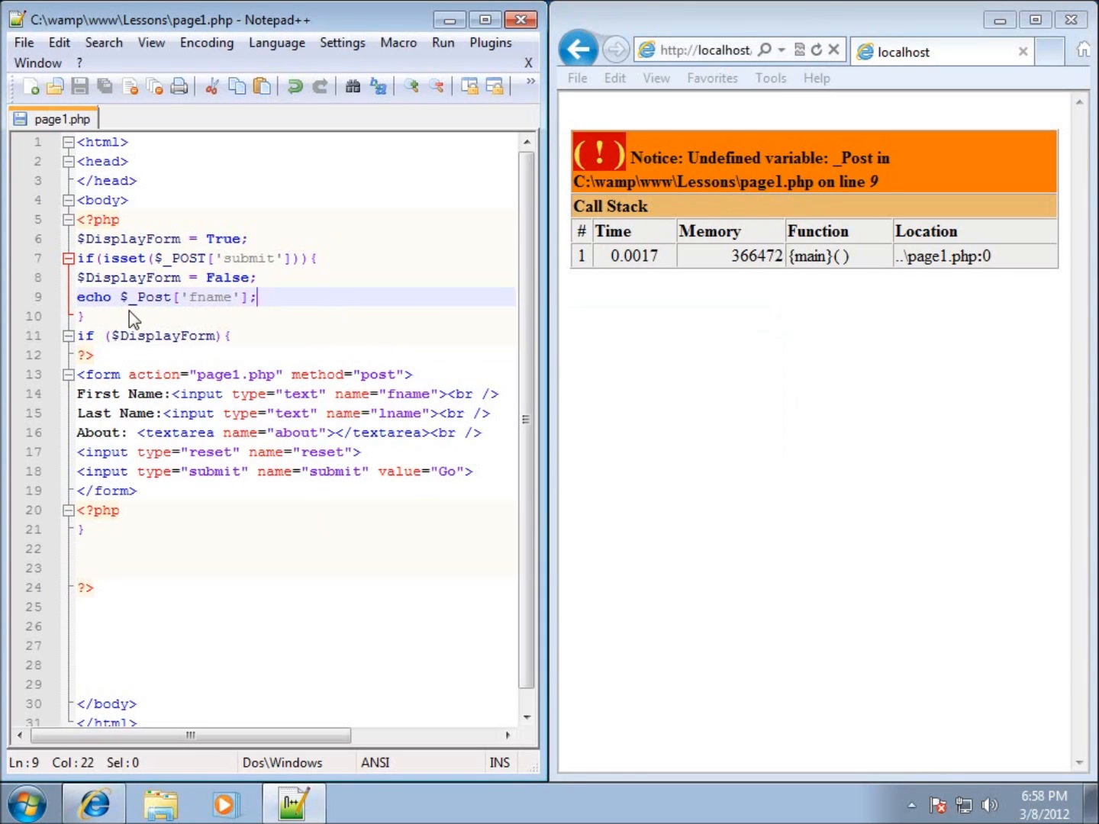
{"action": "mouse_move", "coordinate": [18, 354]}
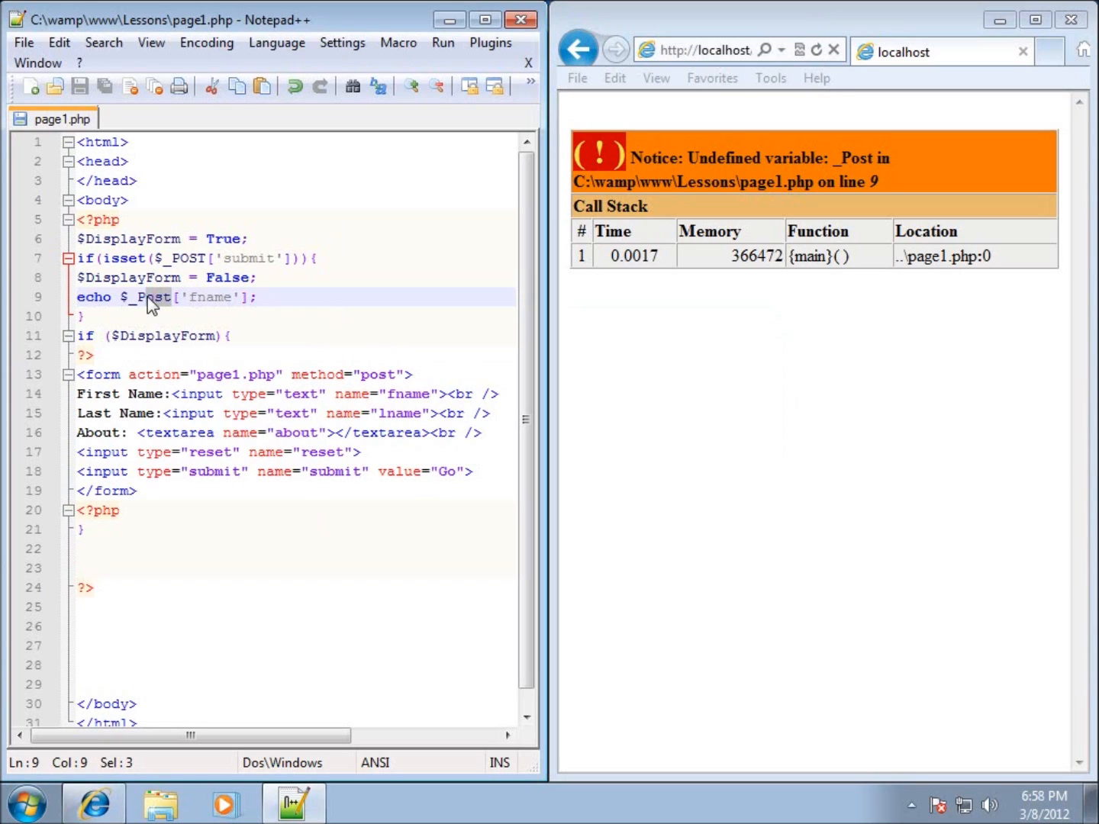
{"action": "mouse_move", "coordinate": [187, 313]}
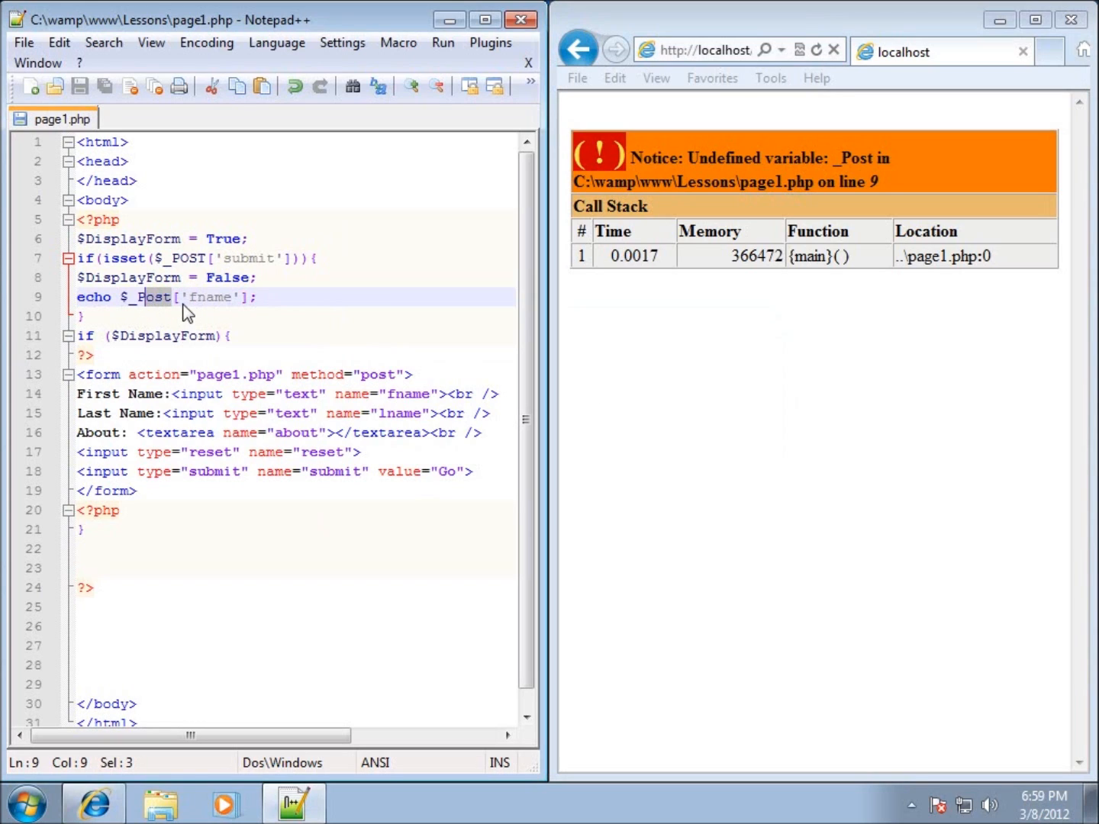
Step: Change $_Post to $_POST, then reload with Retry so the page shows Matthew
{"action": "type", "text": "OST"}
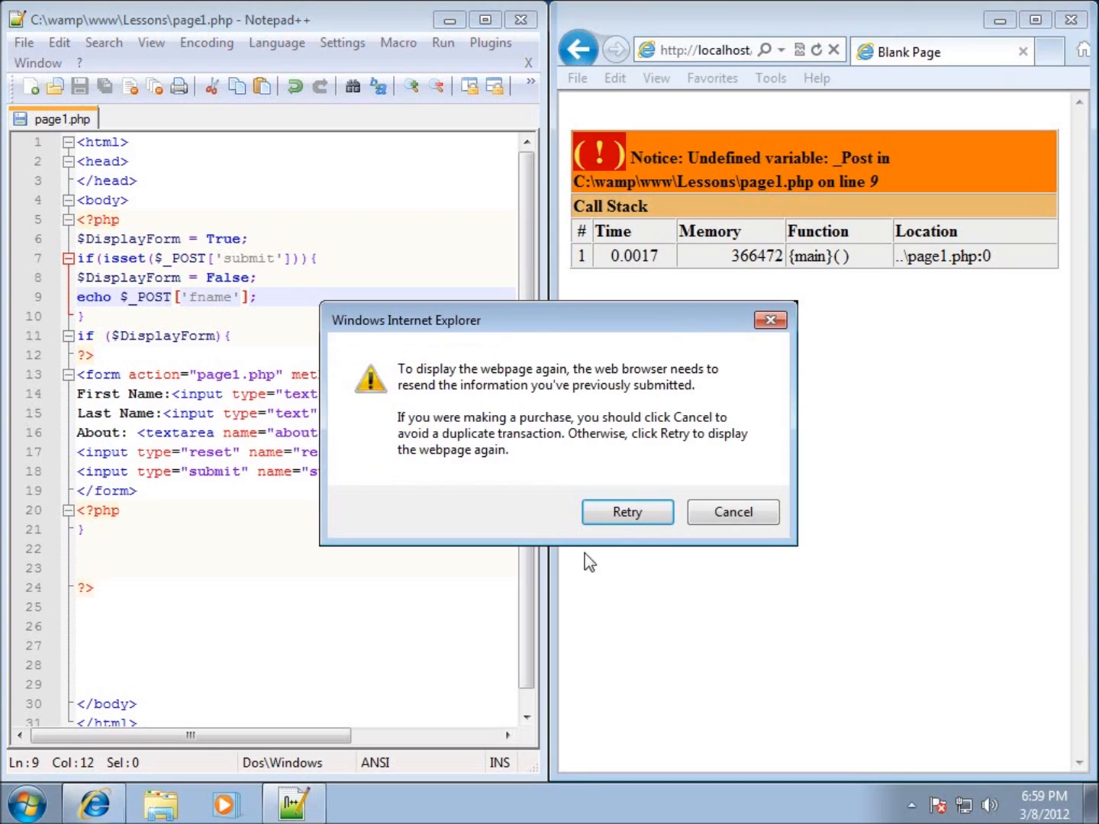
{"action": "left_click", "coordinate": [627, 511]}
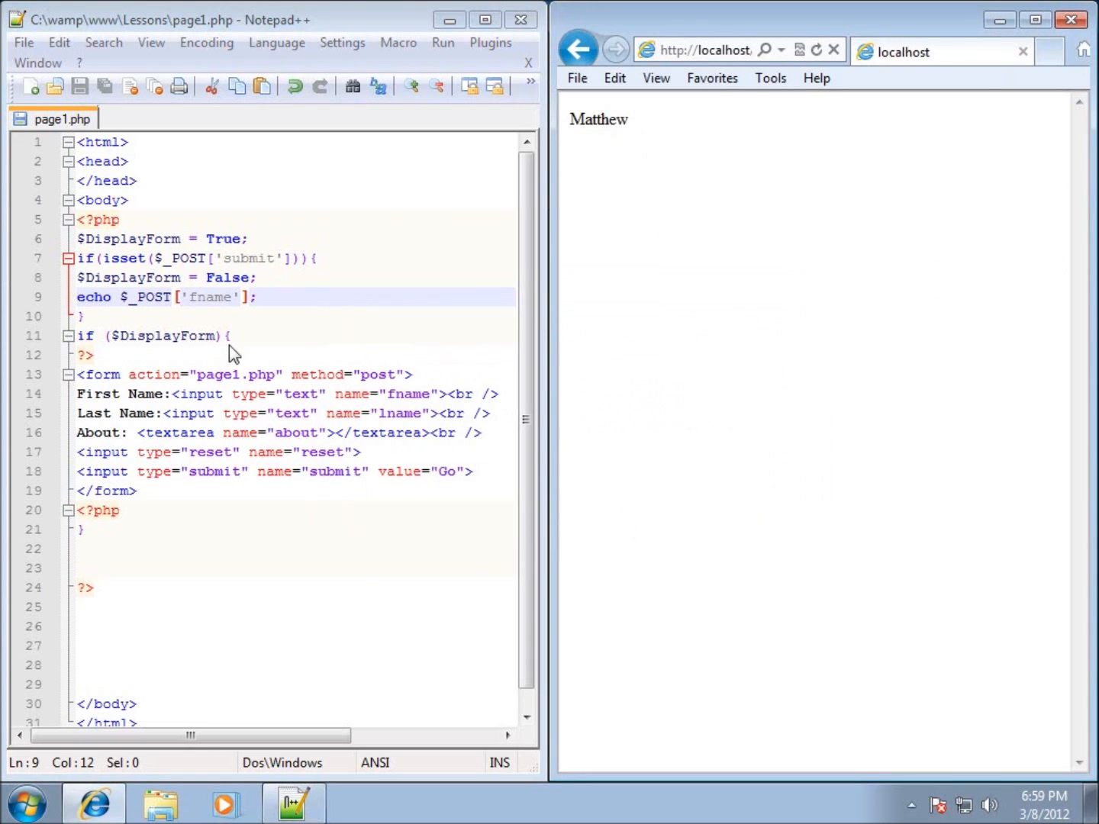
{"action": "mouse_move", "coordinate": [133, 301]}
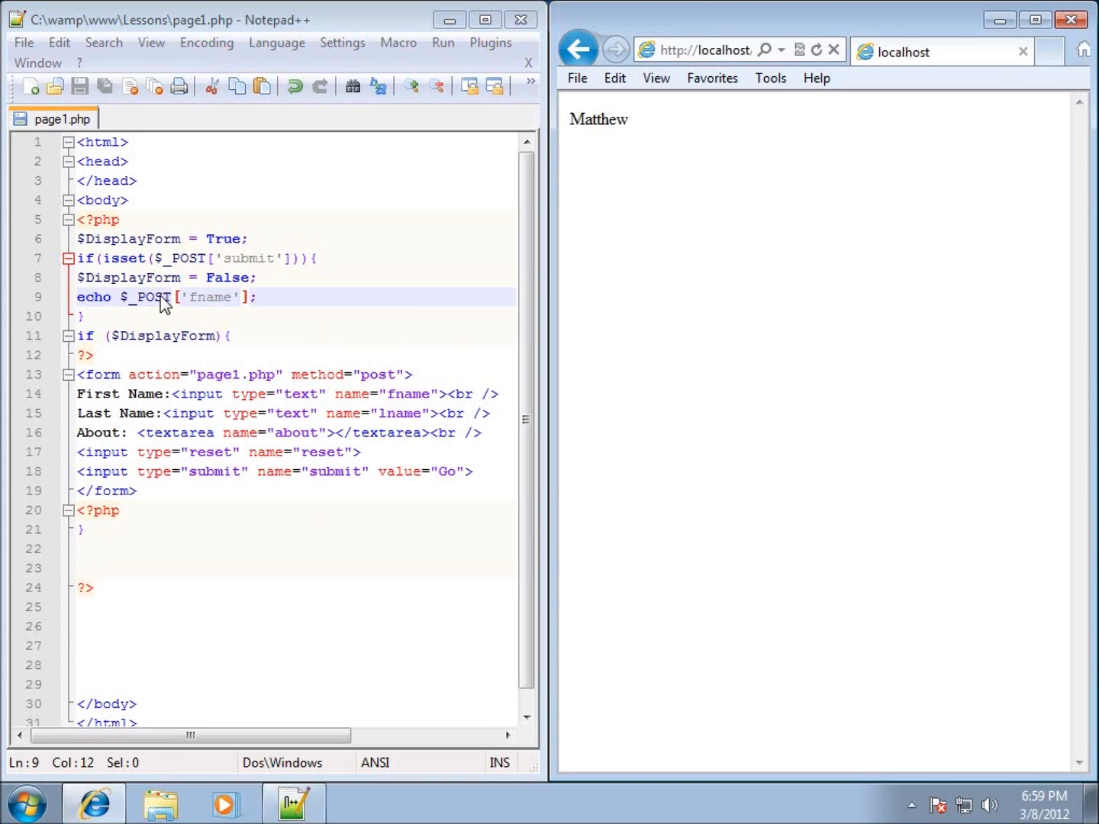
{"action": "mouse_move", "coordinate": [161, 313]}
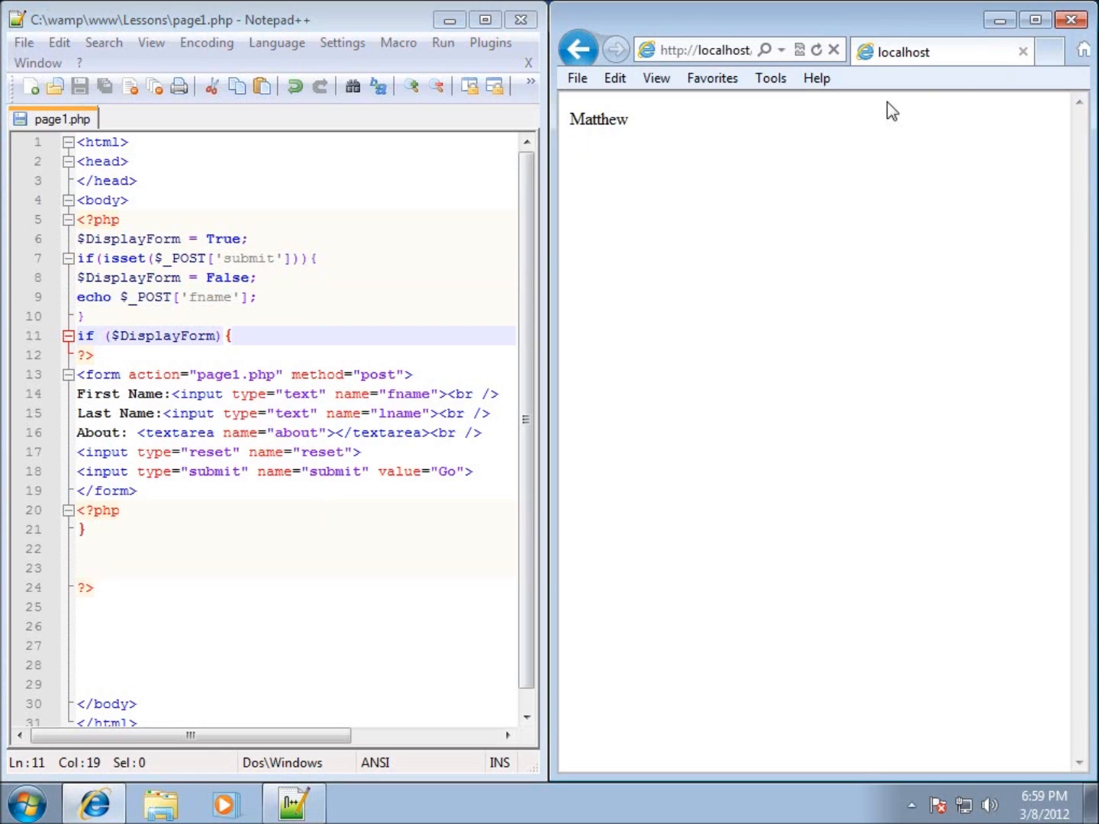
Step: In a new Internet Explorer tab, go to localhost Lessons and open page1.php
{"action": "left_click", "coordinate": [988, 51]}
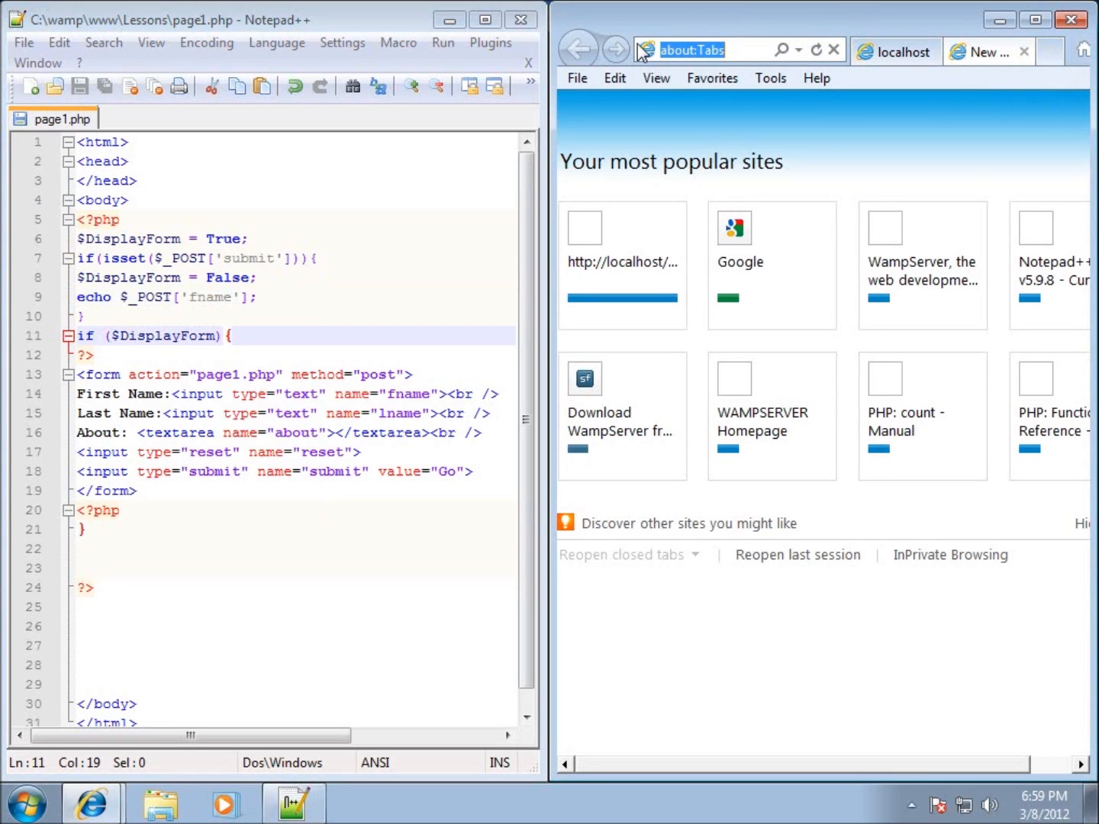
{"action": "type", "text": "lo"}
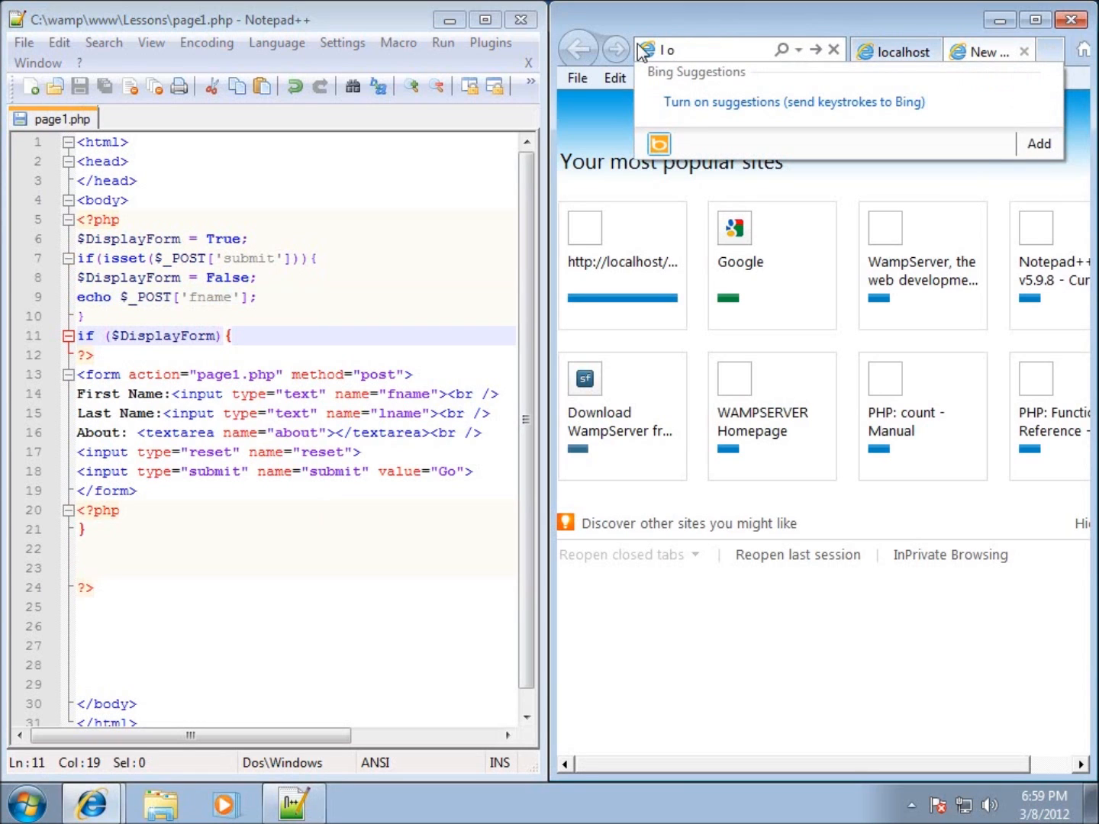
{"action": "key", "text": "backspace"}
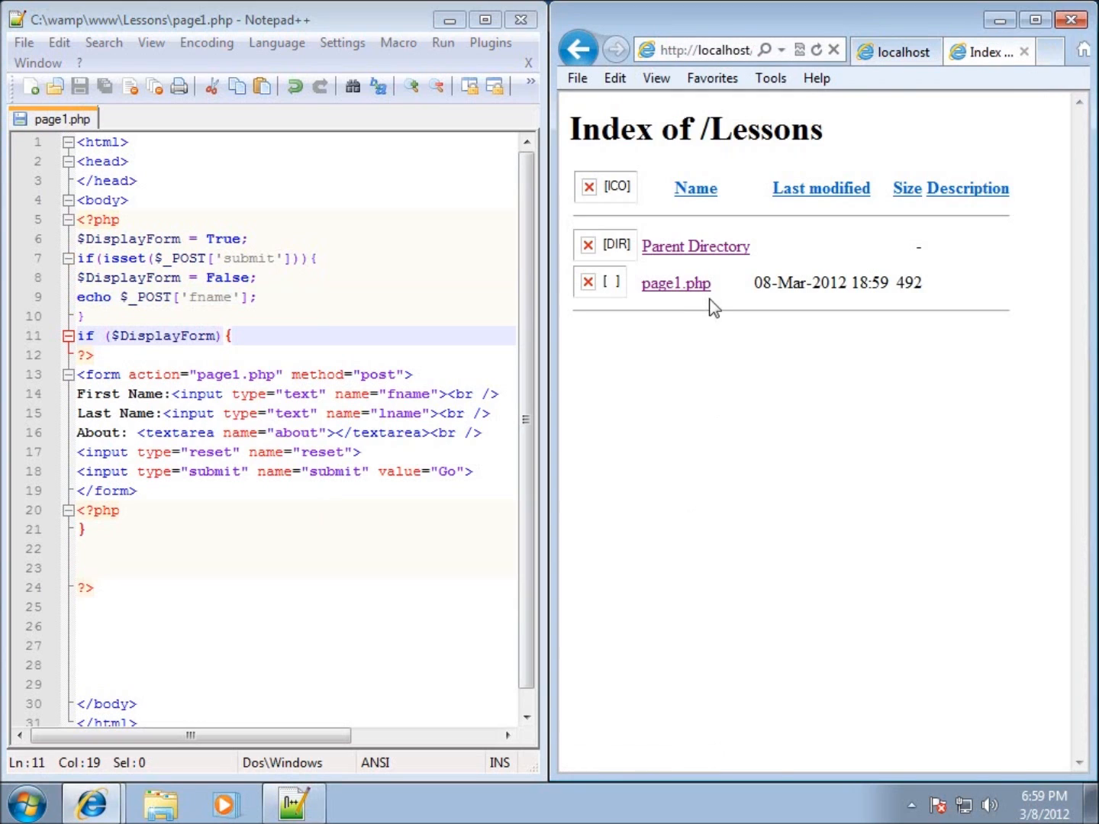
{"action": "left_click", "coordinate": [675, 283]}
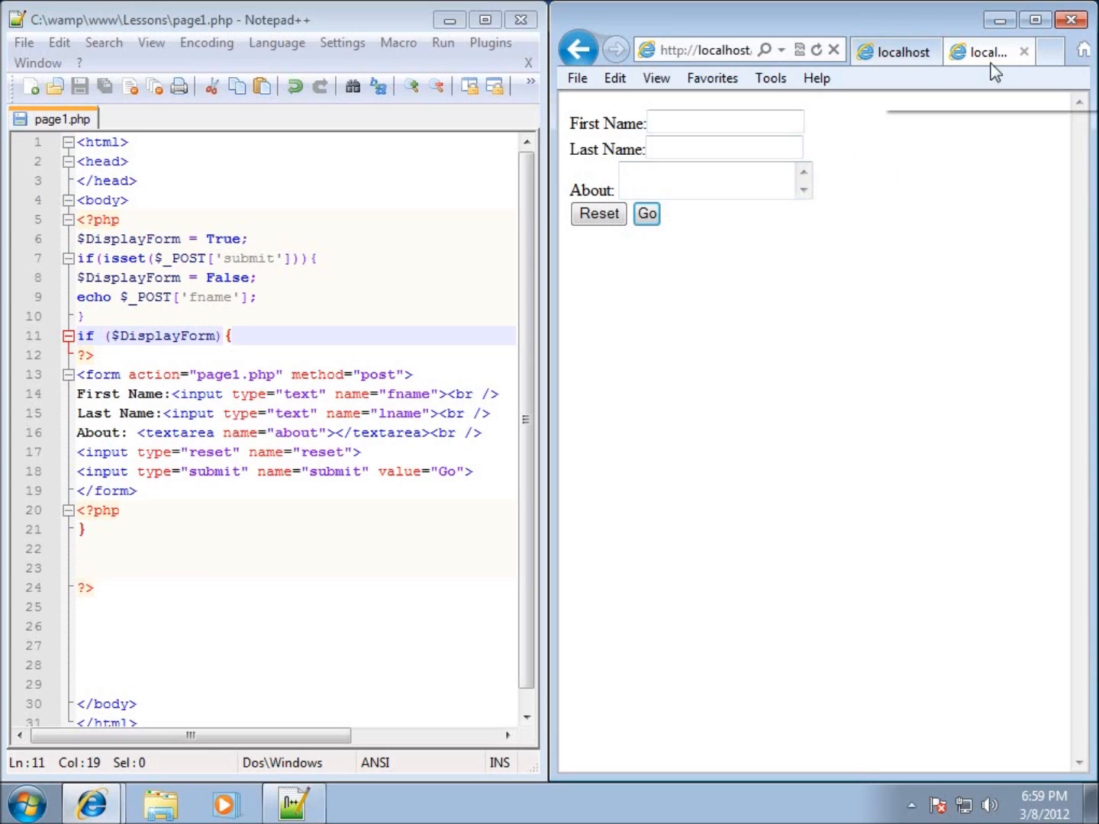
{"action": "mouse_move", "coordinate": [873, 177]}
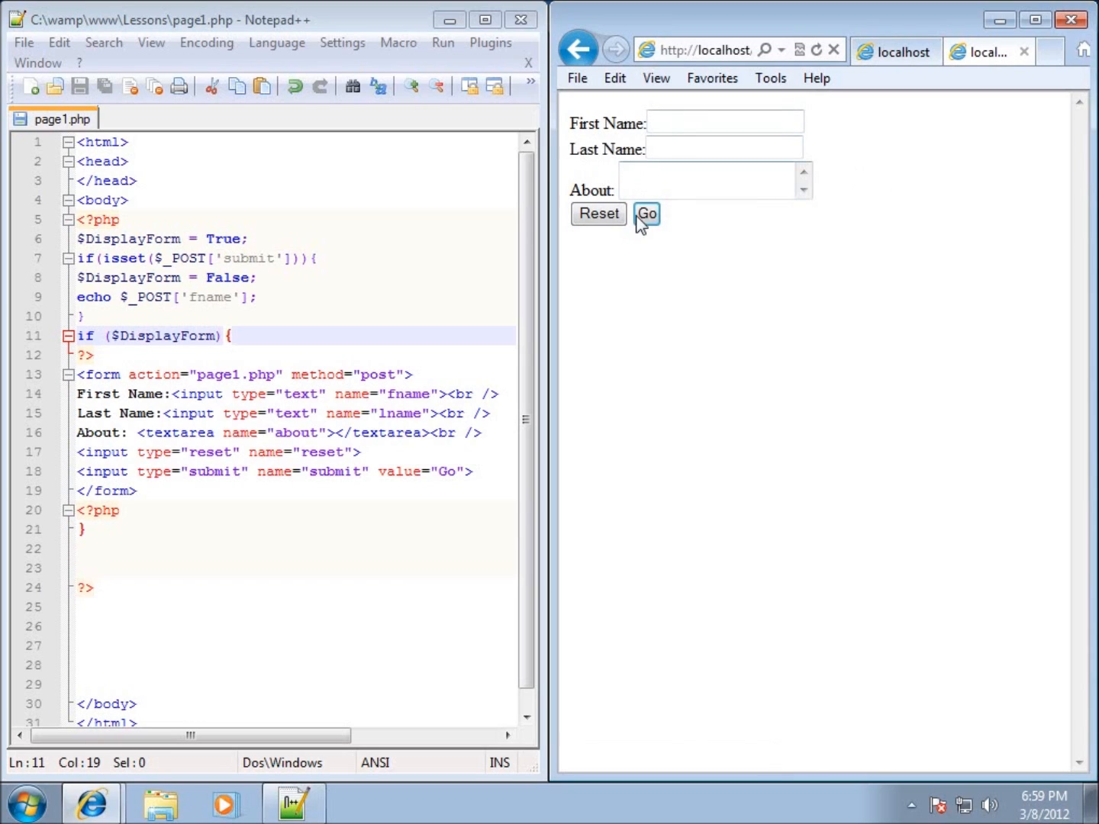
Step: Enter 'Hello' as the first name and submit the form with Go
{"action": "left_click", "coordinate": [723, 121]}
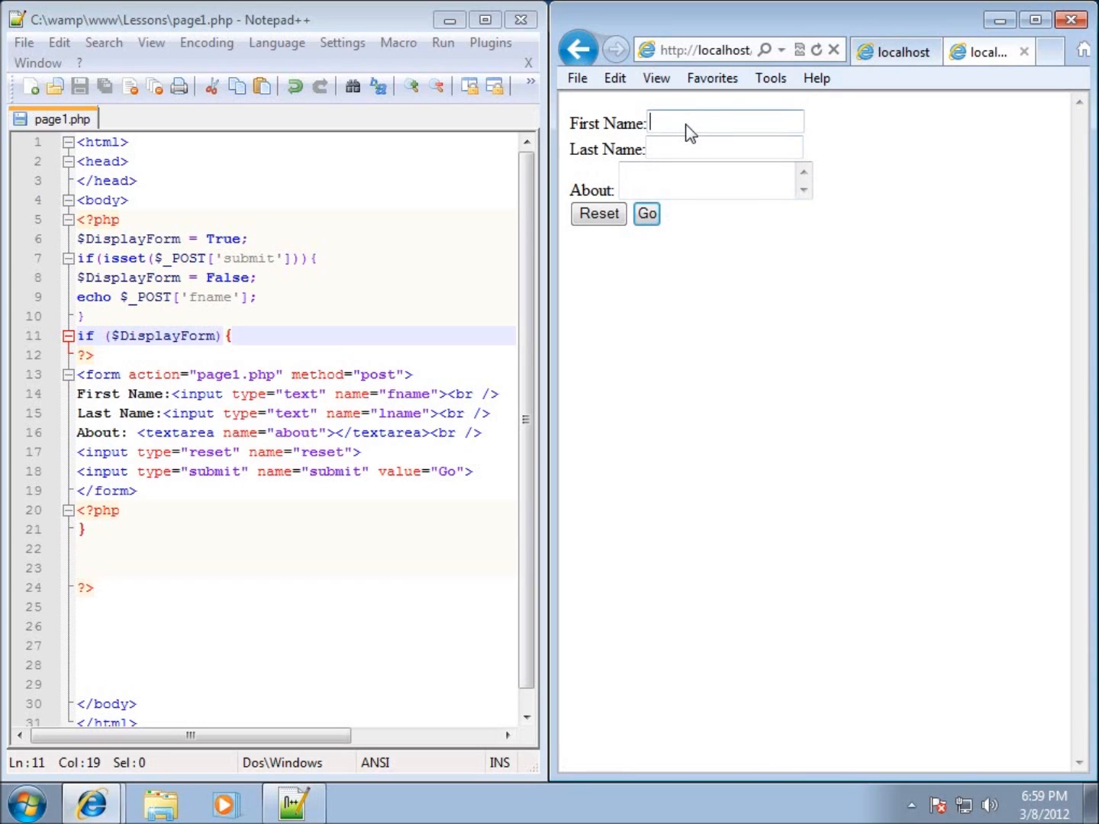
{"action": "type", "text": "Hello"}
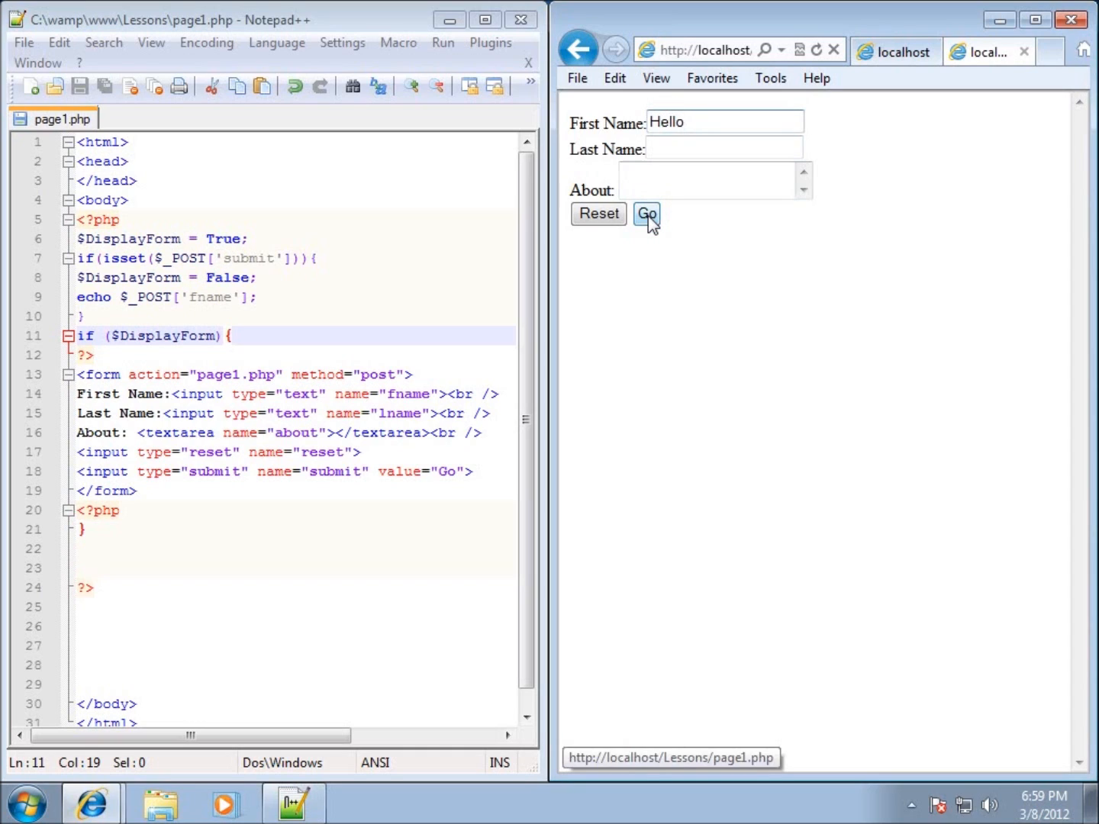
{"action": "left_click", "coordinate": [646, 213]}
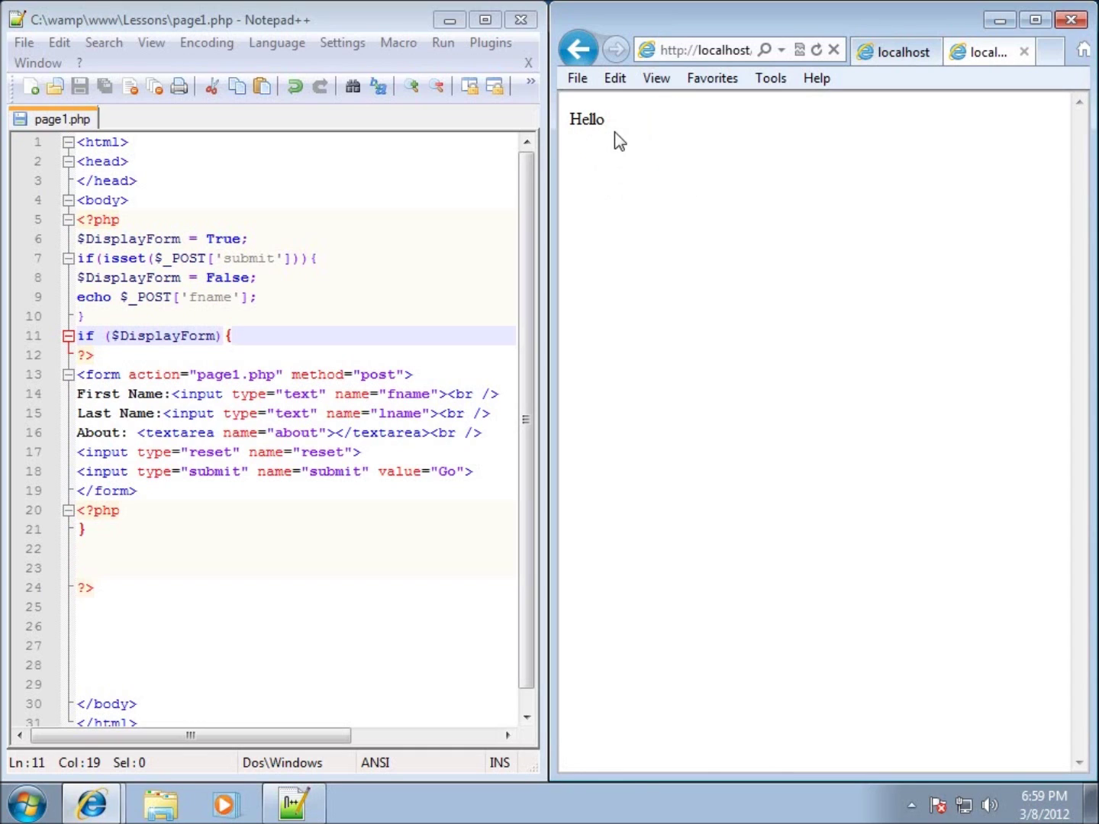
{"action": "mouse_move", "coordinate": [581, 397]}
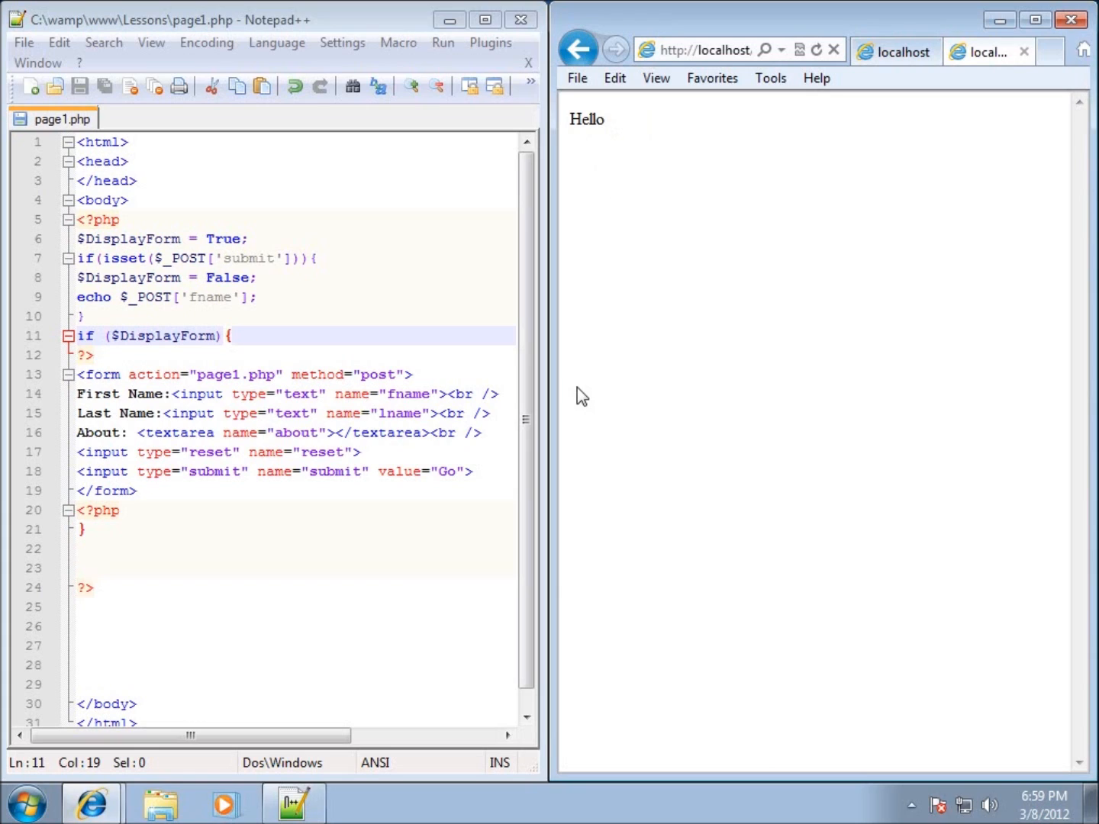
{"action": "mouse_move", "coordinate": [583, 395]}
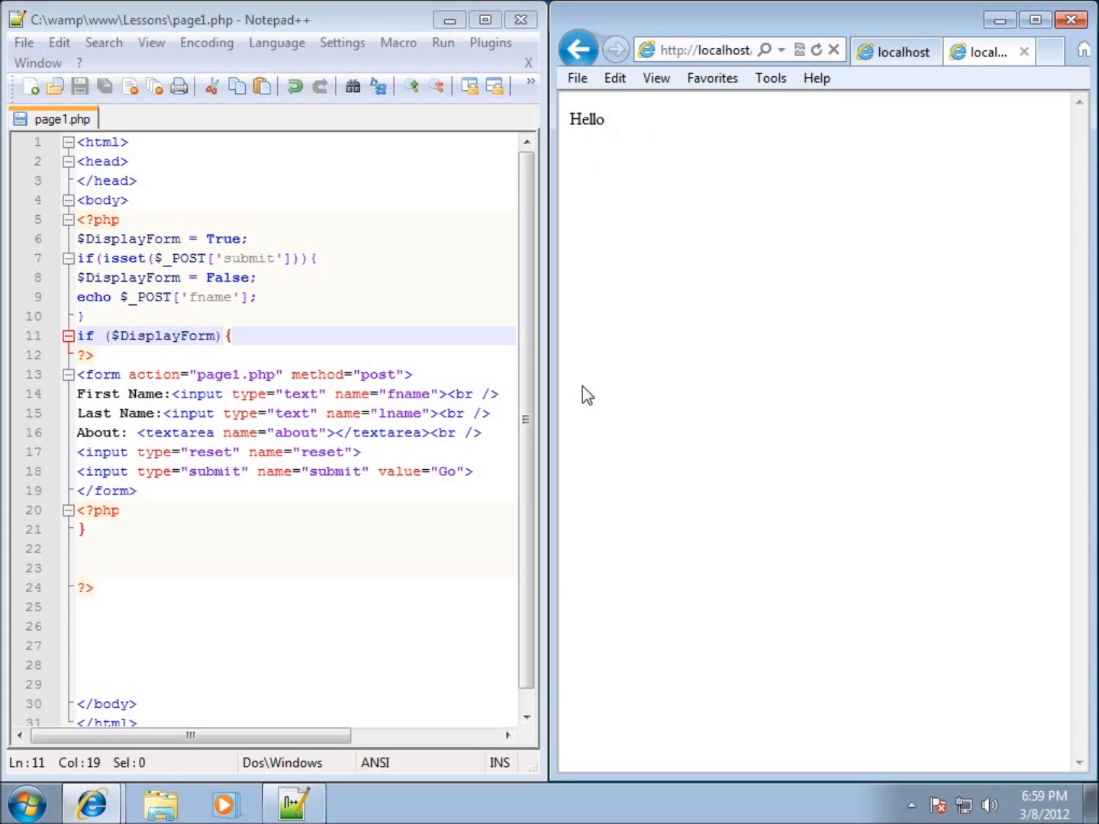